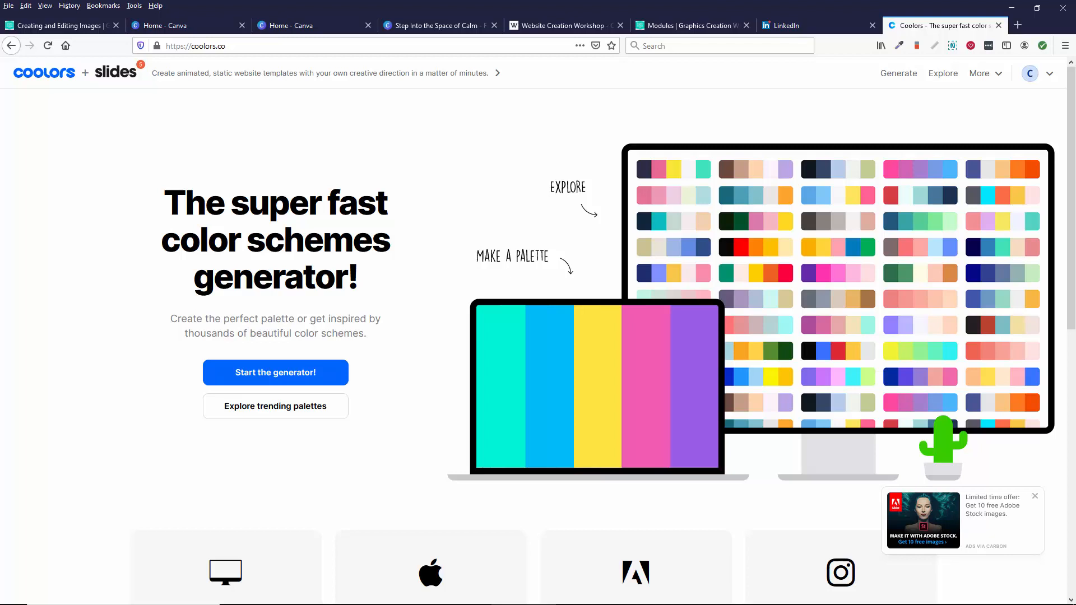
# Launch the palette generator and shuffle random palettes until a blue, pink and yellow set shows.
pyautogui.click(217, 45)
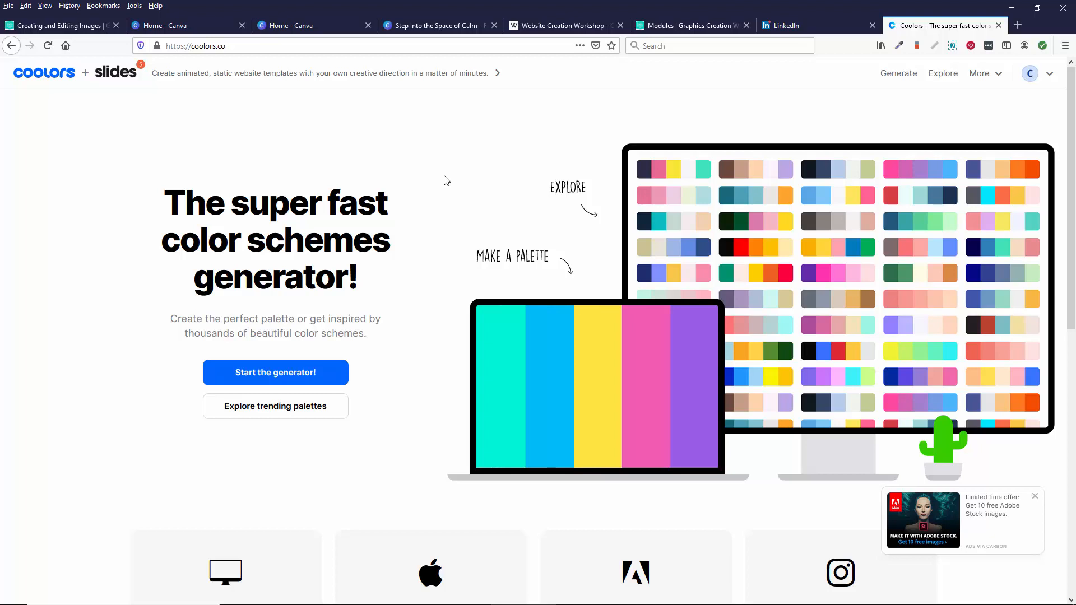
pyautogui.moveTo(635, 137)
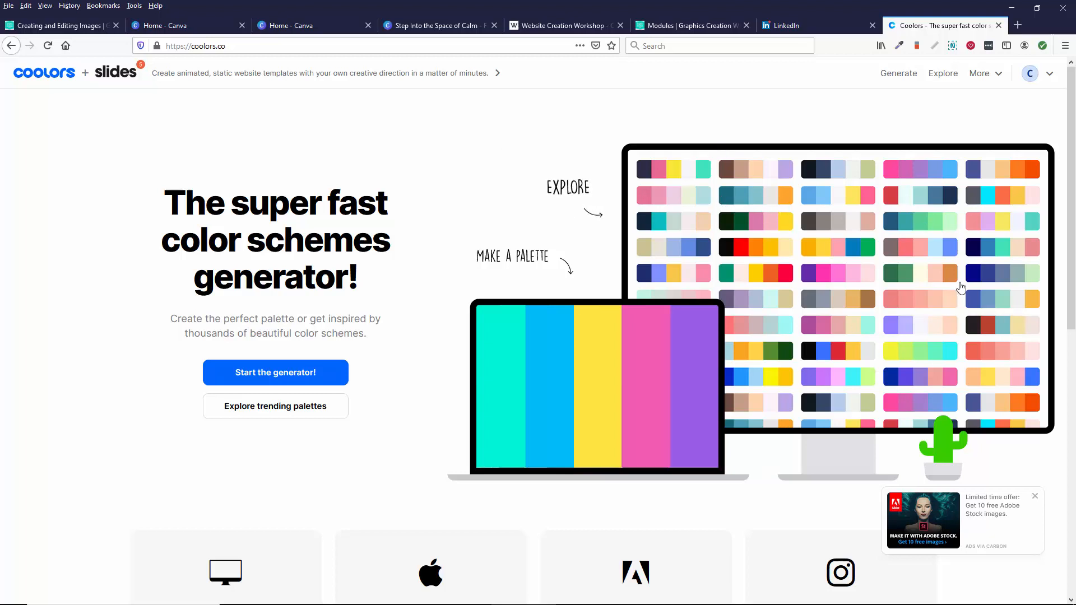
pyautogui.moveTo(540, 349)
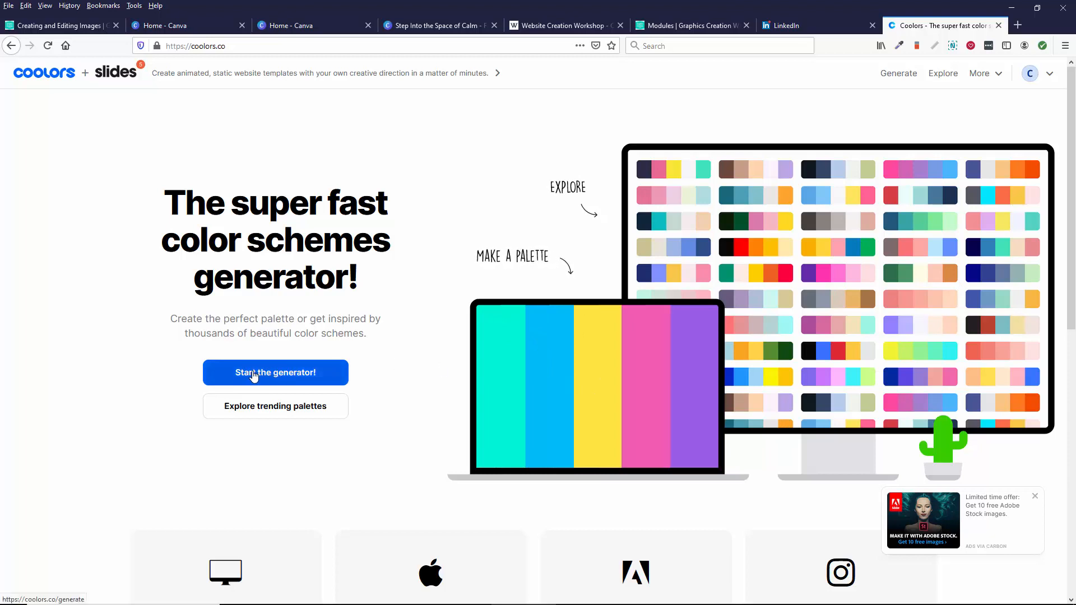
pyautogui.moveTo(540, 369)
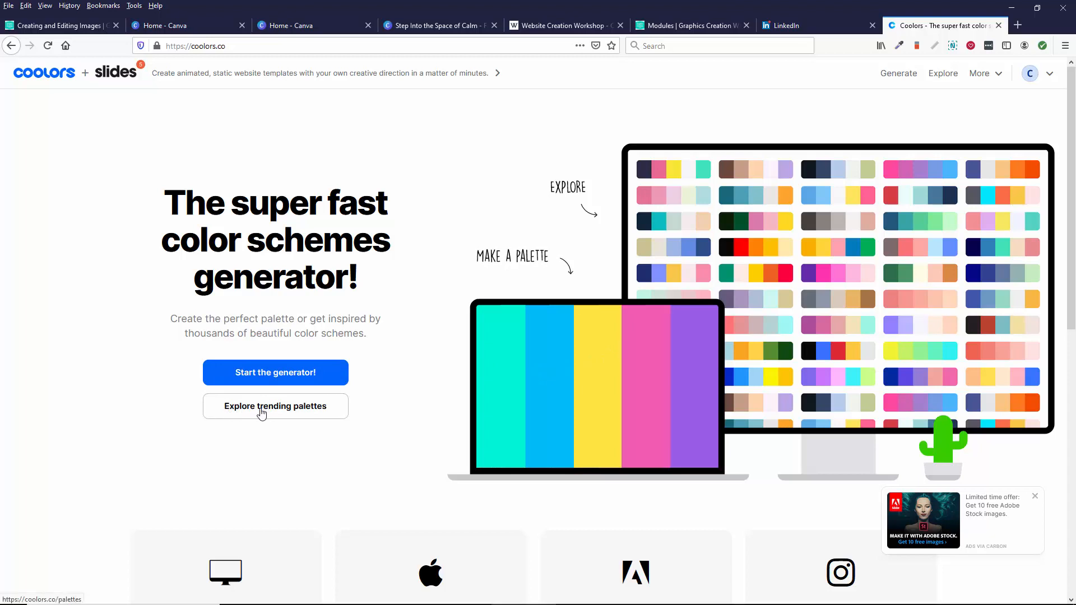
pyautogui.moveTo(851, 345)
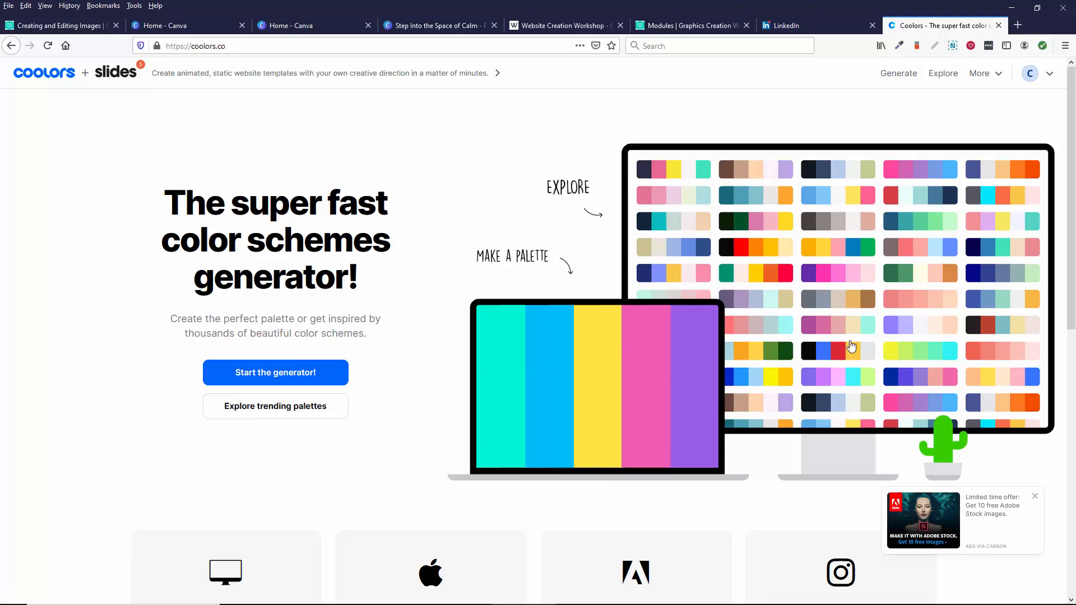
pyautogui.moveTo(535, 373)
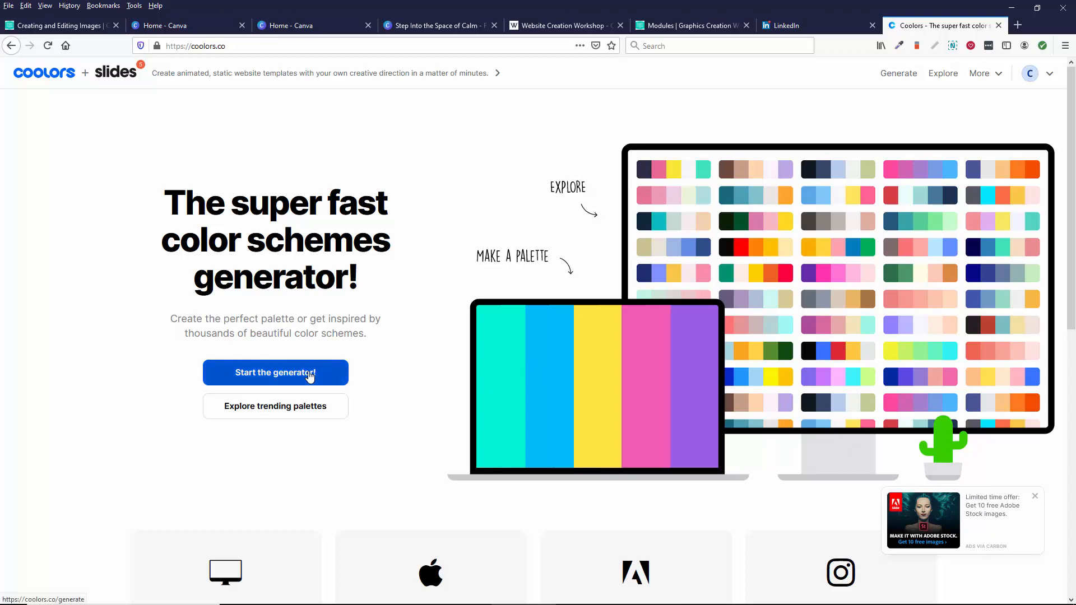
pyautogui.click(276, 372)
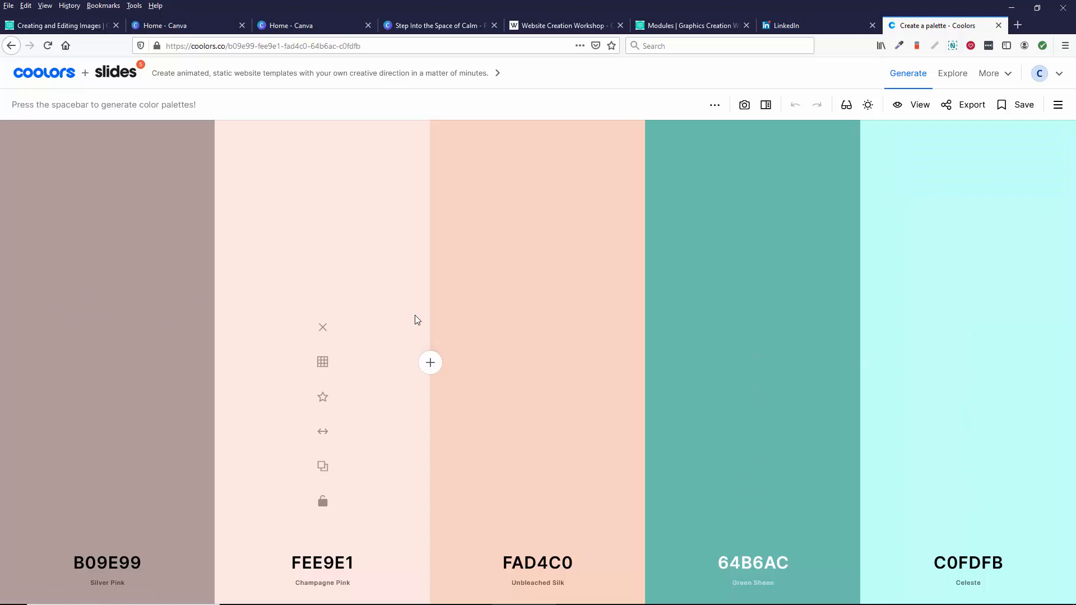
pyautogui.press('space')
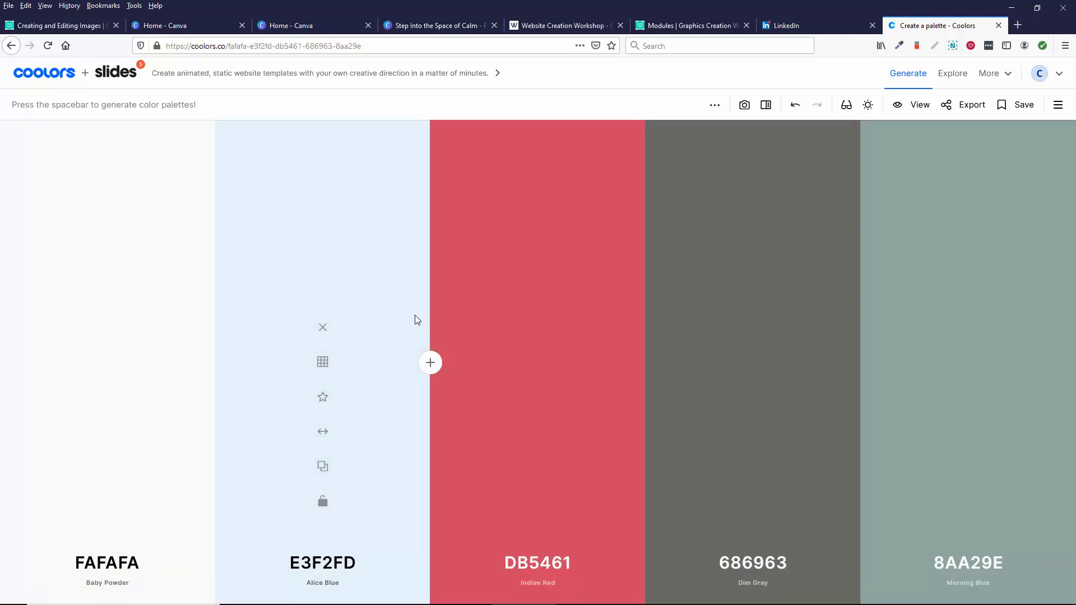
pyautogui.press('space')
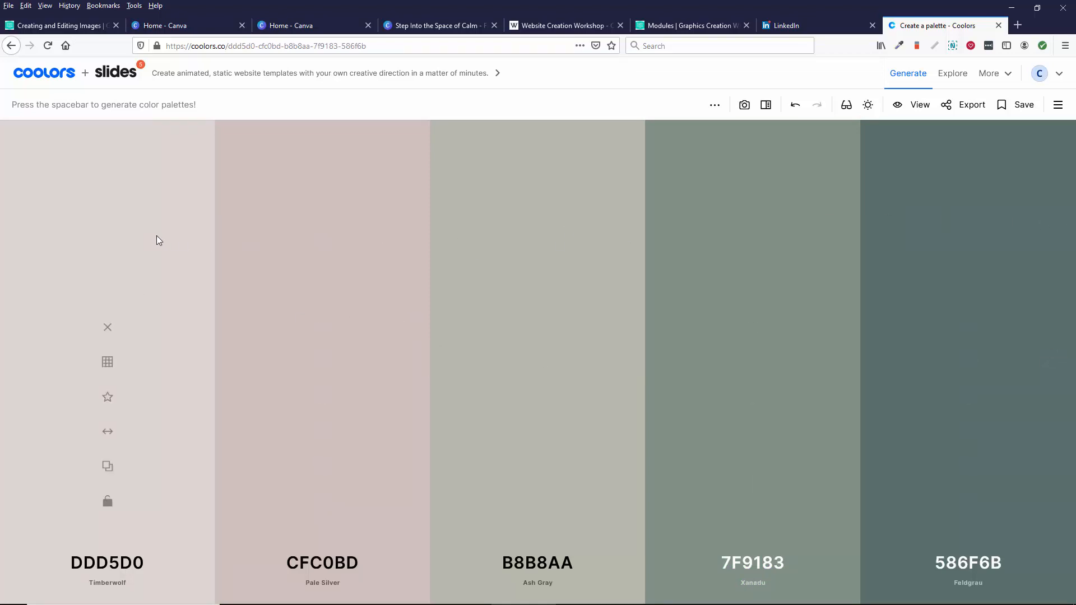
pyautogui.press('space')
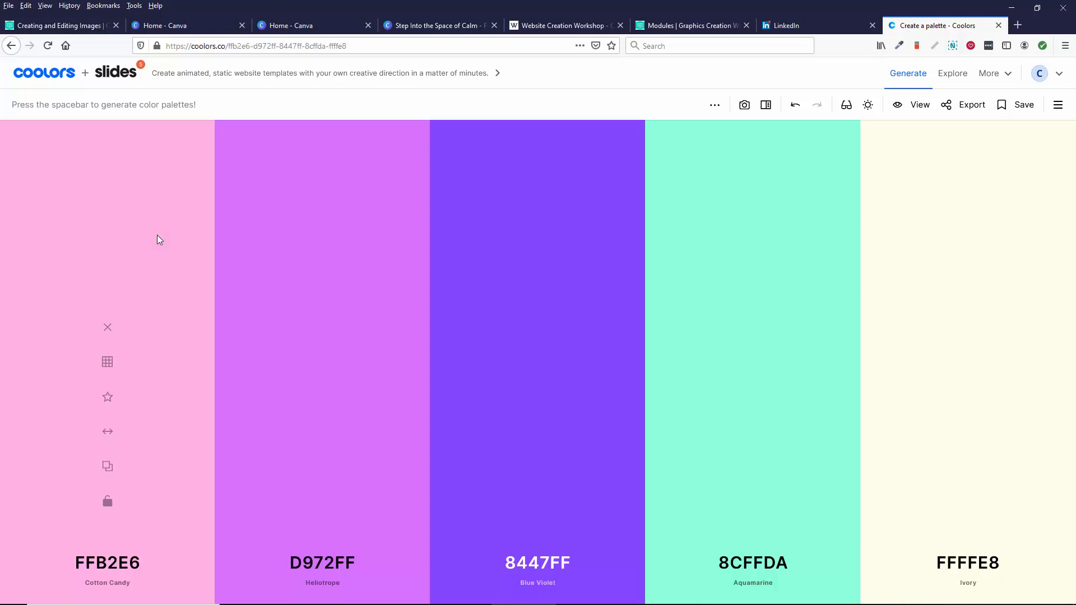
pyautogui.press('space')
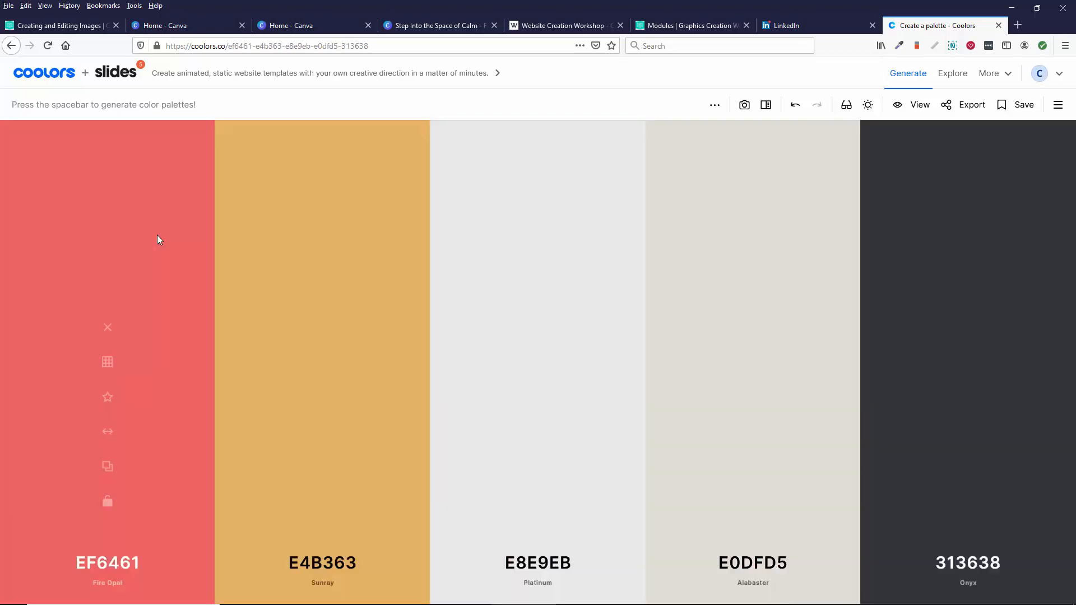
pyautogui.press('space')
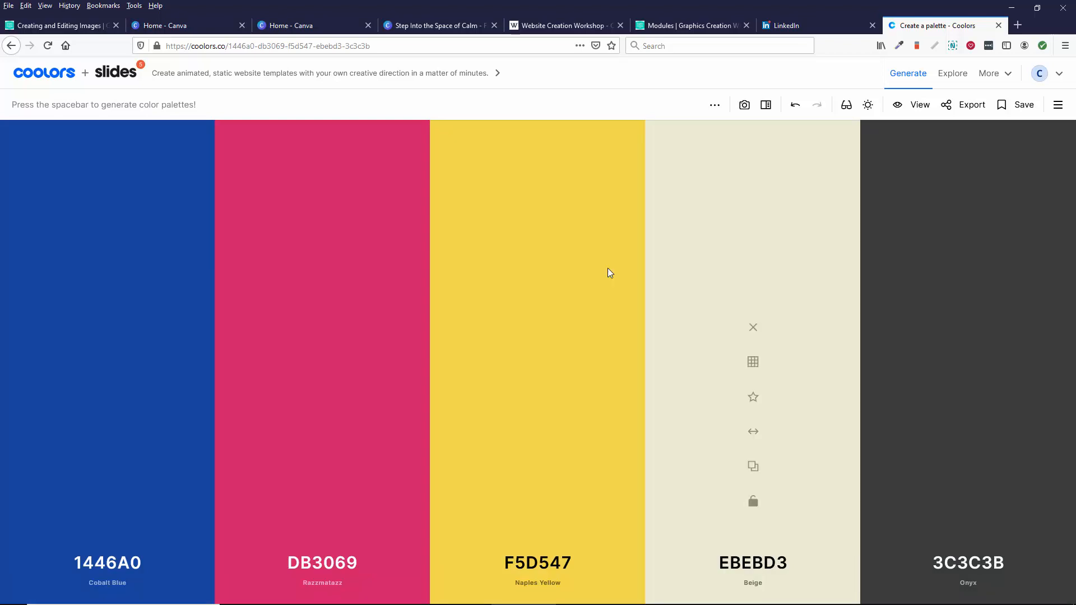
pyautogui.moveTo(809, 339)
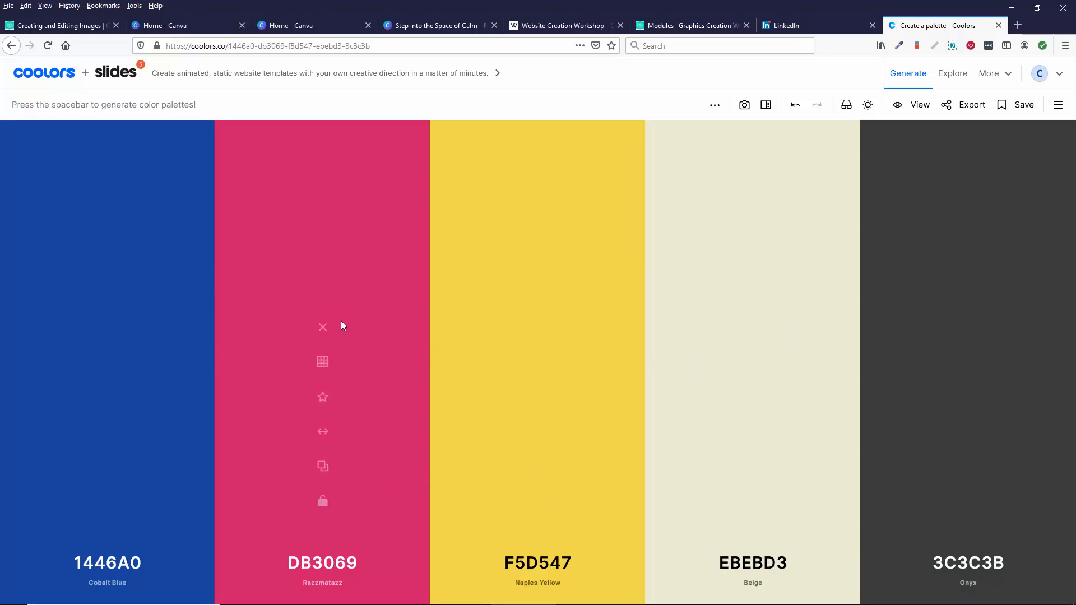
pyautogui.moveTo(323, 504)
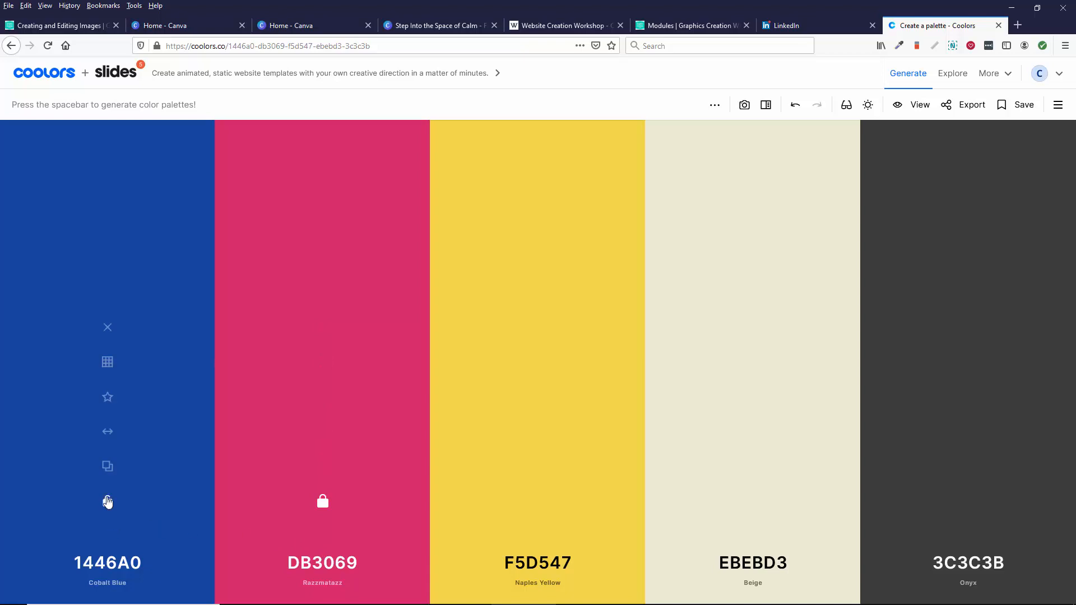
# Keep Cobalt Blue fixed alongside Razzmatazz and regenerate the remaining colours.
pyautogui.click(108, 502)
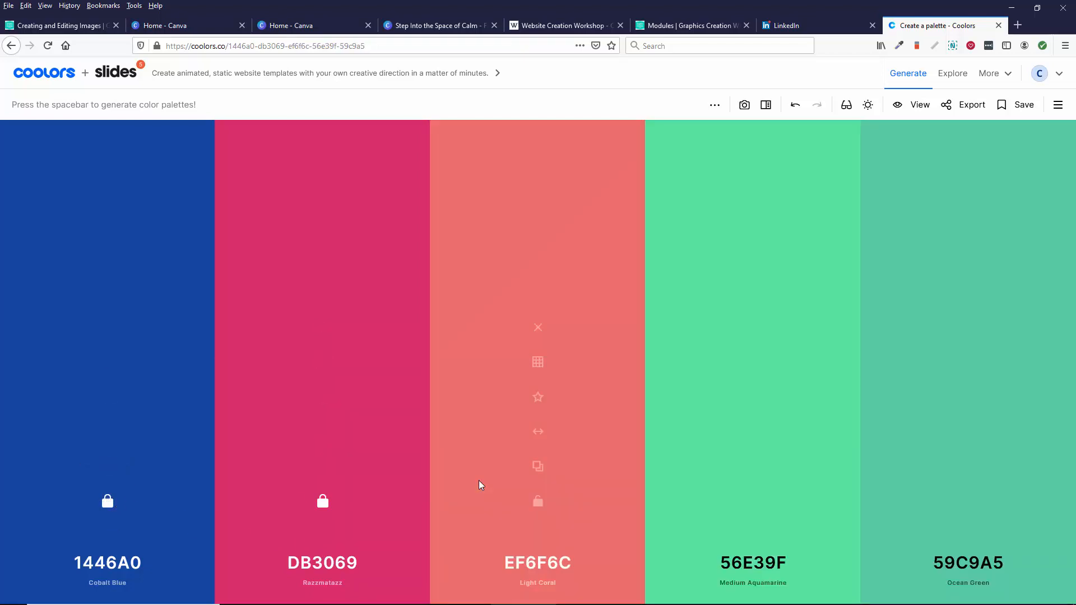
pyautogui.press('space')
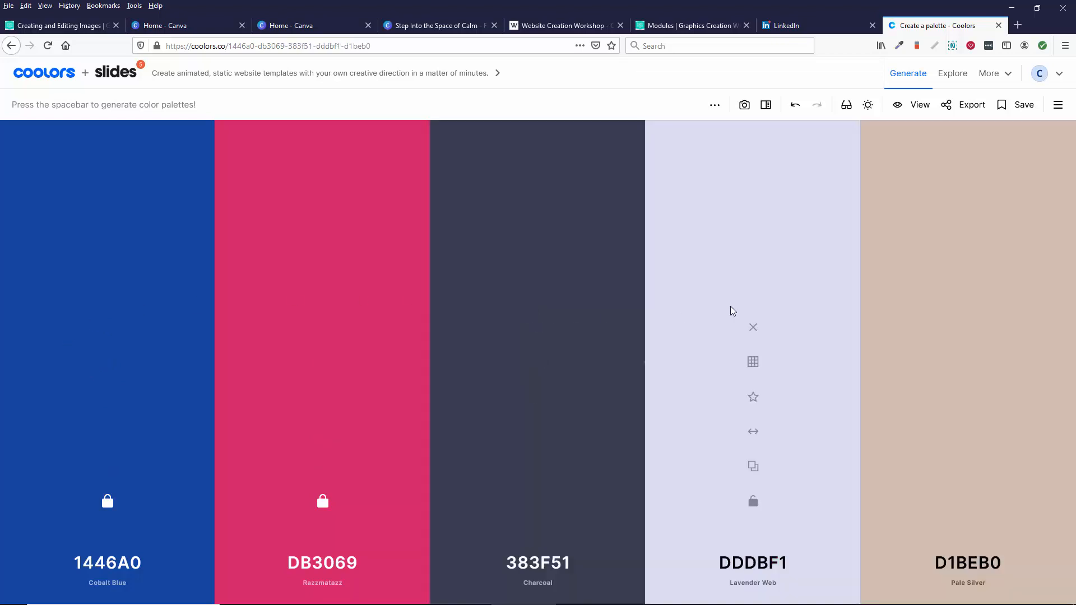
pyautogui.press('space')
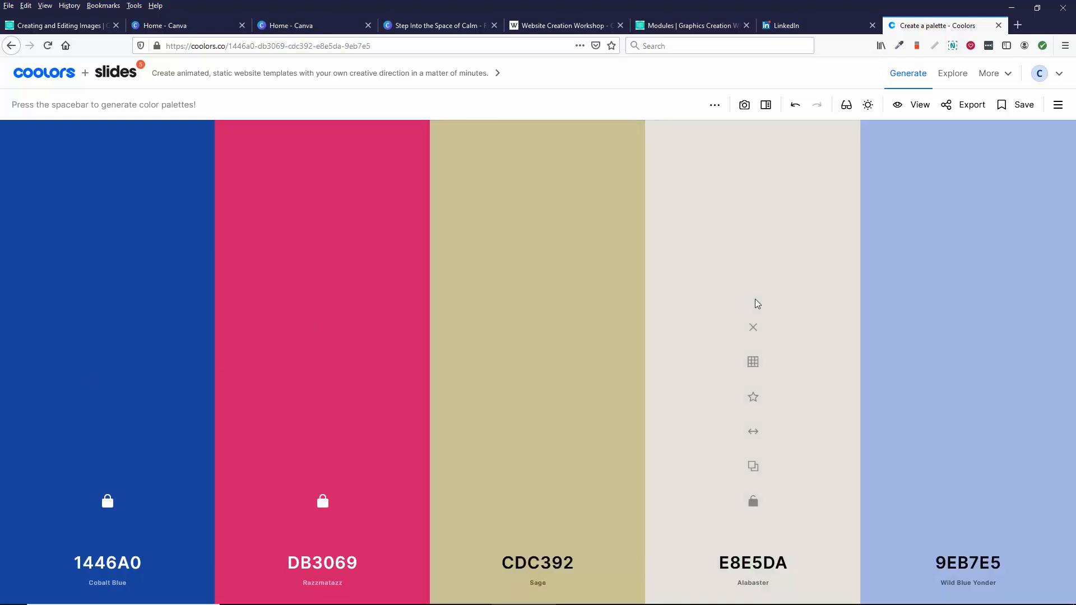
pyautogui.press('space')
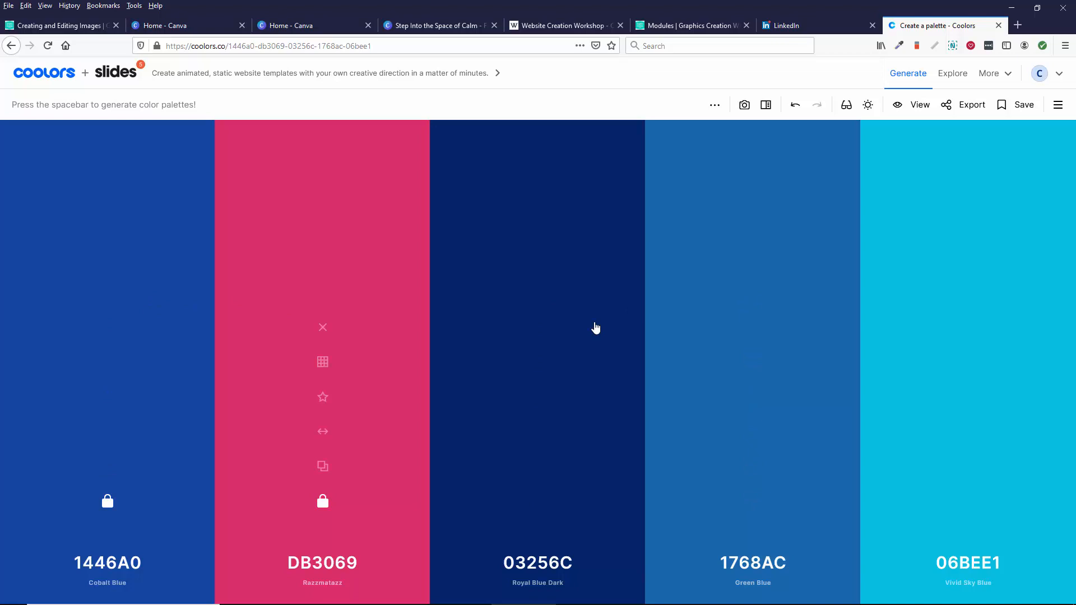
pyautogui.moveTo(296, 518)
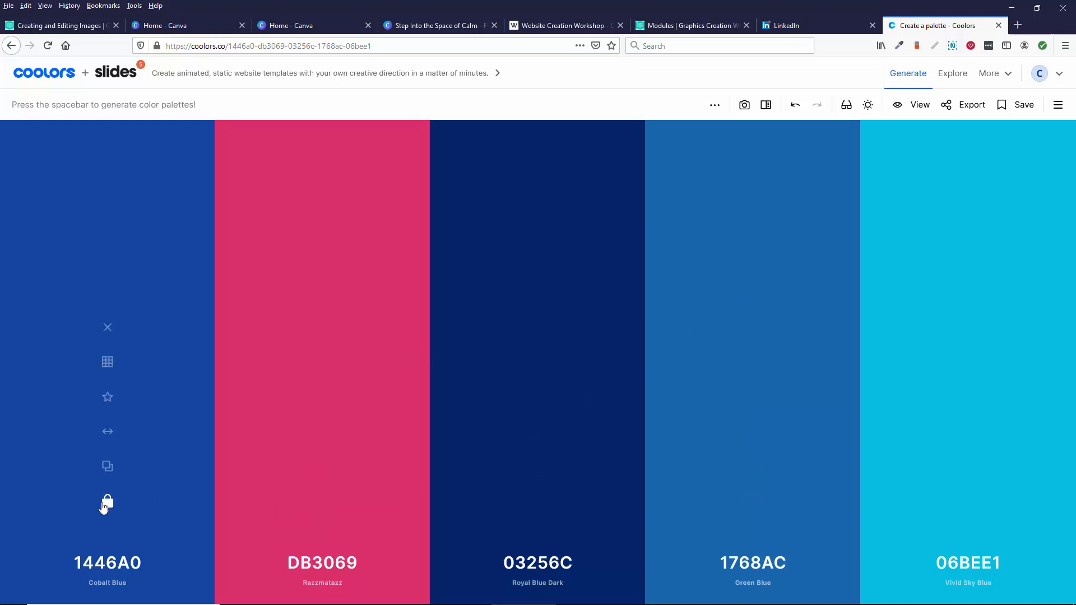
# Shuffle freely until Persian Plum, Deep Saffron, Indigo Dye, Bottle Green and Platinum appear.
pyautogui.press('space')
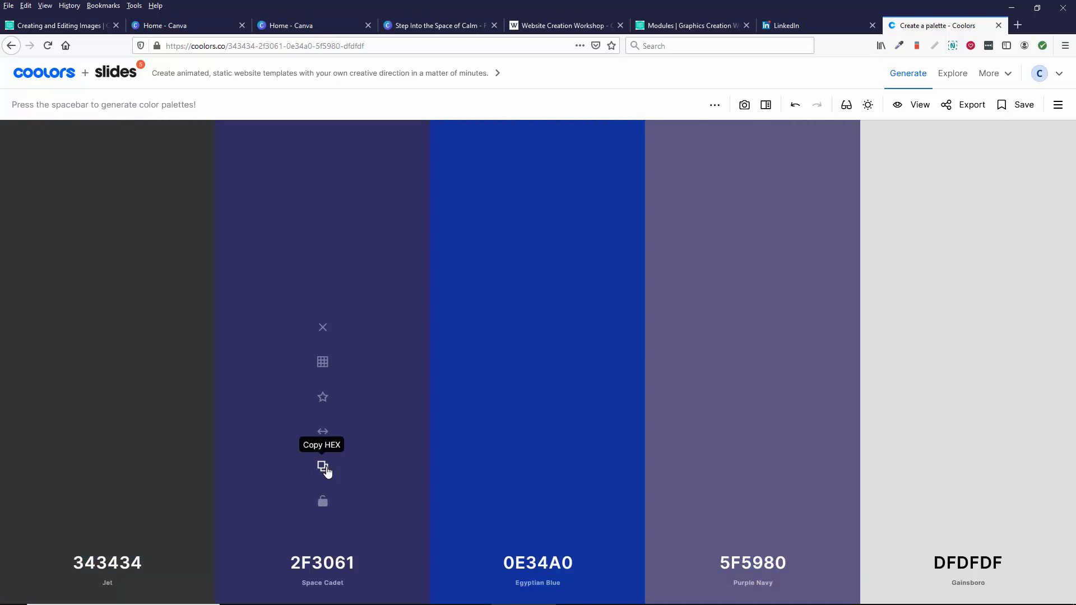
pyautogui.press('space')
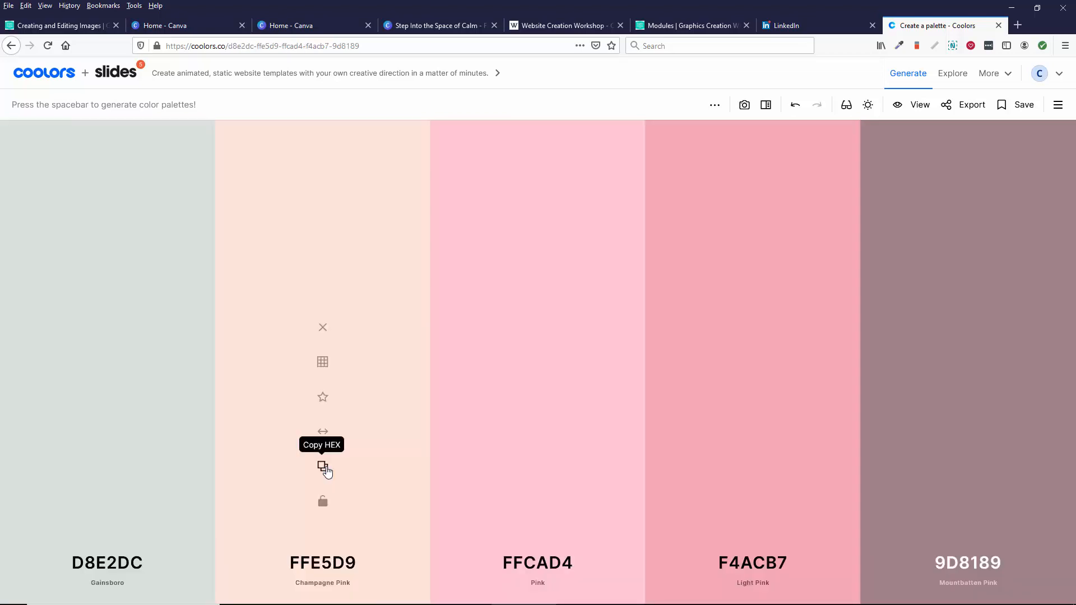
pyautogui.press('space')
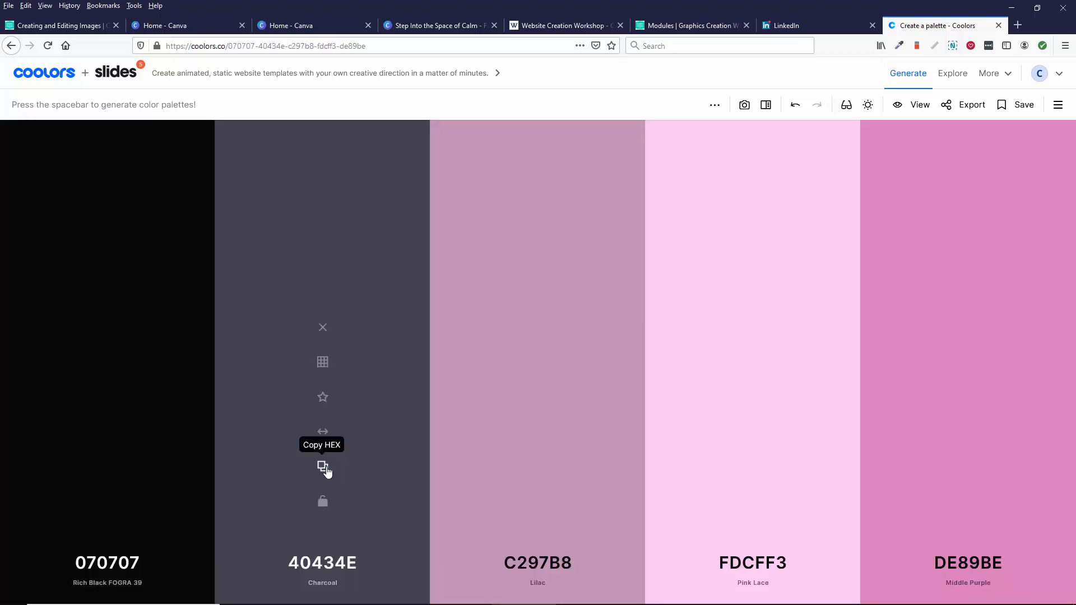
pyautogui.press('space')
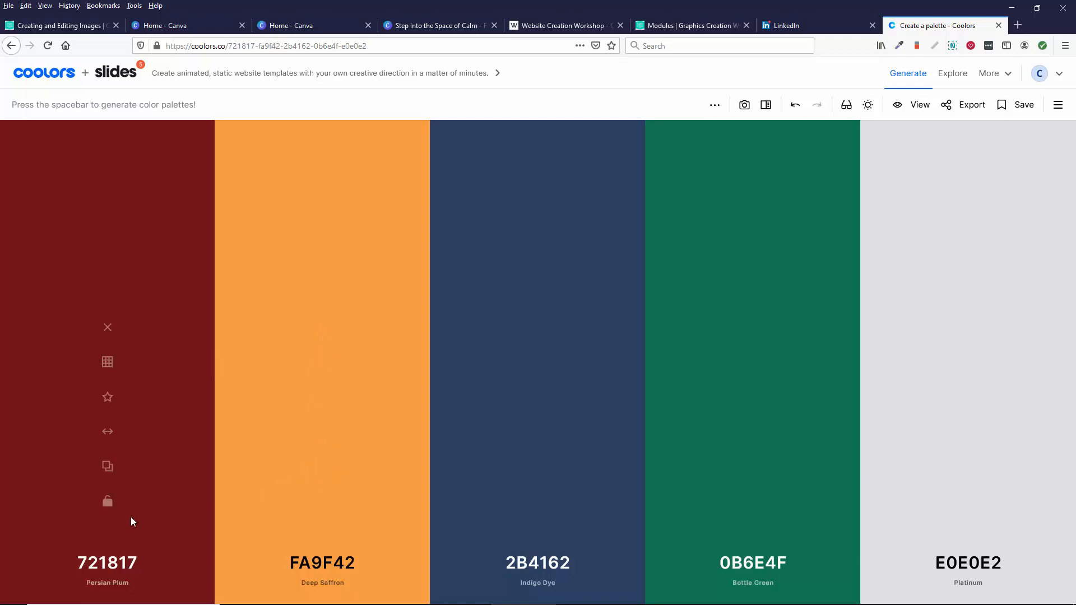
# Keep the Persian Plum colour fixed in the first column.
pyautogui.click(108, 499)
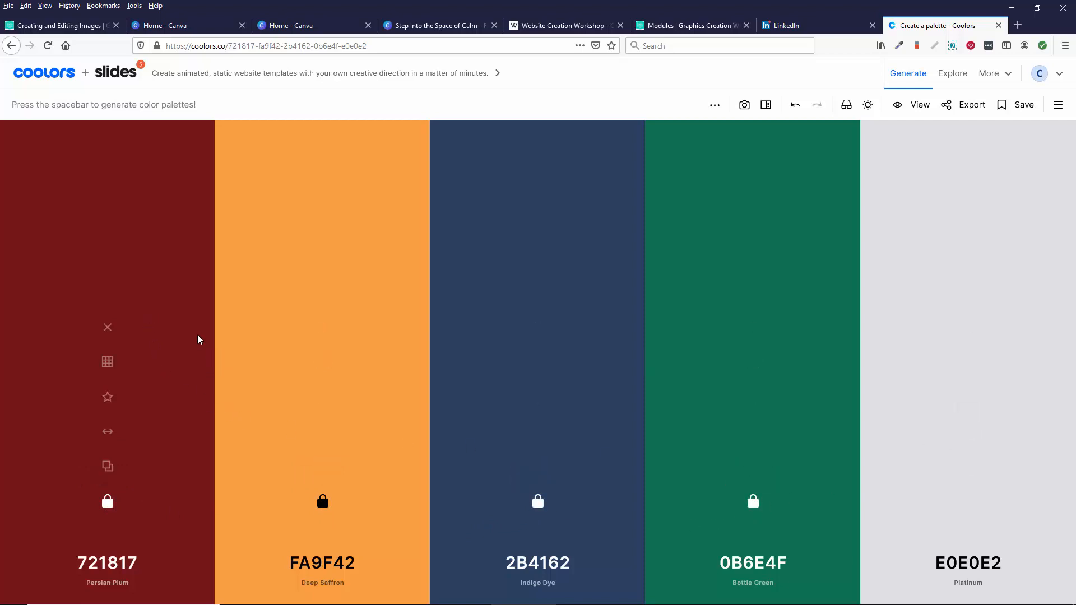
pyautogui.moveTo(555, 384)
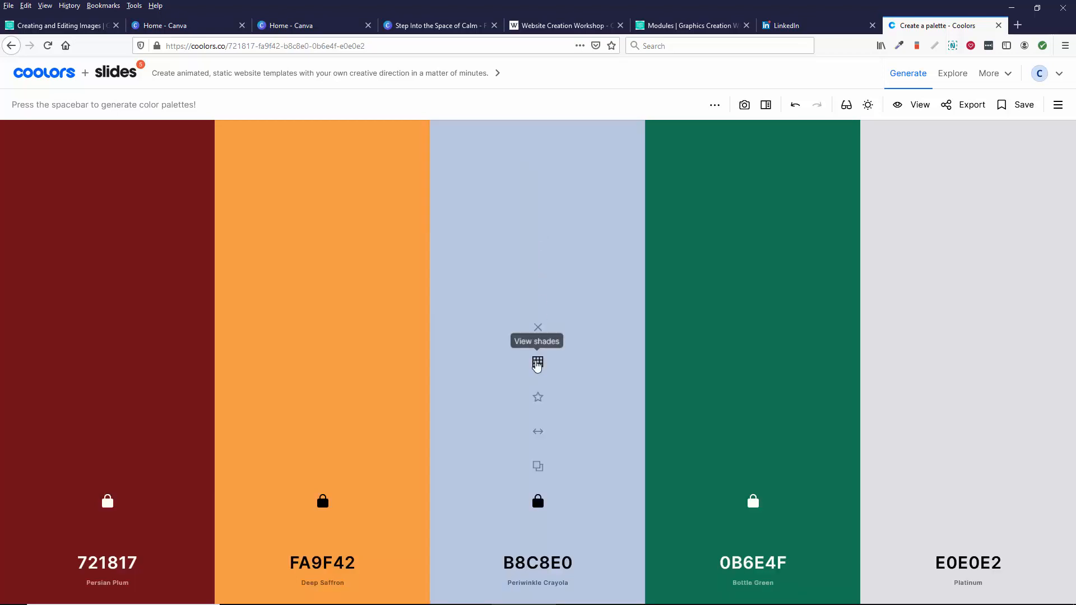
# Browse the third colour's shades and settle on Blue Yonder (4B71AA).
pyautogui.click(537, 363)
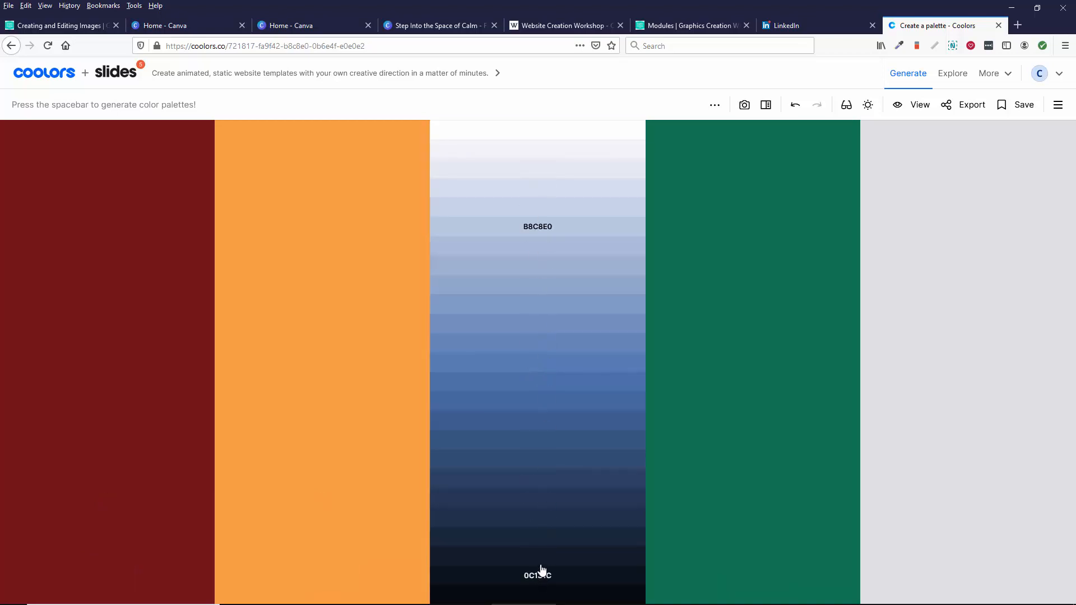
pyautogui.moveTo(549, 463)
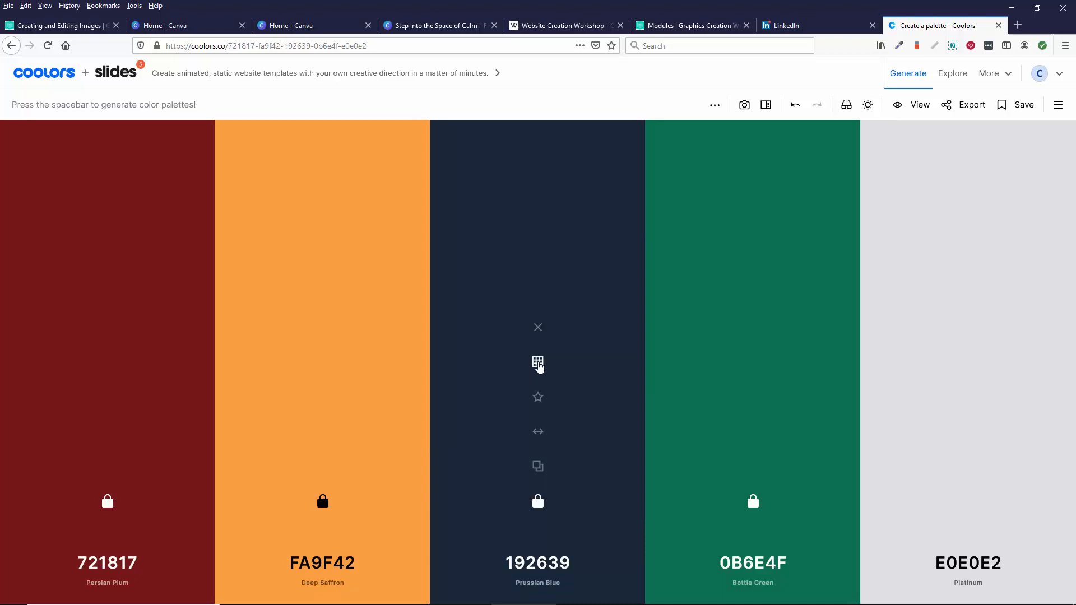
pyautogui.click(537, 363)
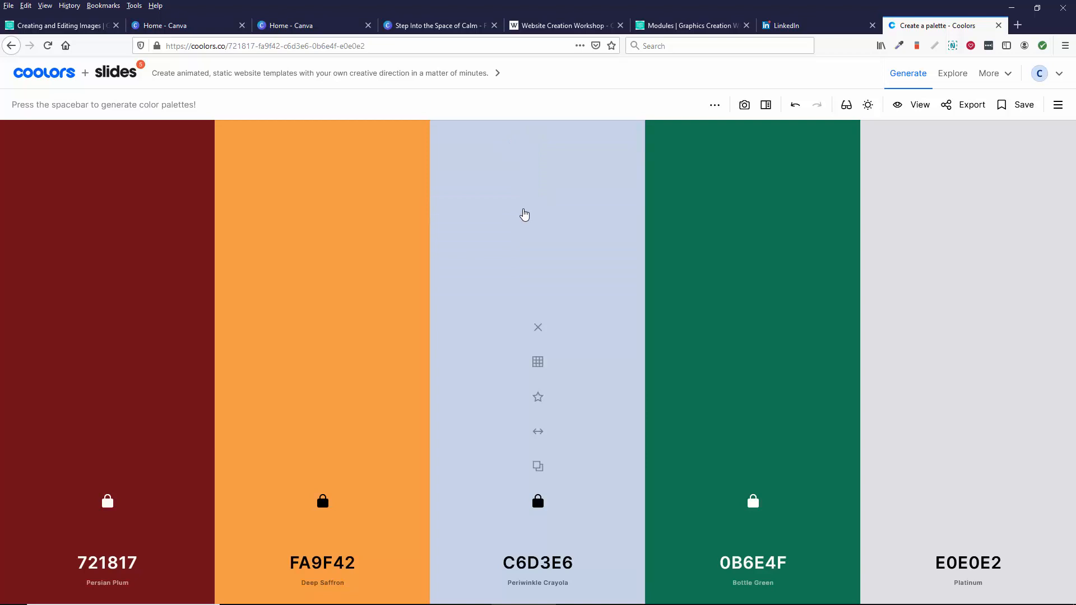
pyautogui.click(536, 361)
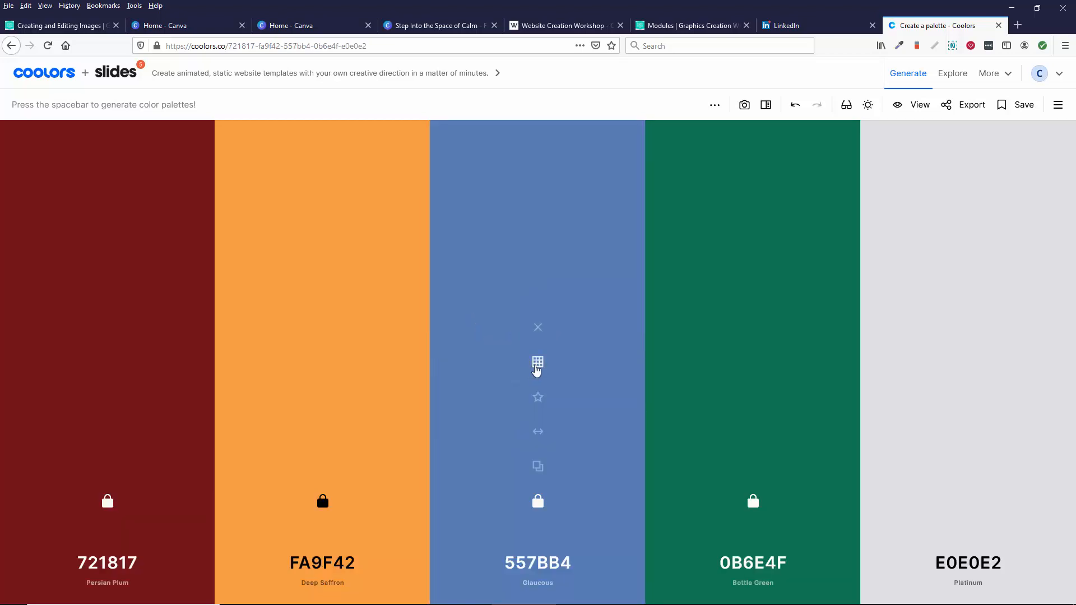
pyautogui.click(537, 362)
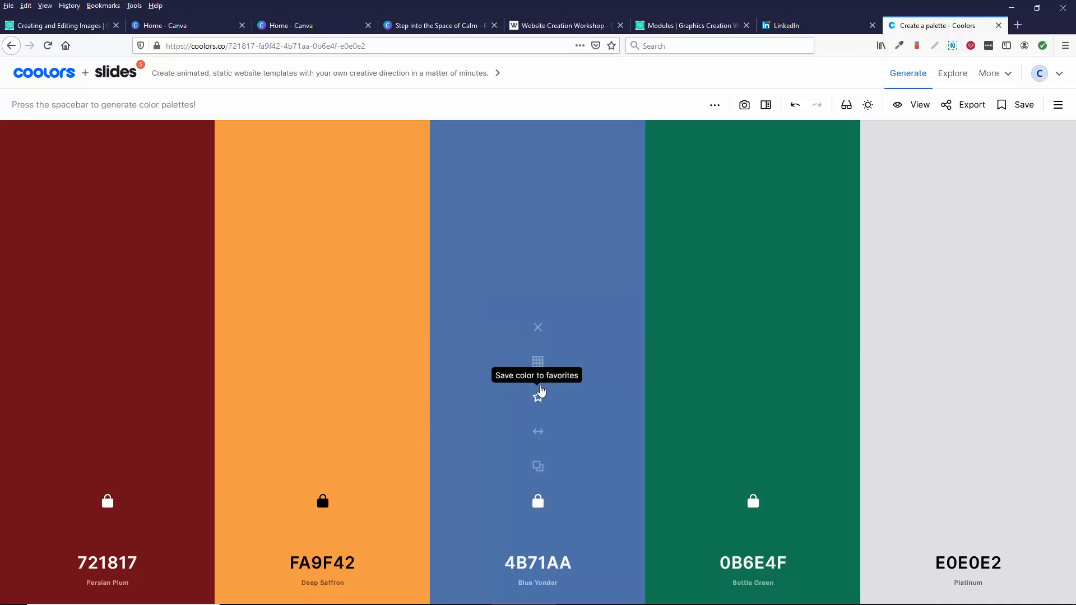
pyautogui.moveTo(598, 496)
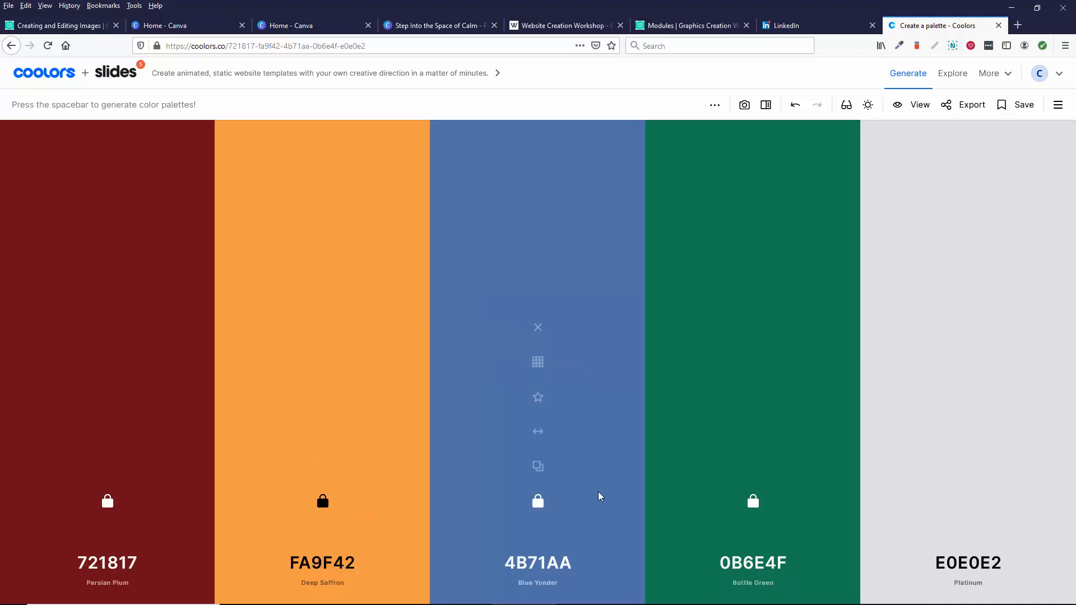
pyautogui.moveTo(537, 397)
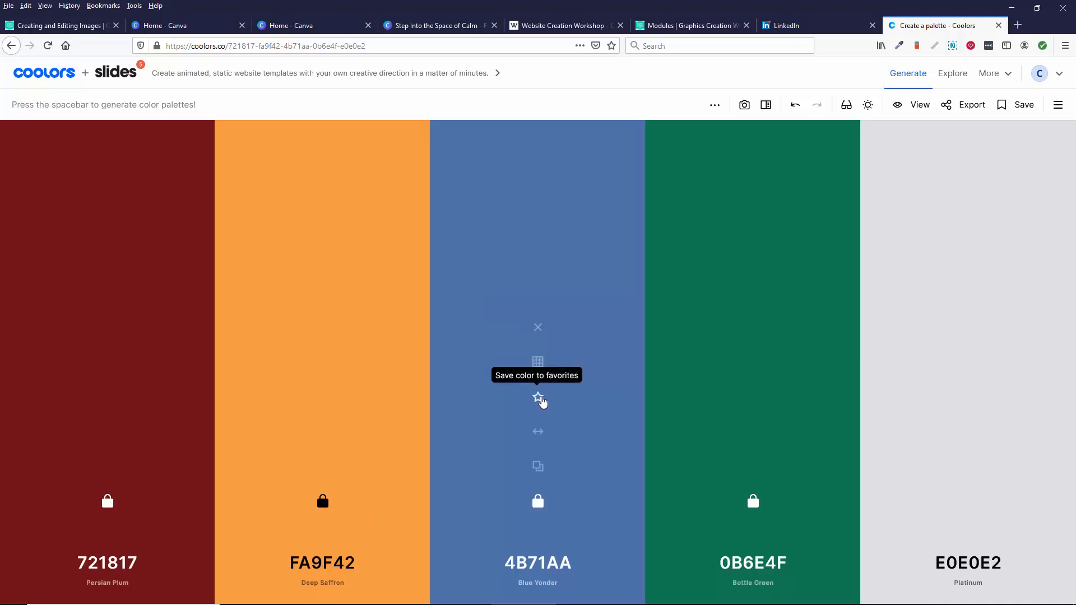
pyautogui.moveTo(542, 415)
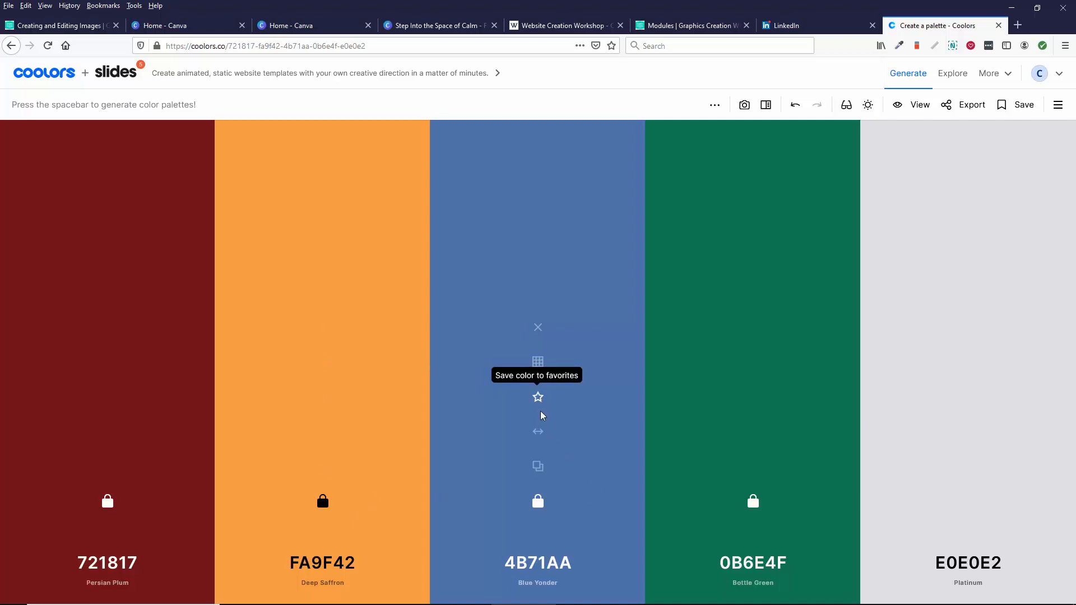
pyautogui.moveTo(536, 477)
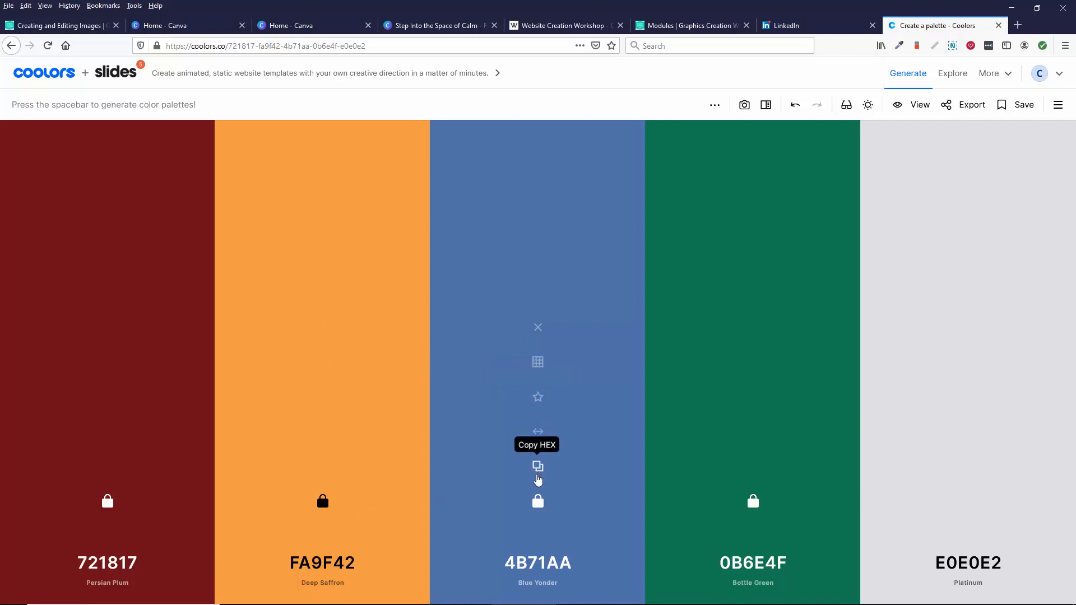
pyautogui.moveTo(108, 562)
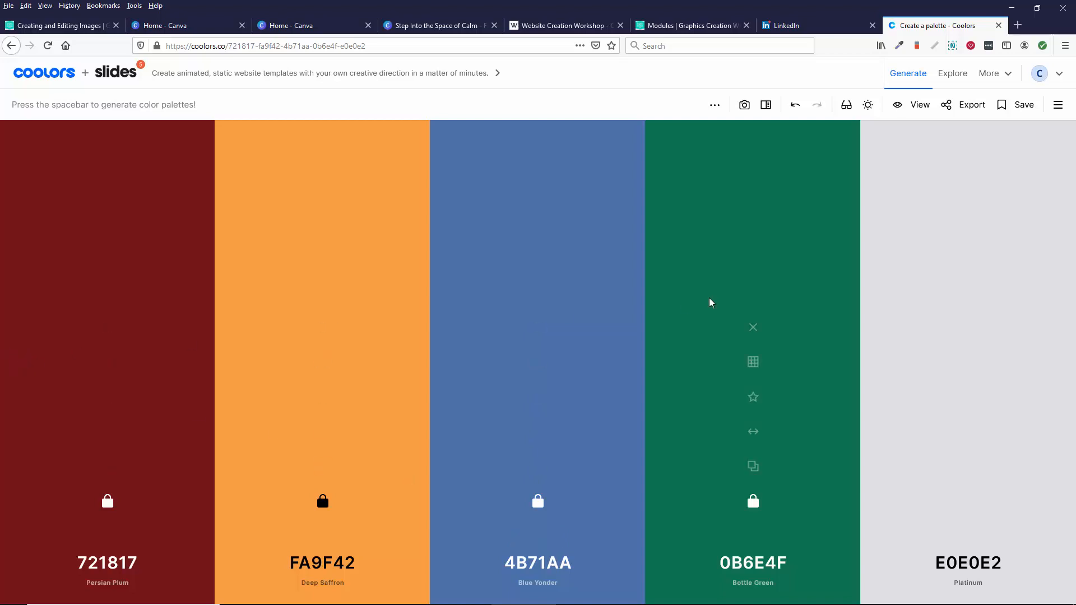
pyautogui.moveTo(721, 383)
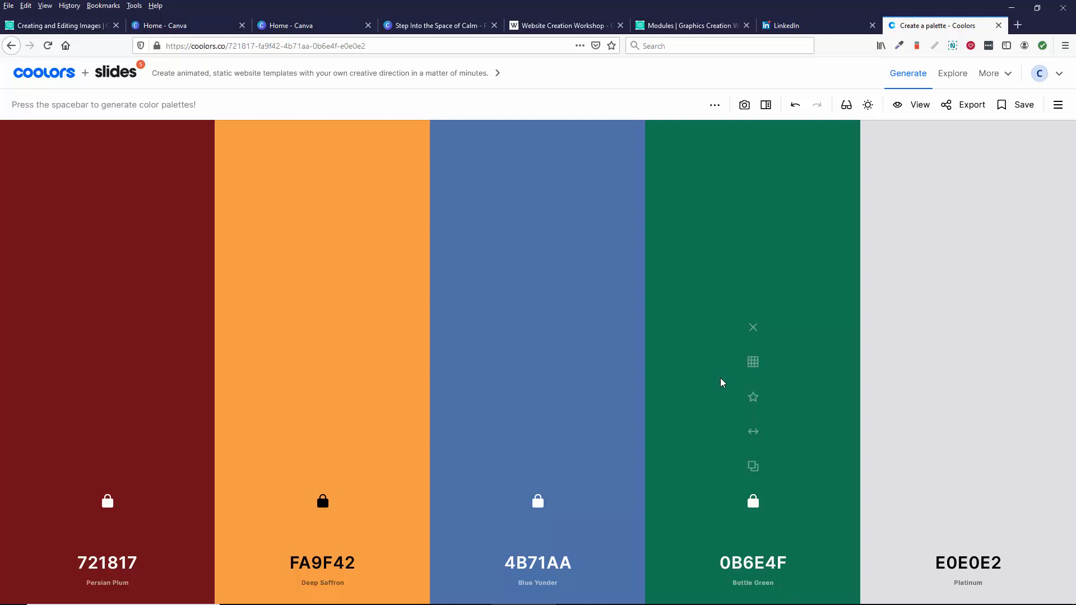
pyautogui.moveTo(572, 351)
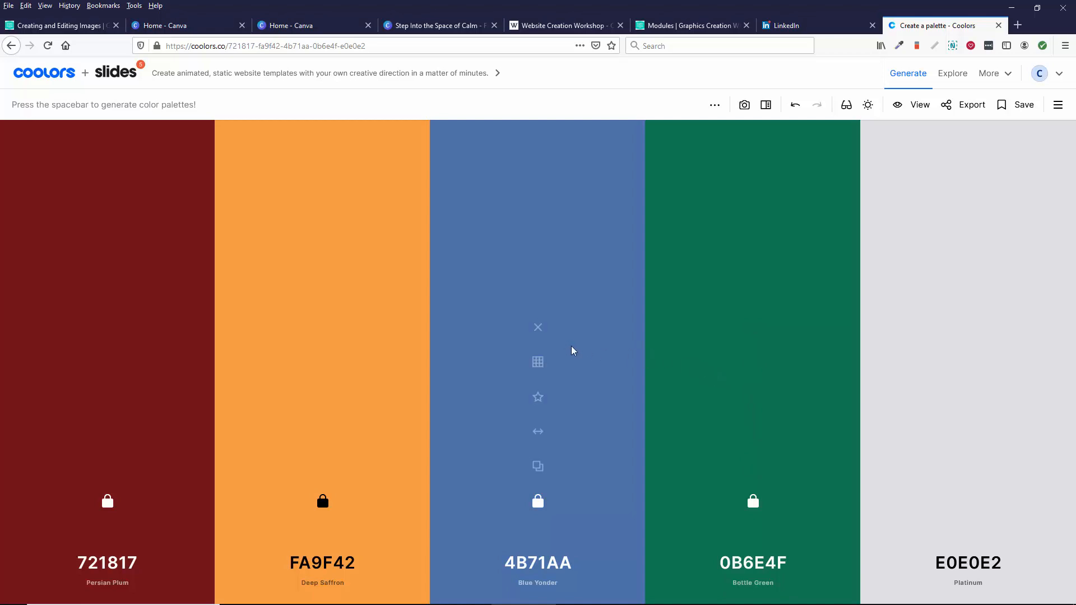
pyautogui.moveTo(728, 332)
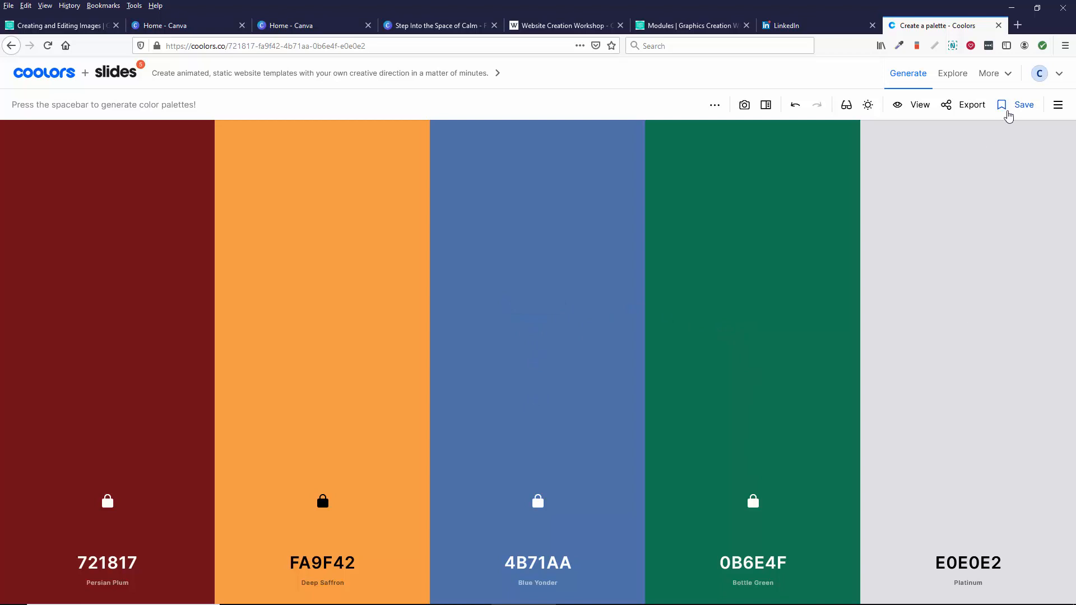
# Save the palette as 'website1colortest' and confirm it appears in the library.
pyautogui.click(1022, 104)
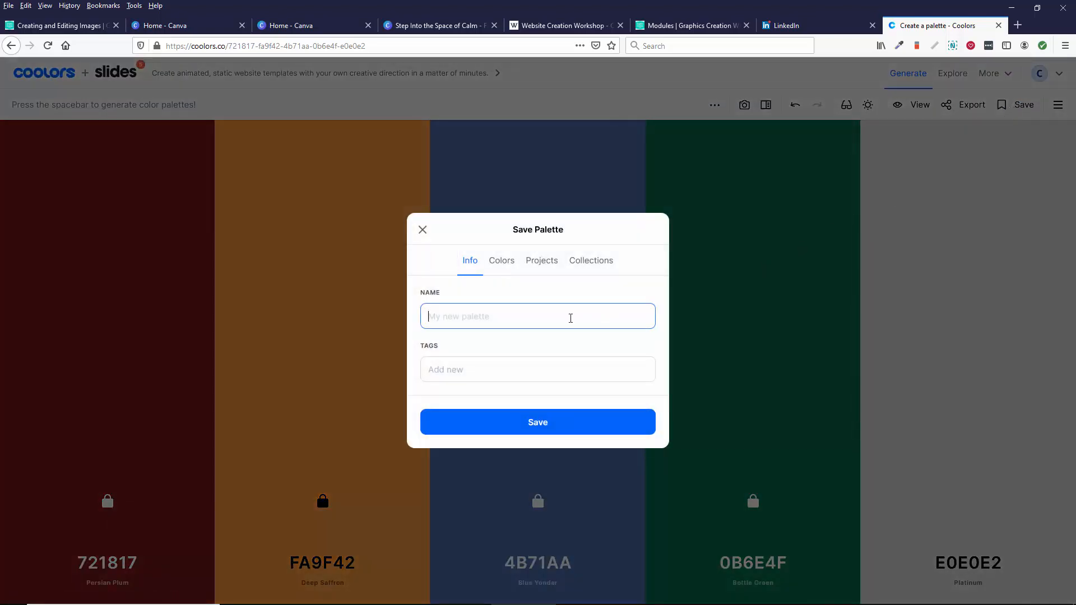
pyautogui.click(536, 316)
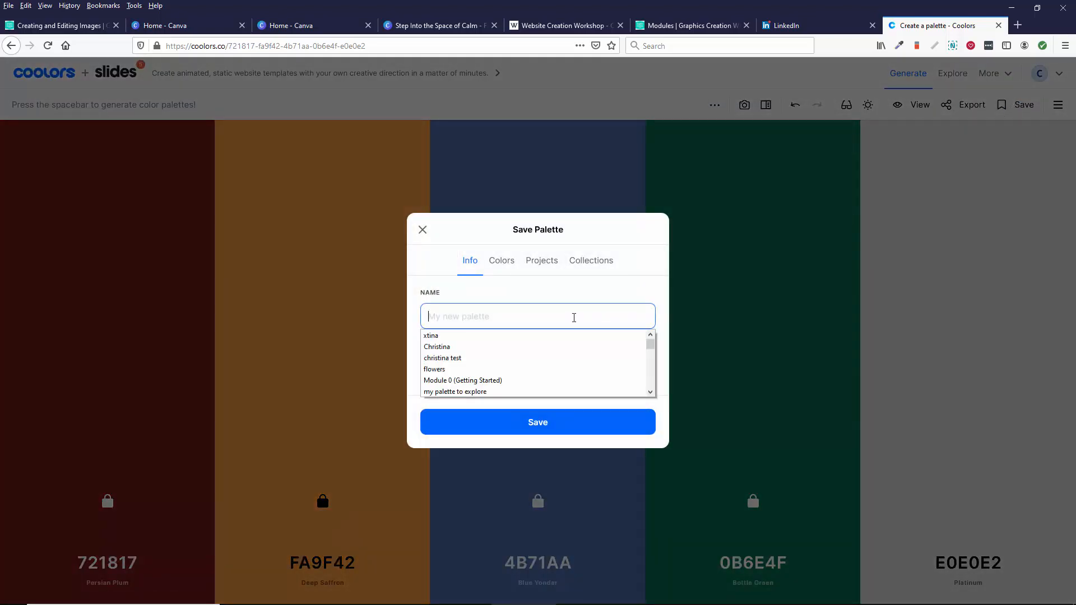
pyautogui.write('website1colortest')
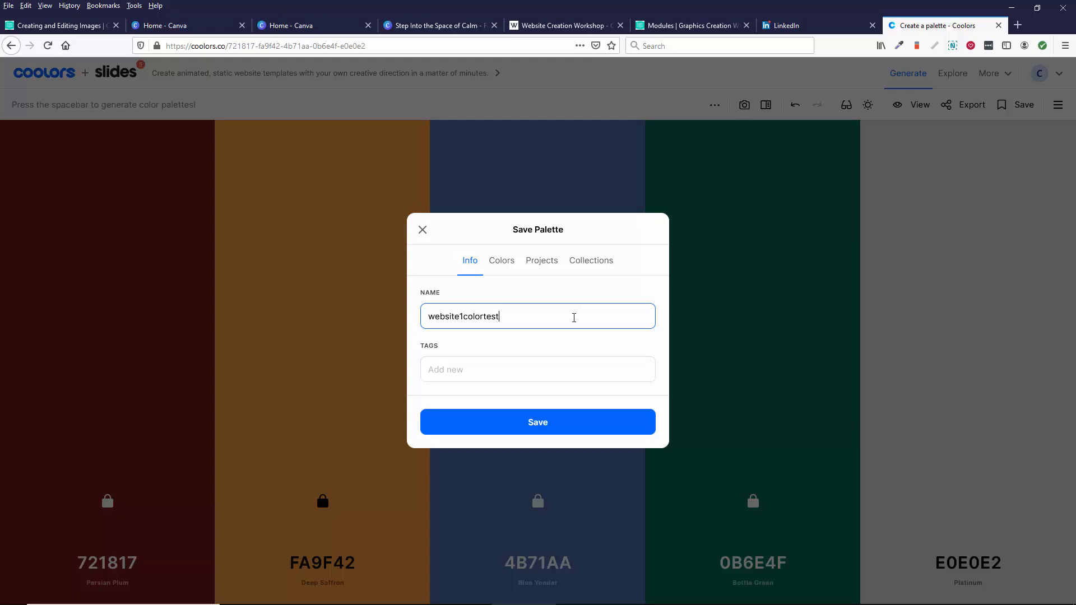
pyautogui.click(537, 422)
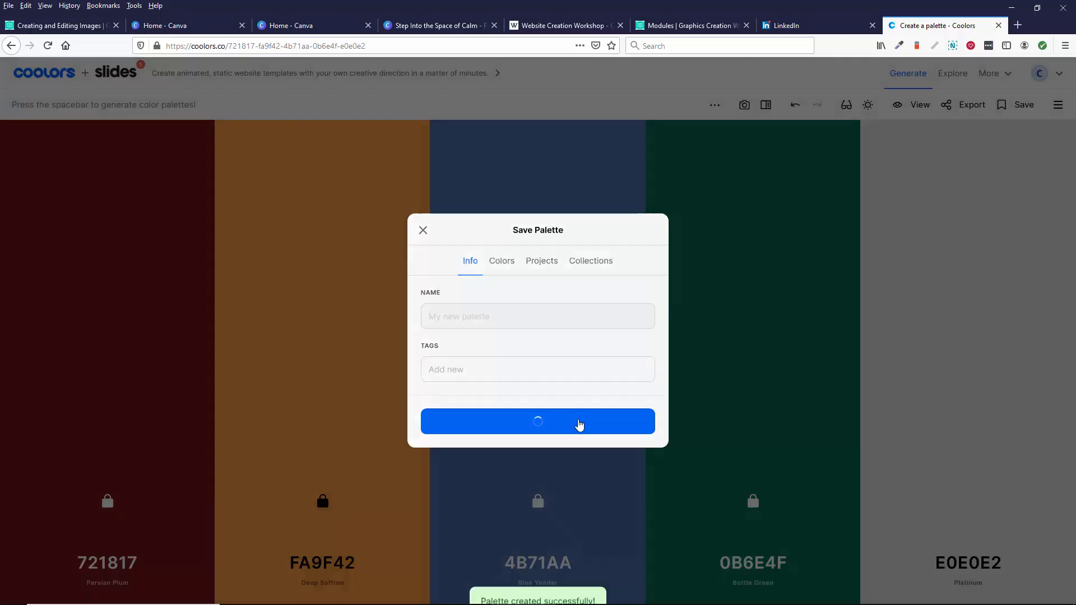
pyautogui.click(537, 421)
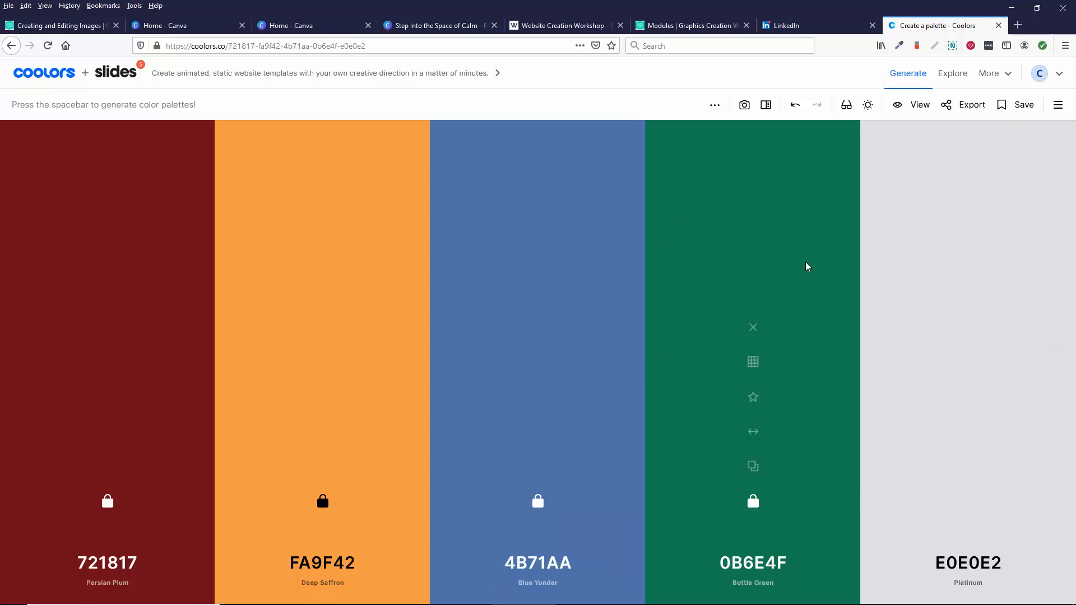
pyautogui.click(1057, 104)
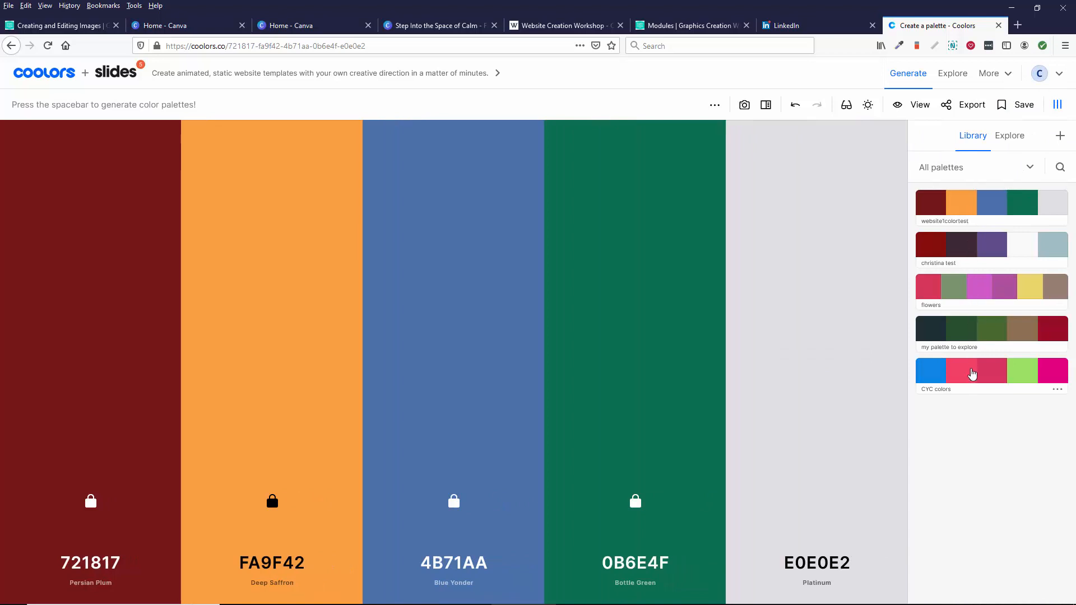
pyautogui.moveTo(946, 204)
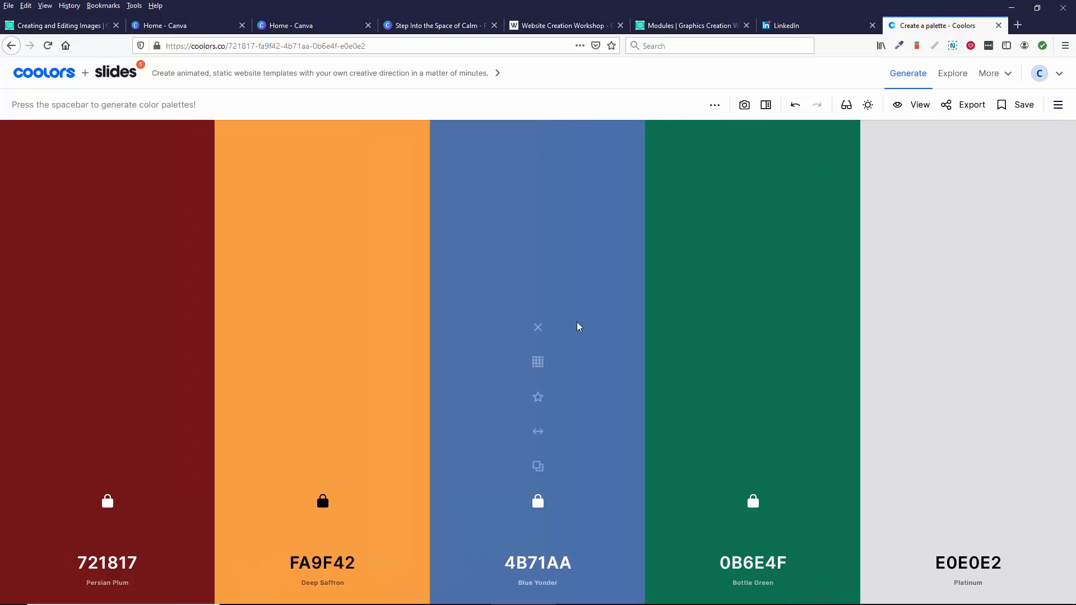
pyautogui.moveTo(548, 488)
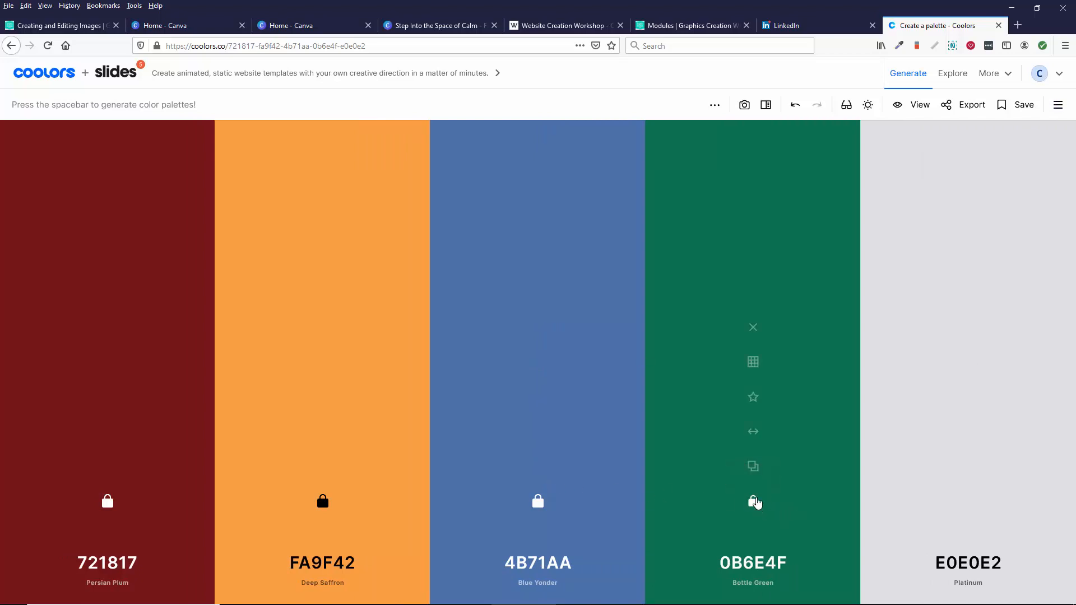
# Regenerate the last two colours to Lavender Blush (F0E2E7) and Vivid Burgundy (B20D30).
pyautogui.press('space')
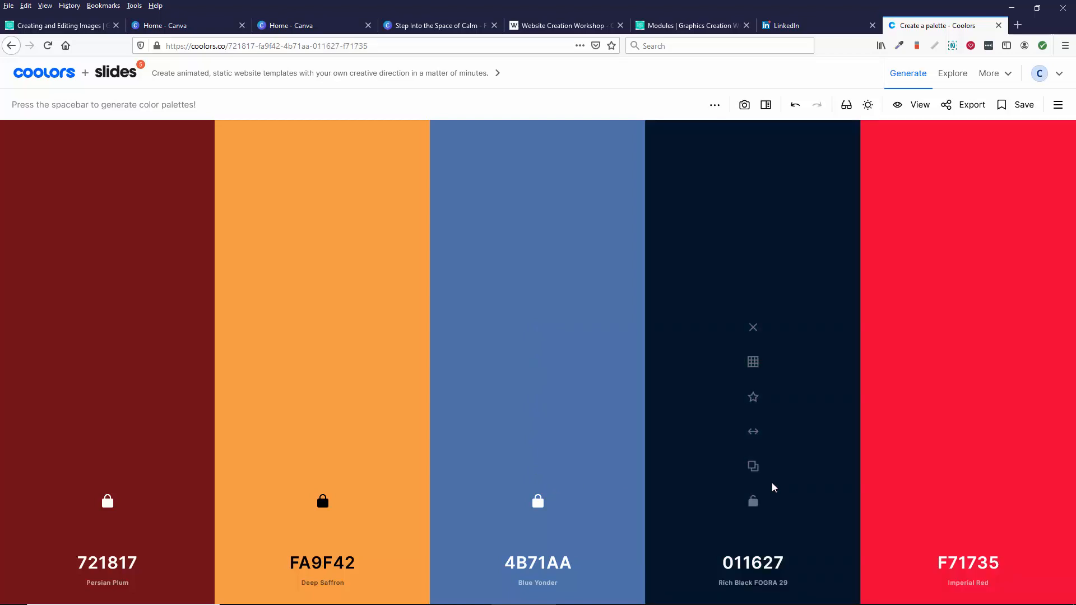
pyautogui.press('space')
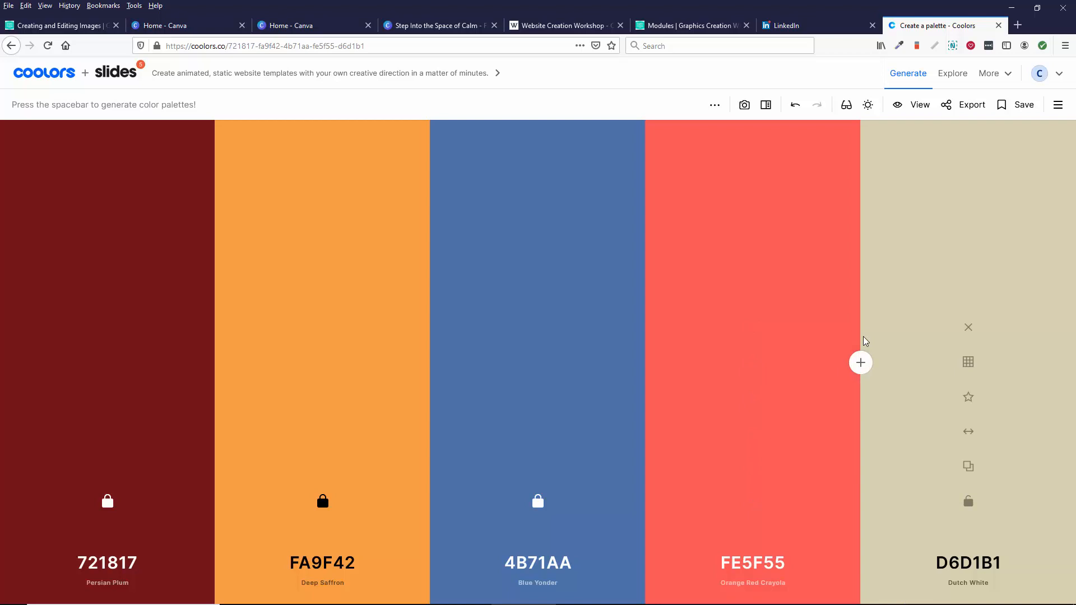
pyautogui.press('space')
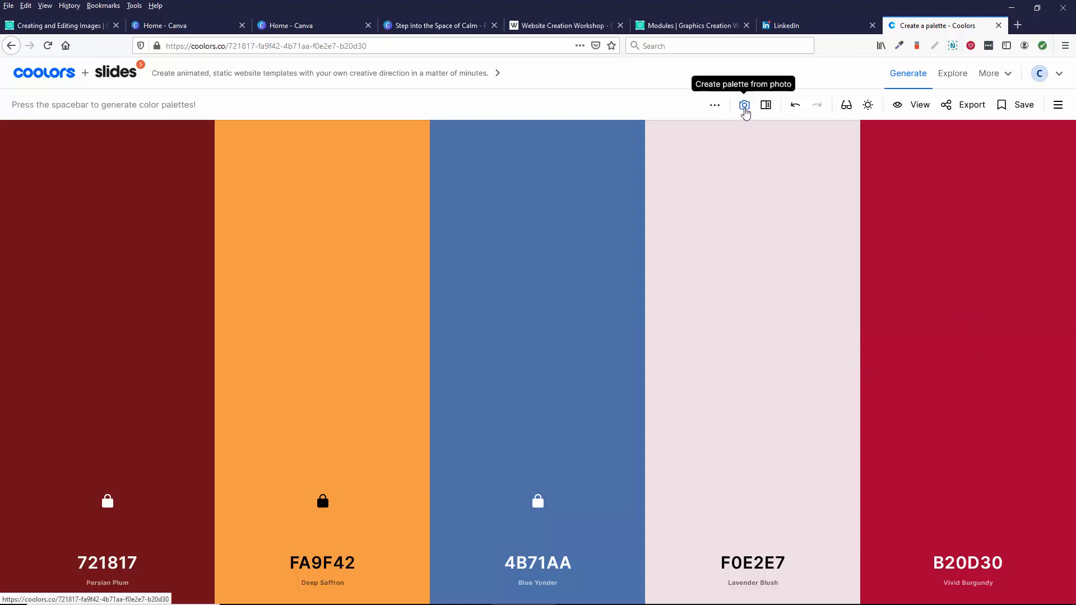
# Bring up the create-palette-from-photo chooser and switch to searching Unsplash stock photos.
pyautogui.click(744, 104)
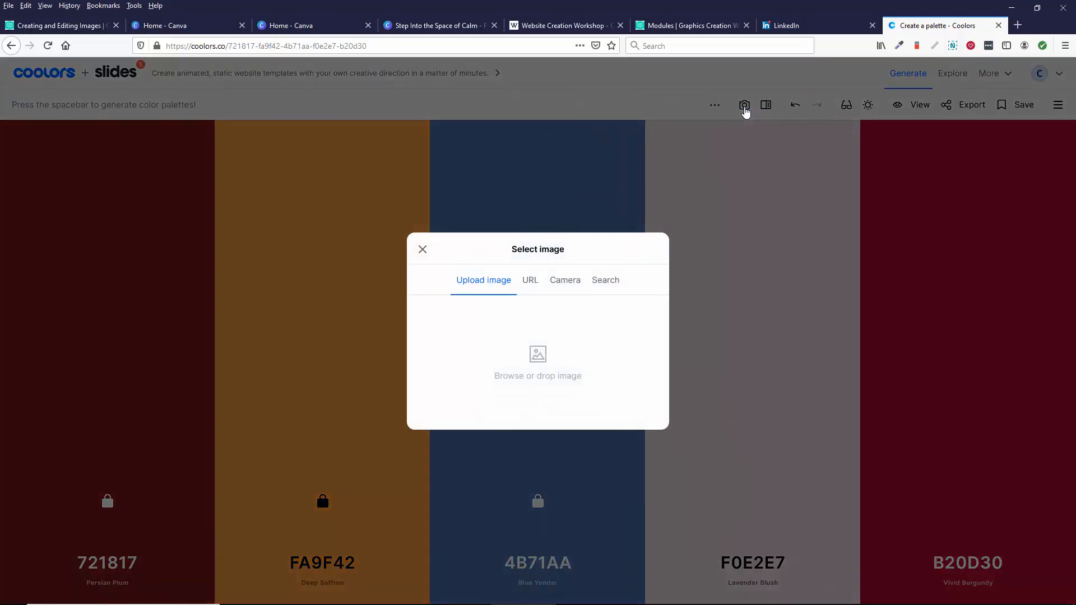
pyautogui.moveTo(746, 123)
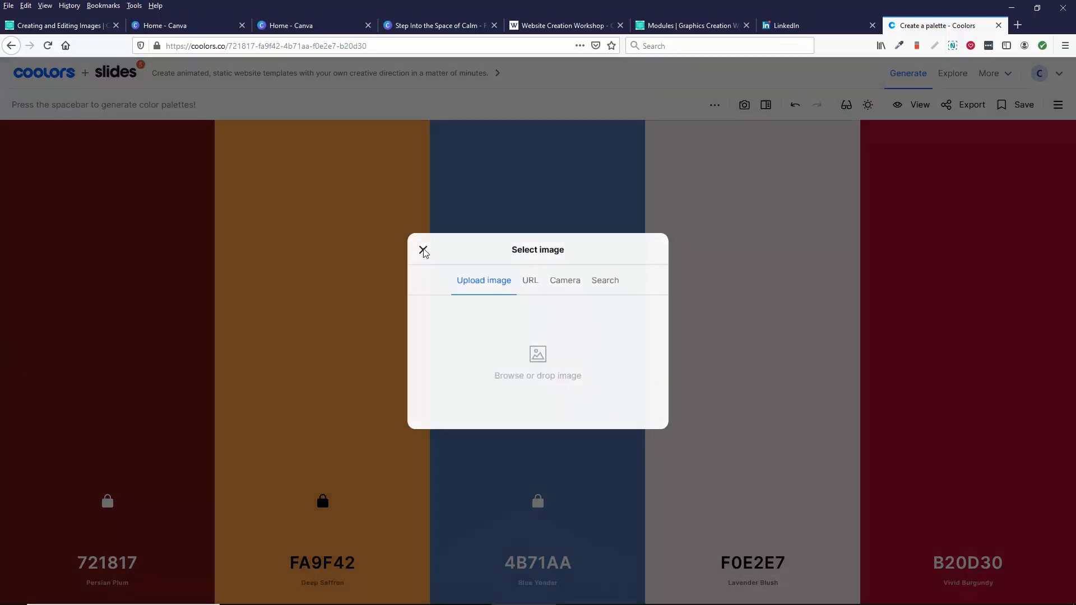
pyautogui.click(424, 250)
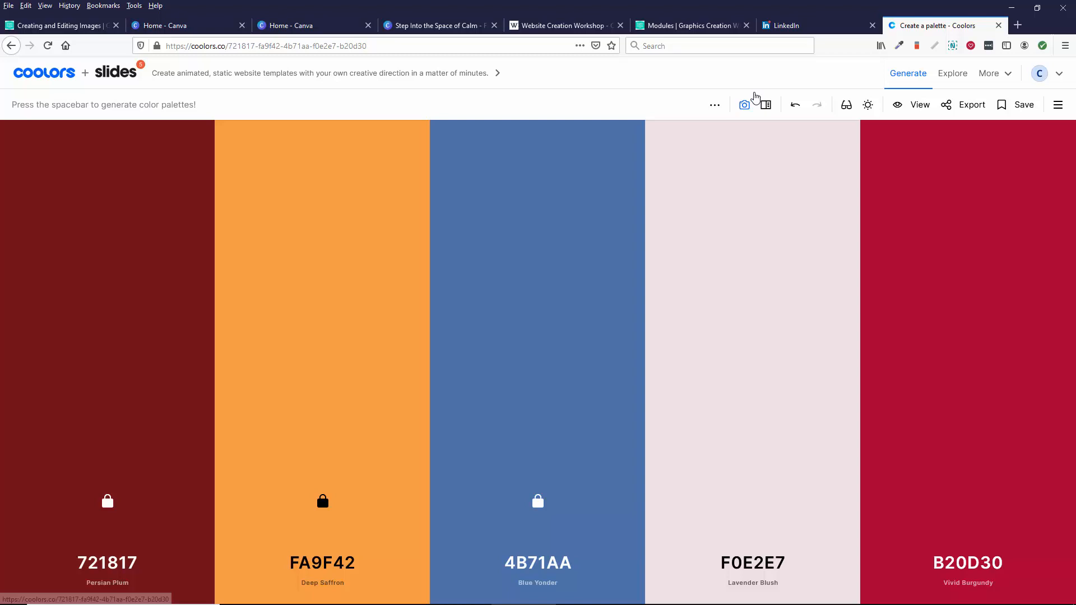
pyautogui.click(744, 104)
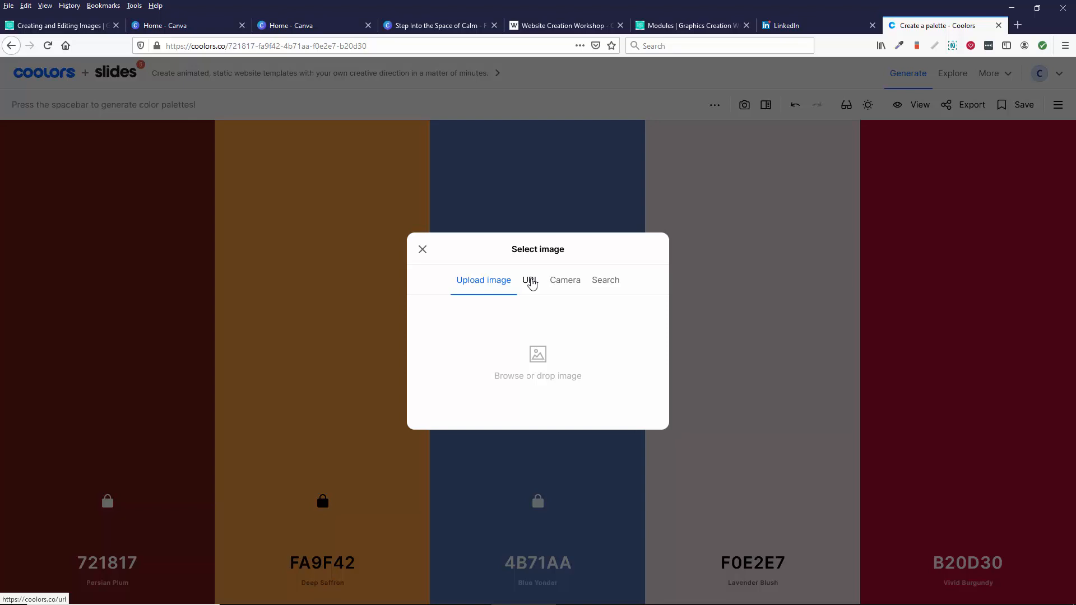
pyautogui.moveTo(562, 285)
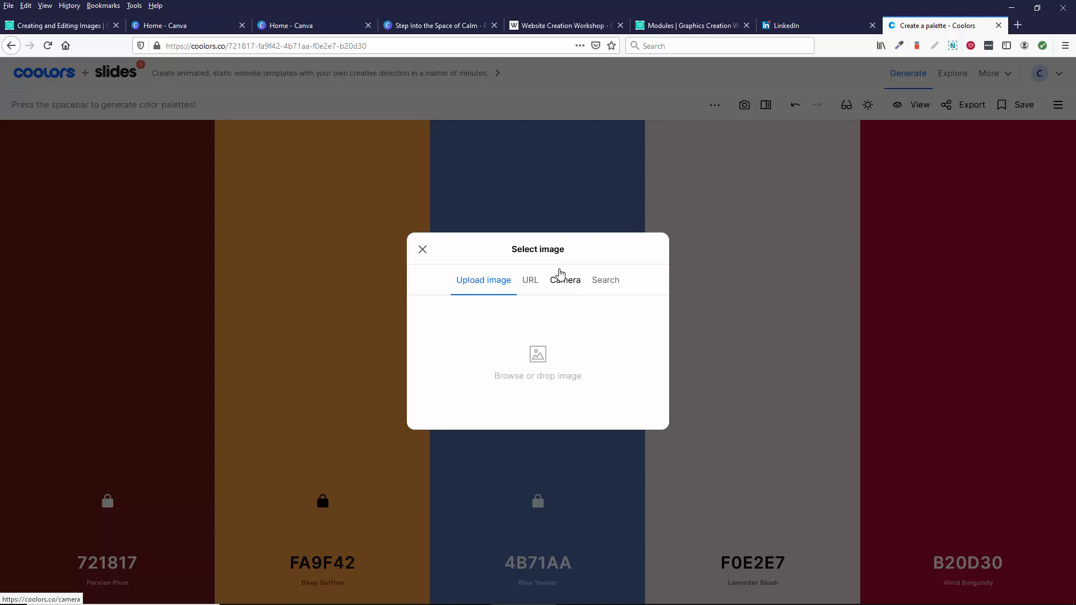
pyautogui.click(604, 279)
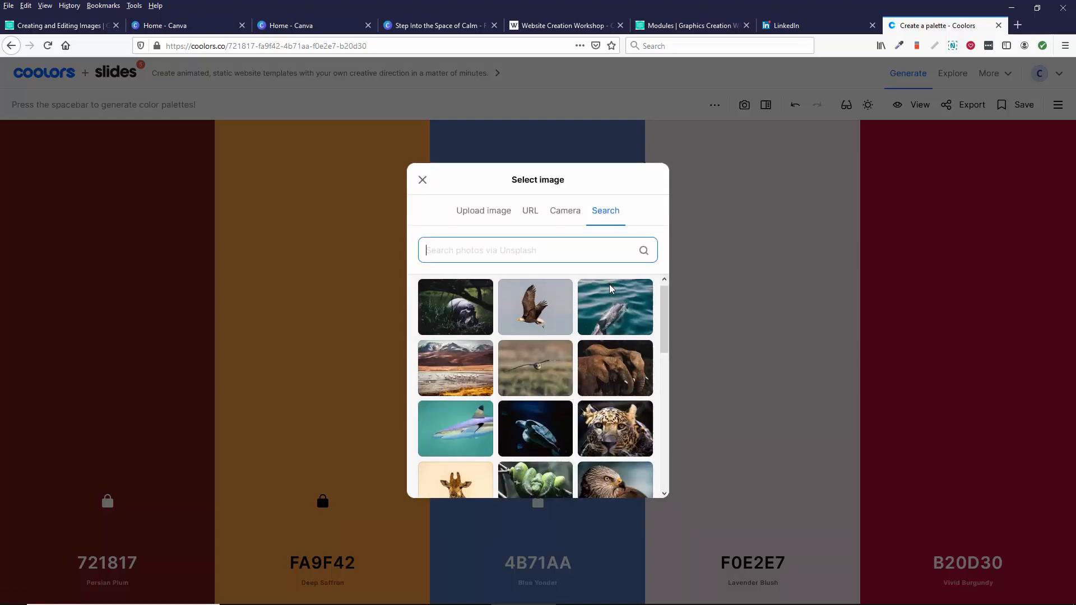
# Choose the underwater shark photo from the Unsplash results as the palette source.
pyautogui.scroll(-3)
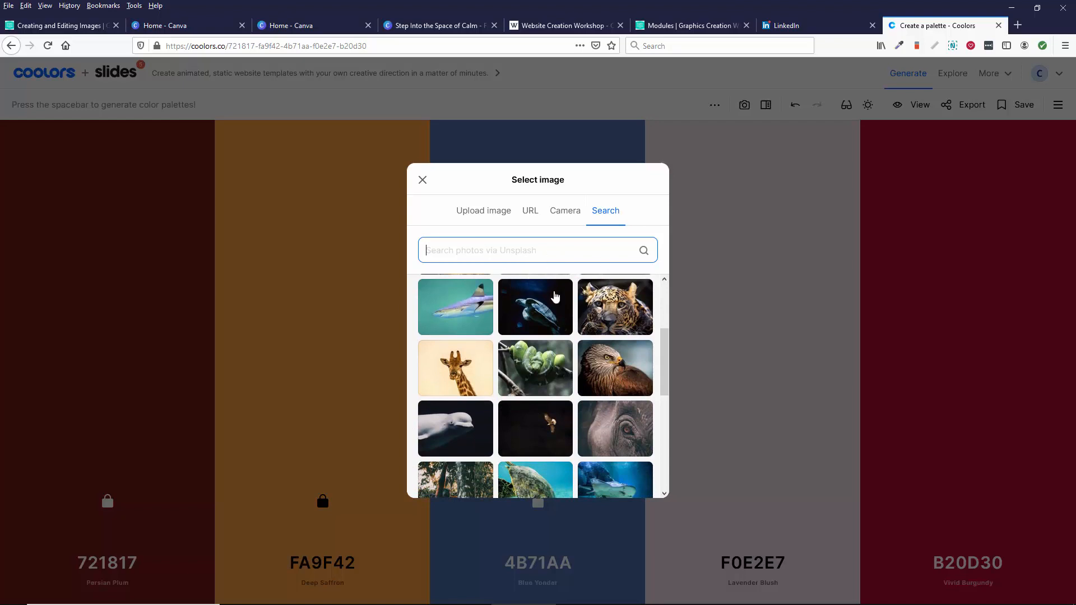
pyautogui.scroll(-3)
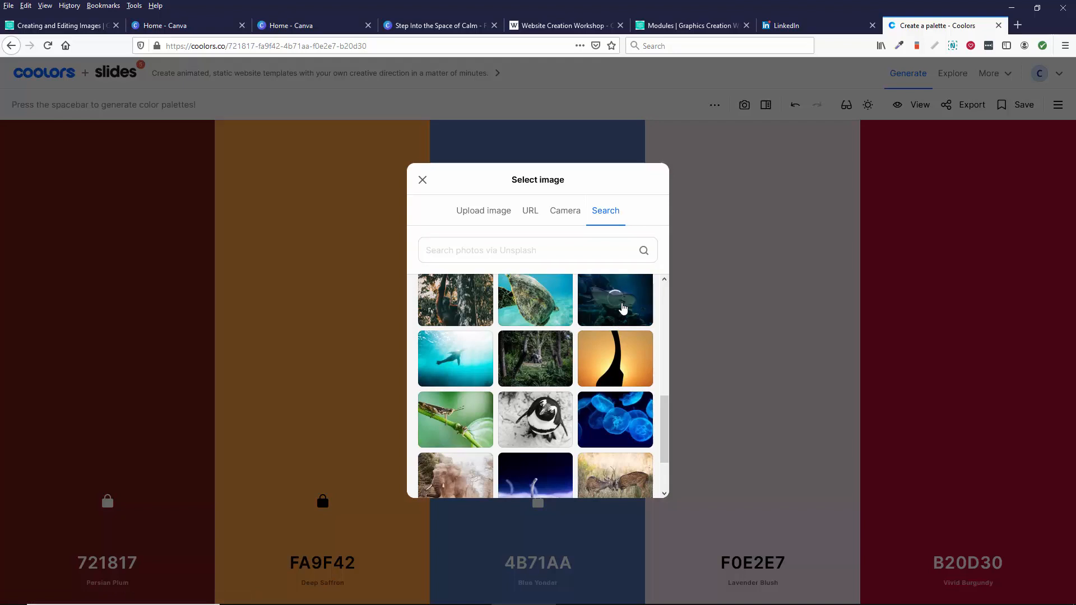
pyautogui.click(614, 300)
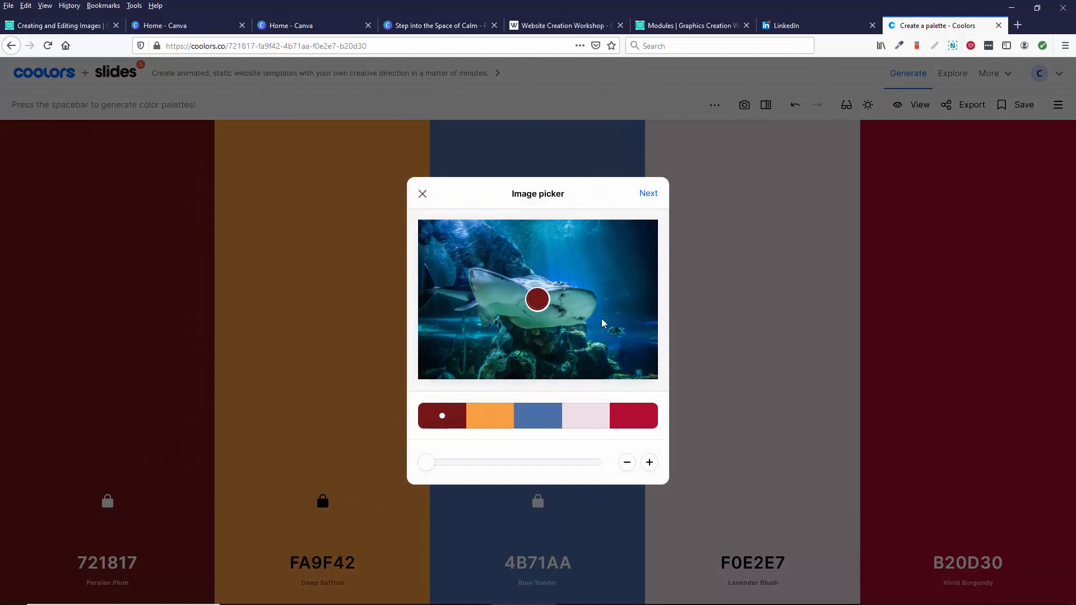
pyautogui.moveTo(536, 257)
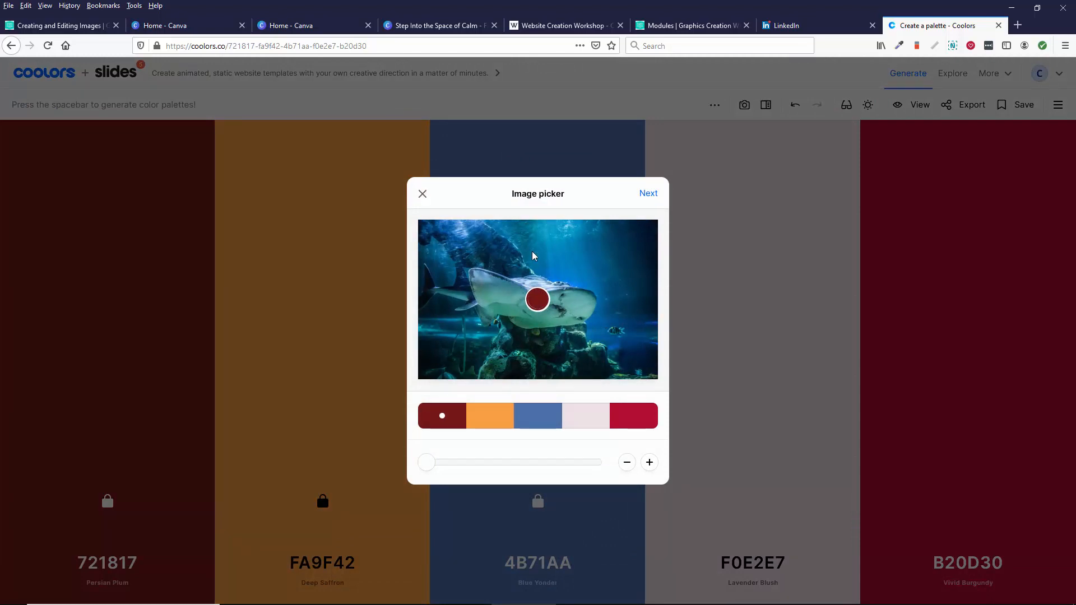
pyautogui.moveTo(621, 276)
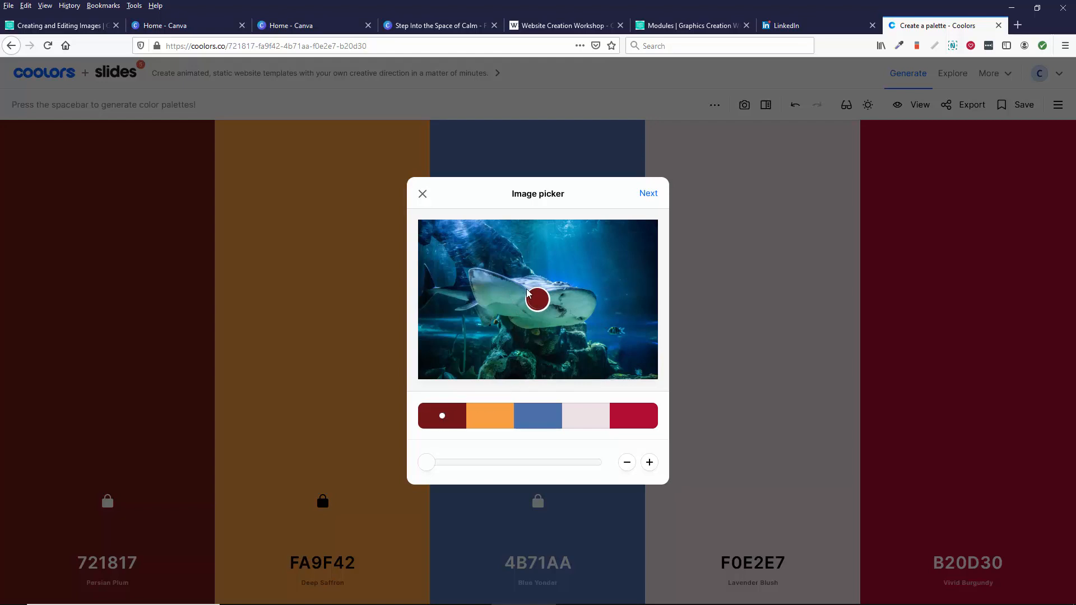
# Pick ocean blues, teal, near-black and dark green from the shark photo.
pyautogui.click(583, 252)
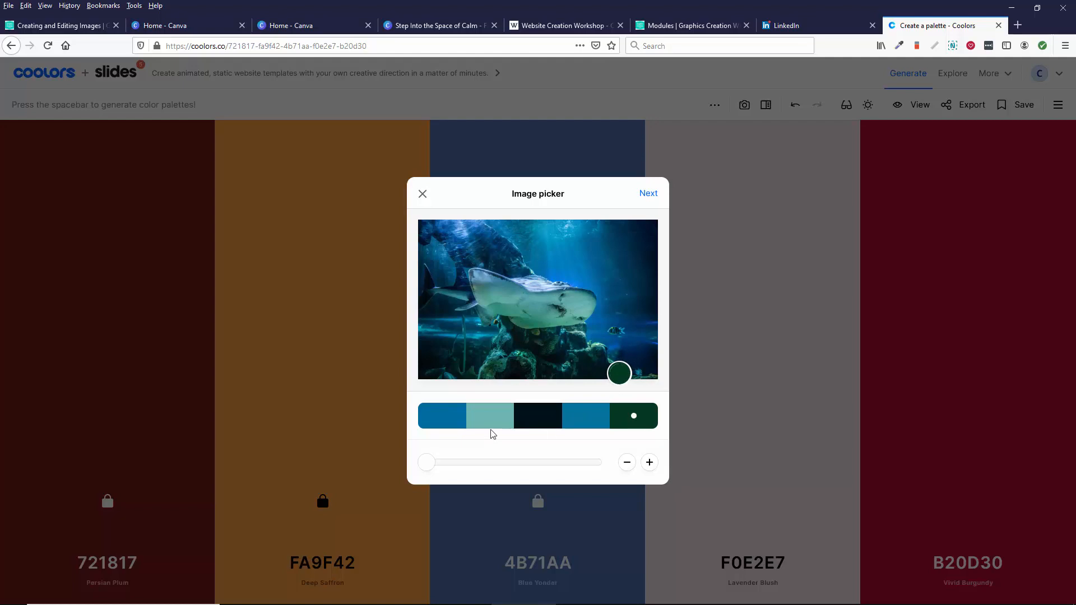
pyautogui.moveTo(652, 301)
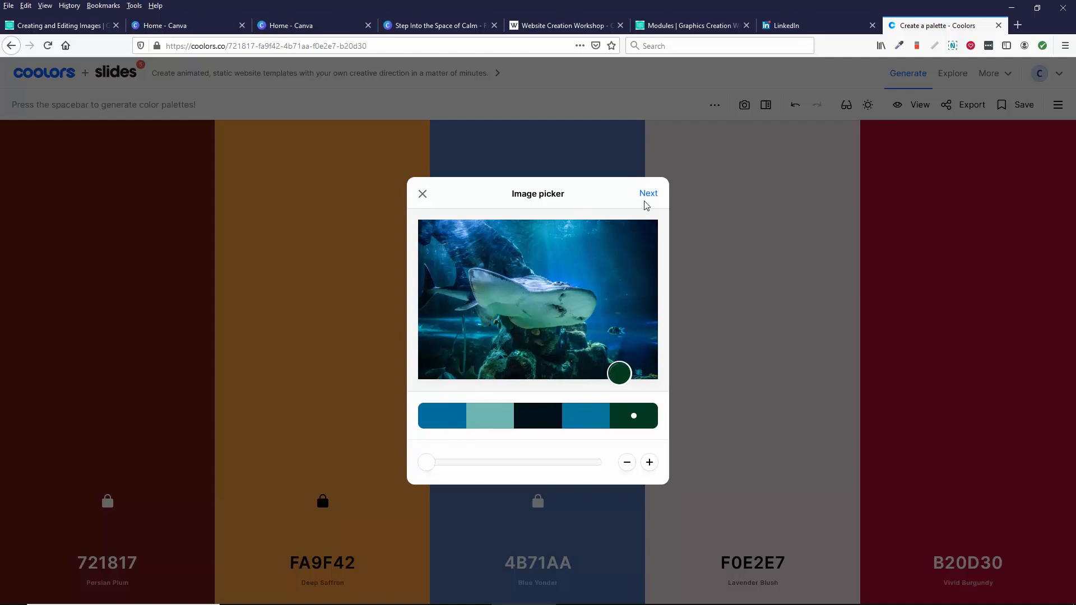
# View the shark palette's colour codes, starting with HEX 006B9F, and reach its more-options menu.
pyautogui.click(648, 193)
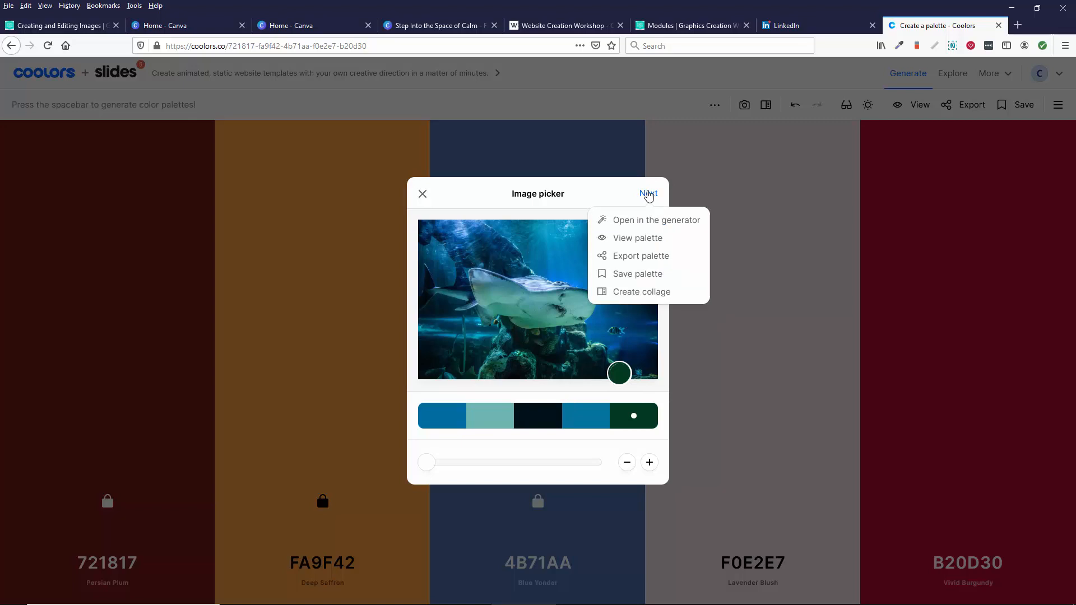
pyautogui.moveTo(648, 206)
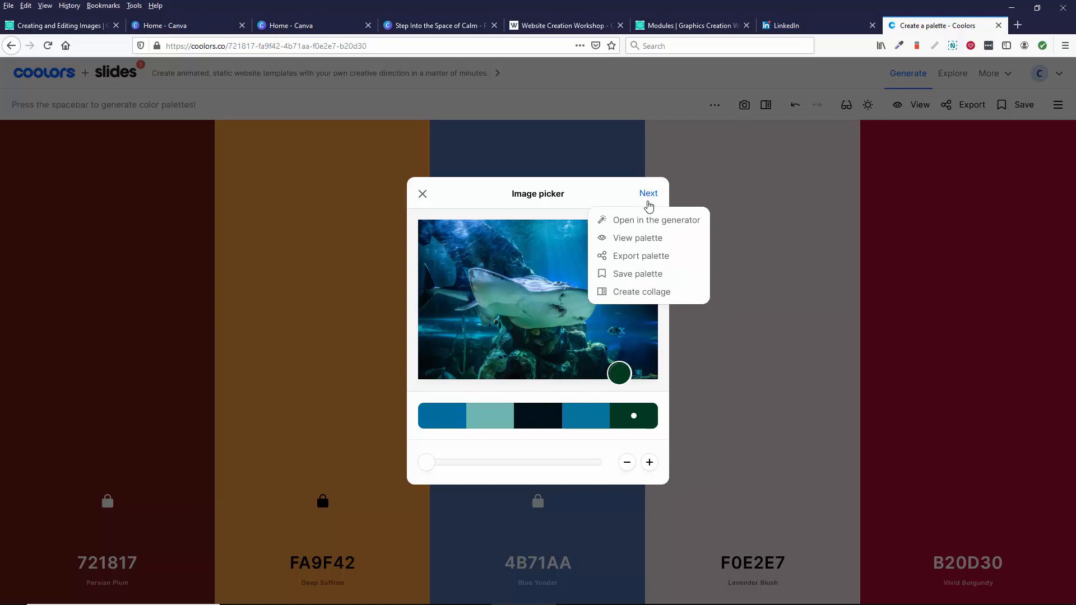
pyautogui.click(636, 238)
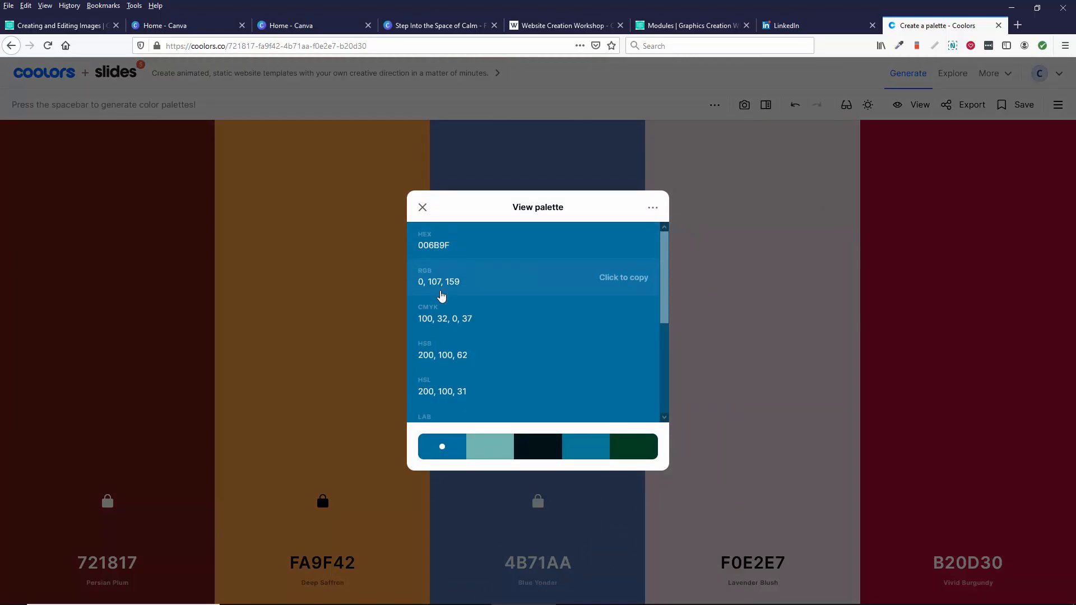
pyautogui.scroll(-3)
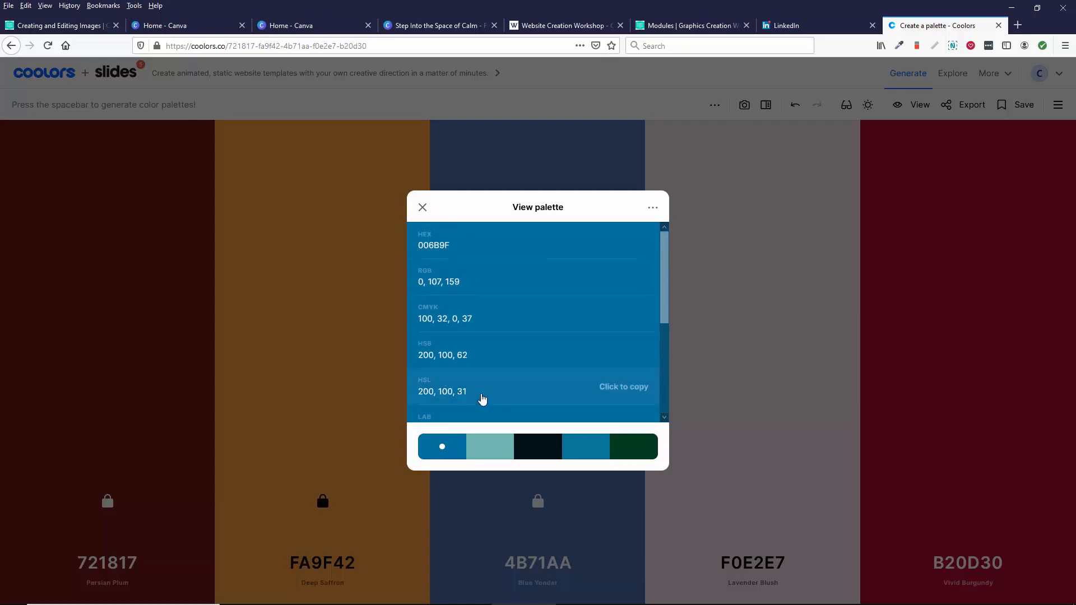
pyautogui.moveTo(433, 249)
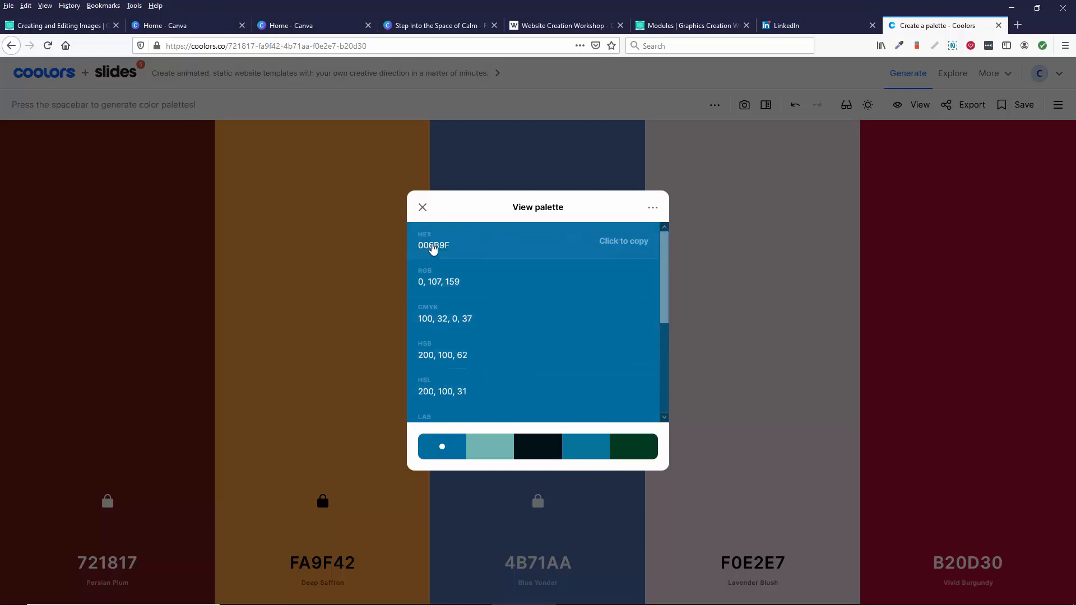
pyautogui.click(653, 207)
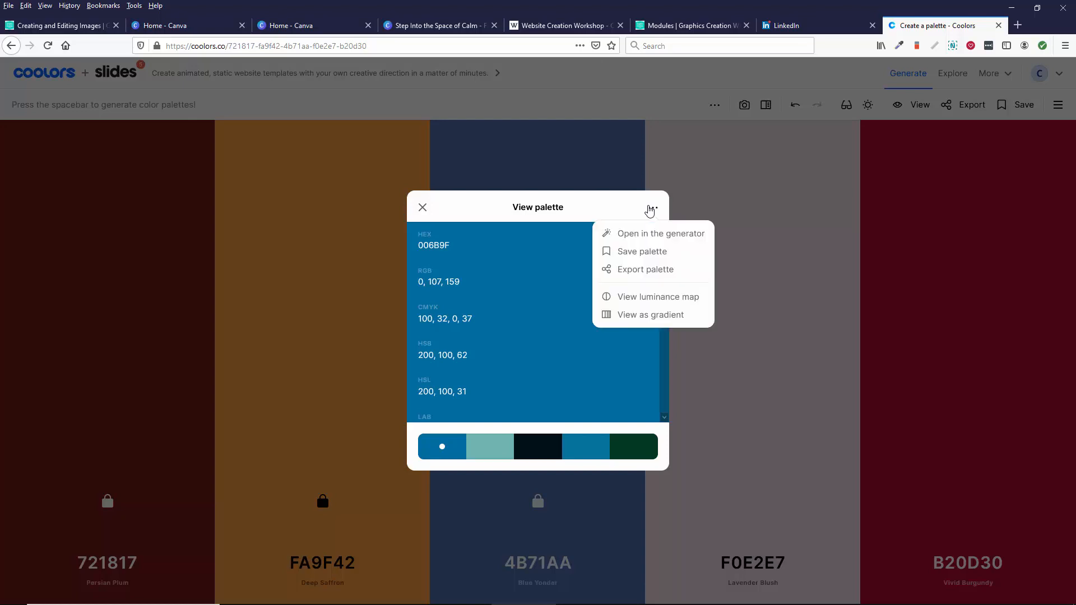
# Save the palette as 'underthesea' and view it at the top of the library.
pyautogui.click(642, 251)
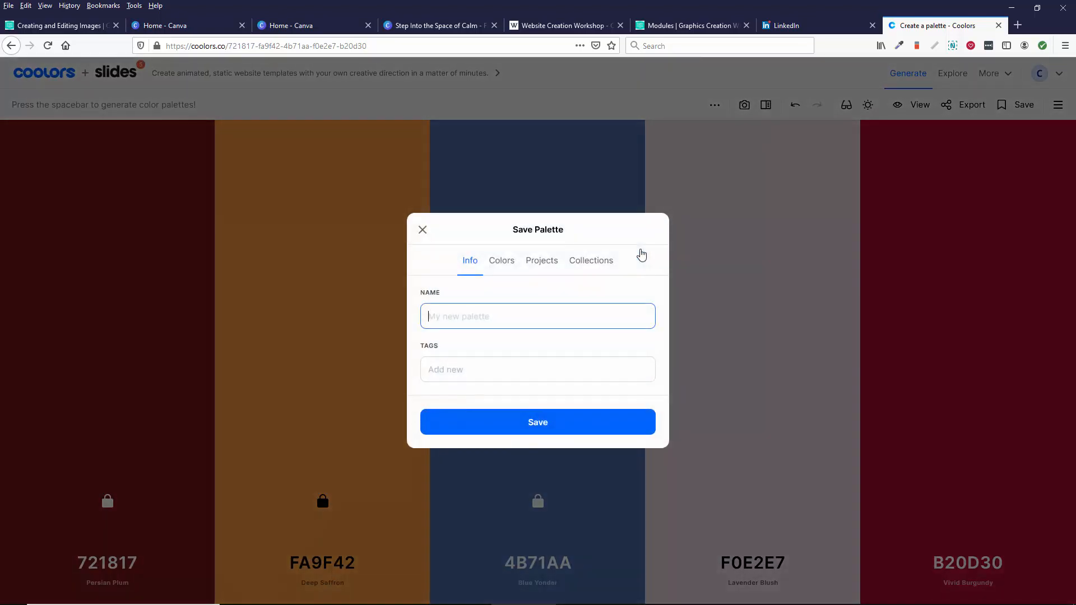
pyautogui.write('u')
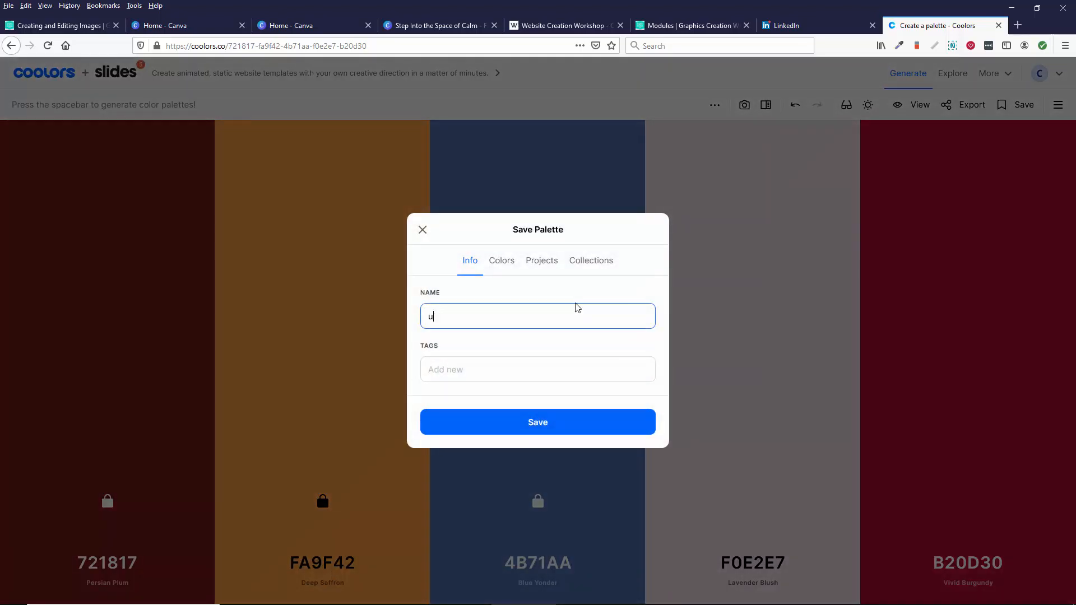
pyautogui.write('nderthesea')
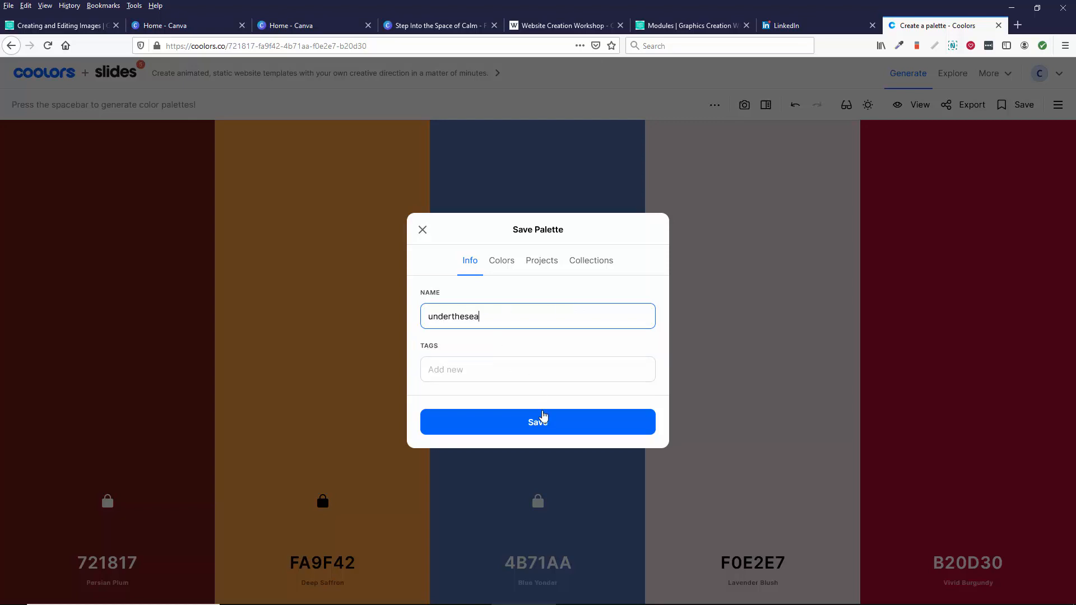
pyautogui.click(537, 421)
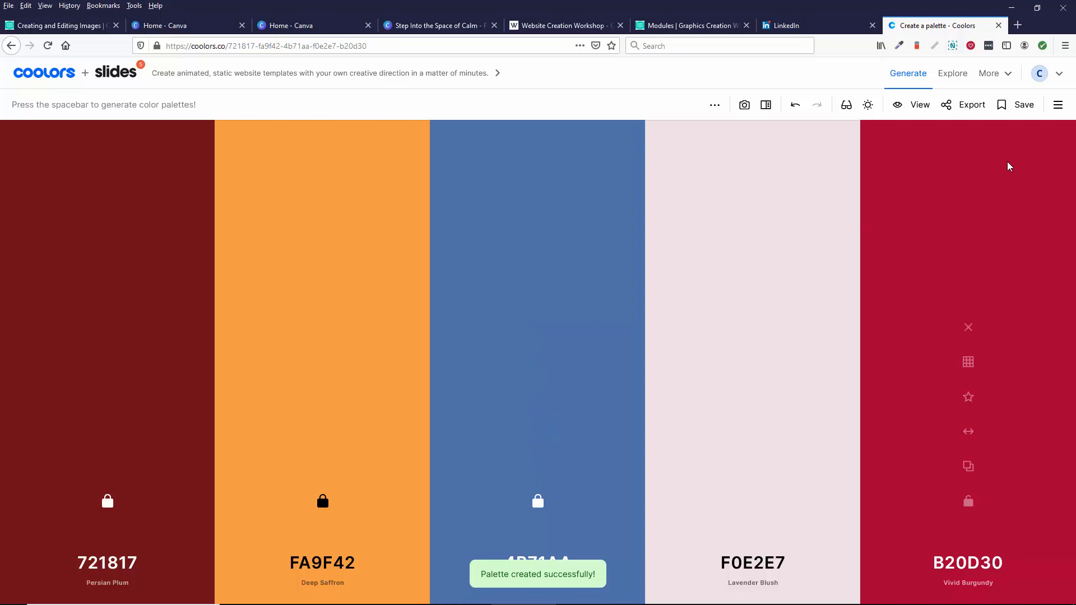
pyautogui.click(1057, 104)
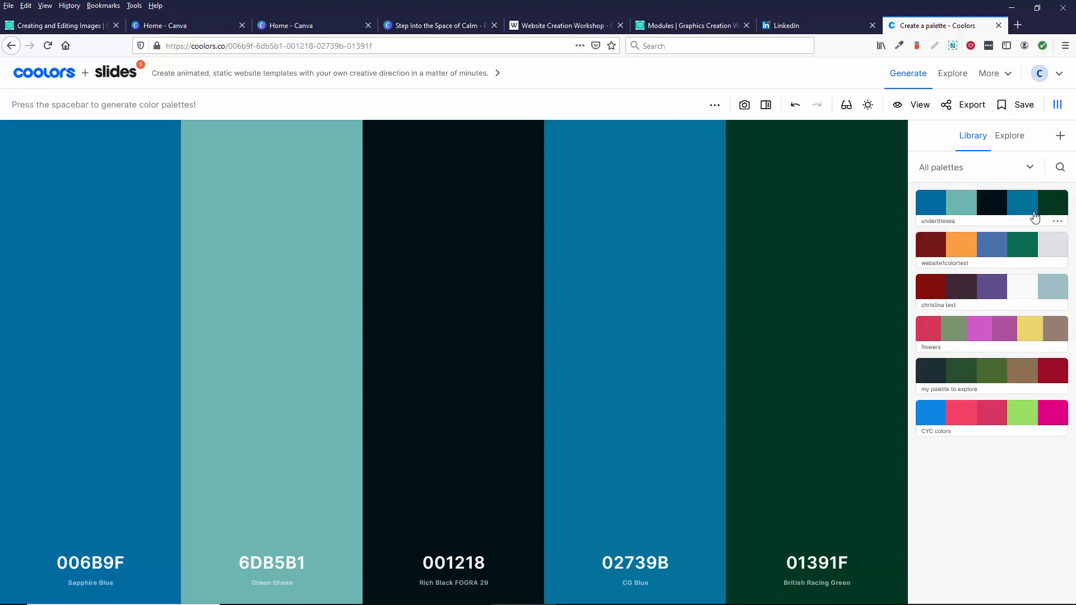
pyautogui.click(1057, 220)
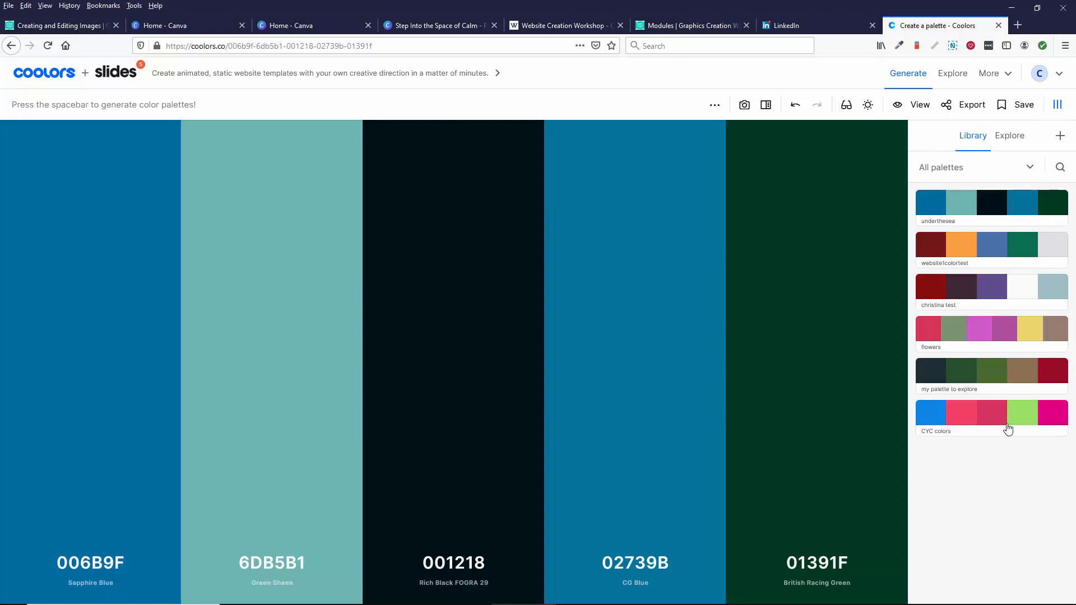
pyautogui.moveTo(1018, 215)
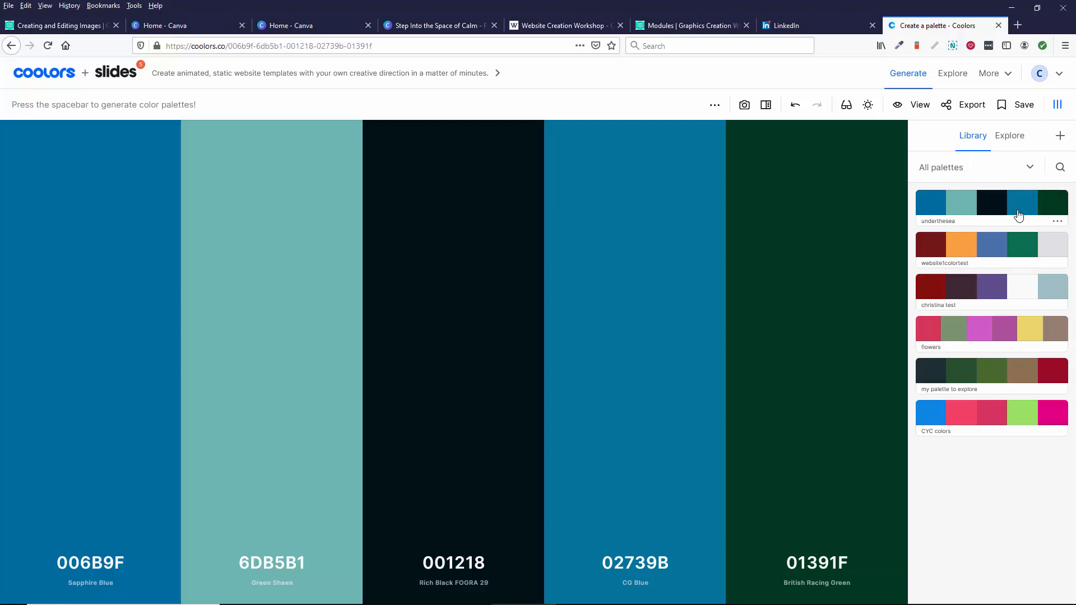
pyautogui.moveTo(934, 197)
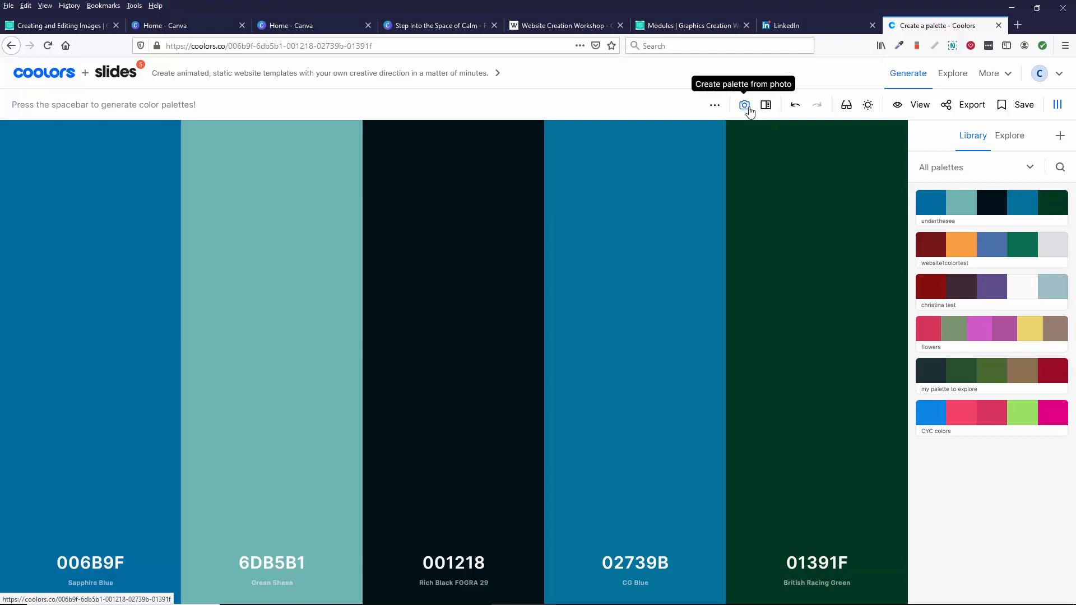
# Browse Coolors' stock photo chooser and pick a photo, leaving the underthesea palette unchanged.
pyautogui.click(744, 105)
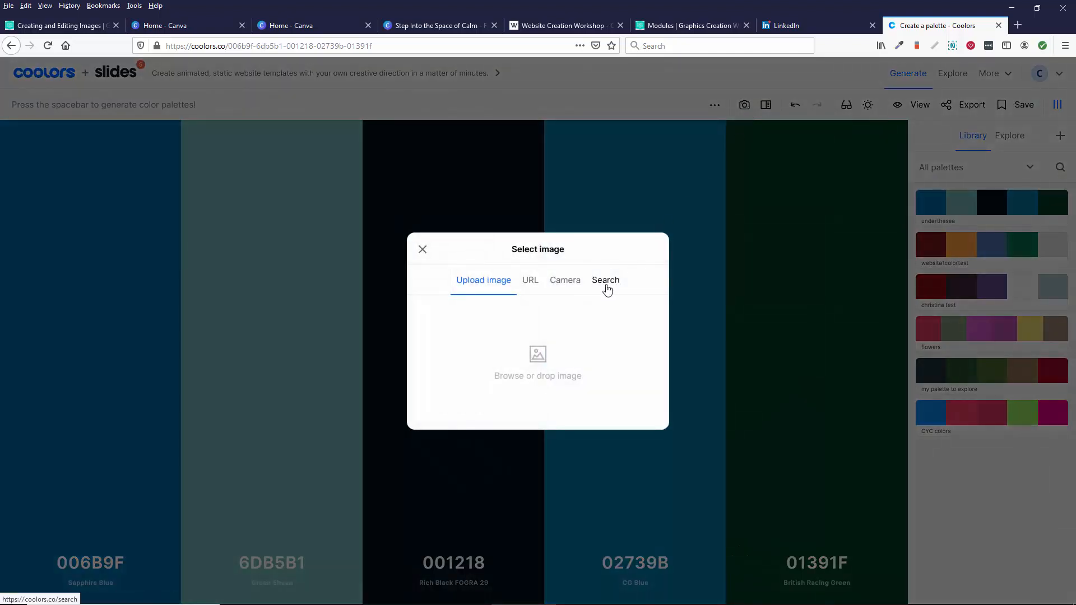
pyautogui.click(604, 280)
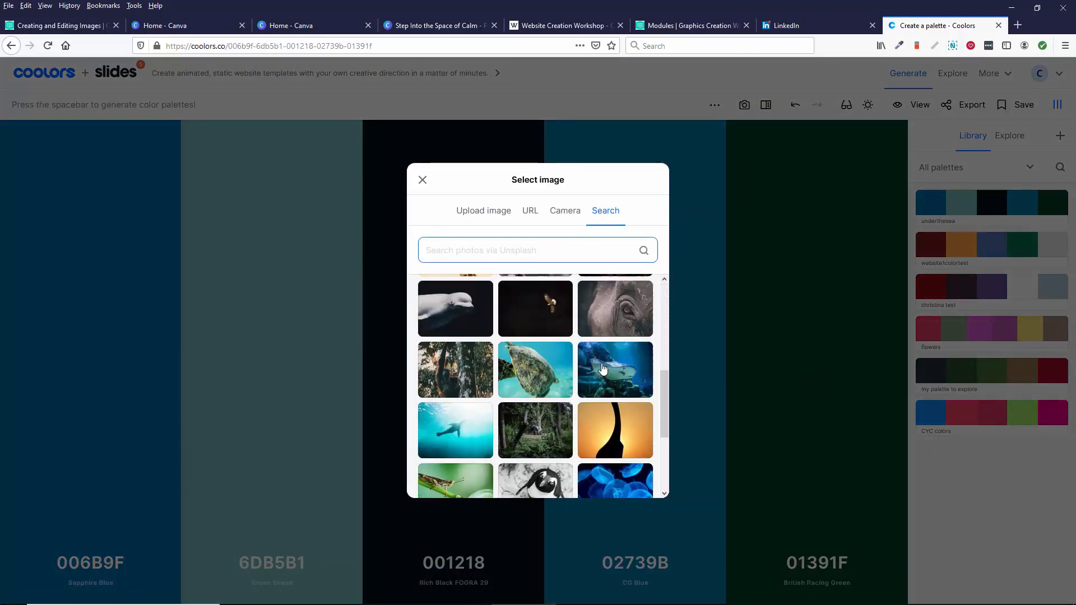
pyautogui.scroll(-3)
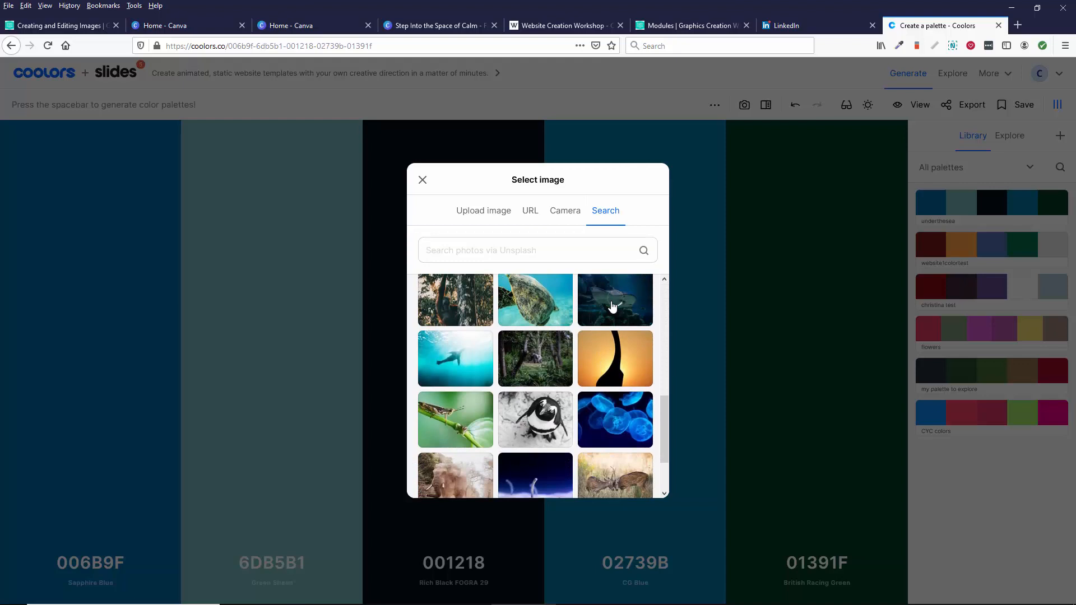
pyautogui.moveTo(624, 357)
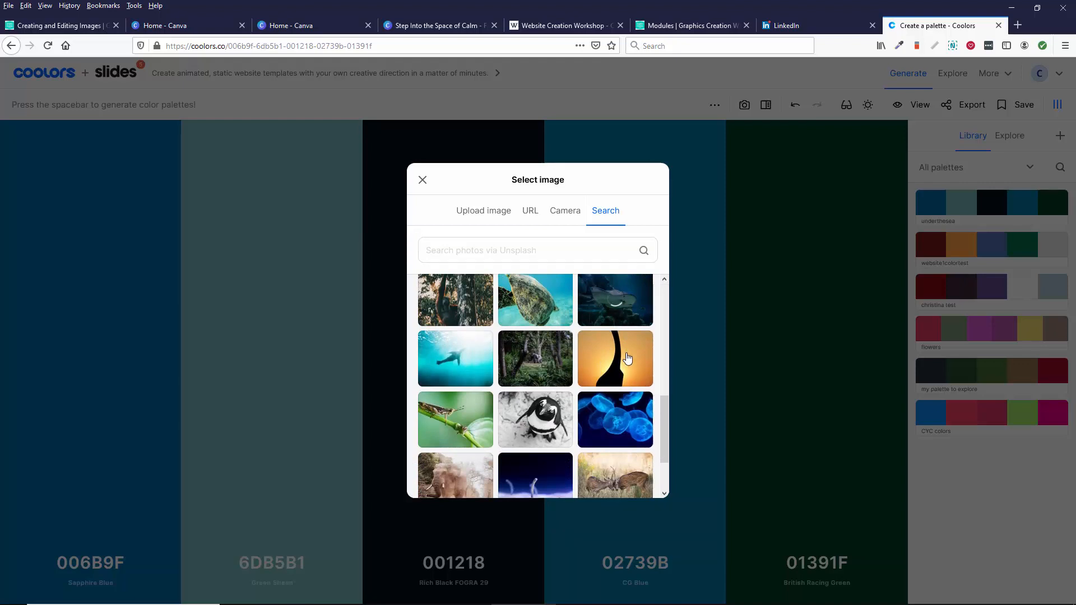
pyautogui.click(614, 301)
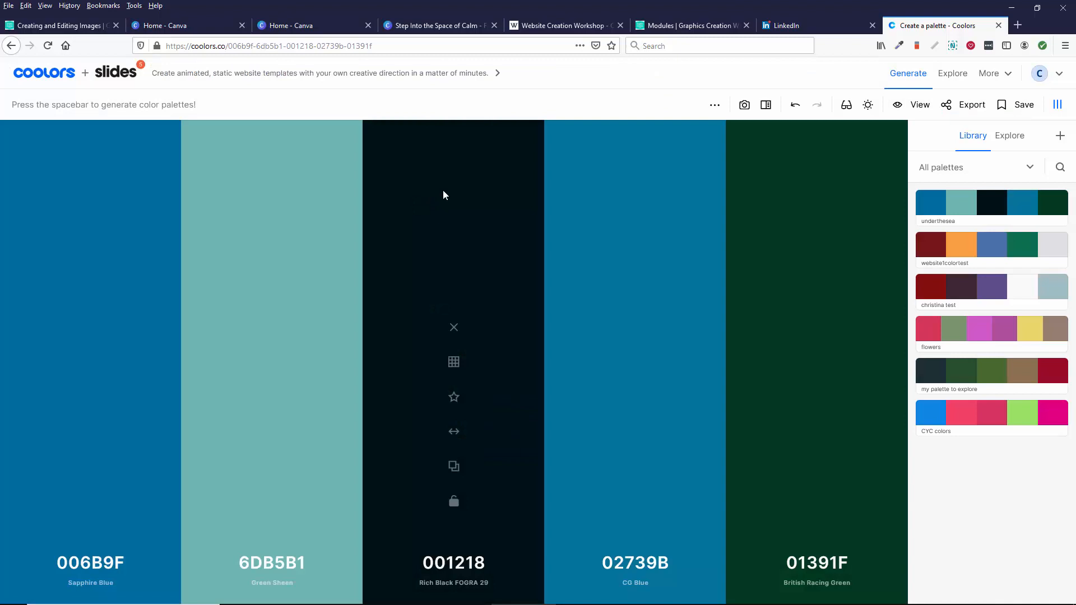
# Reopen the photo palette picker and bring up the file browser for an image upload.
pyautogui.click(744, 104)
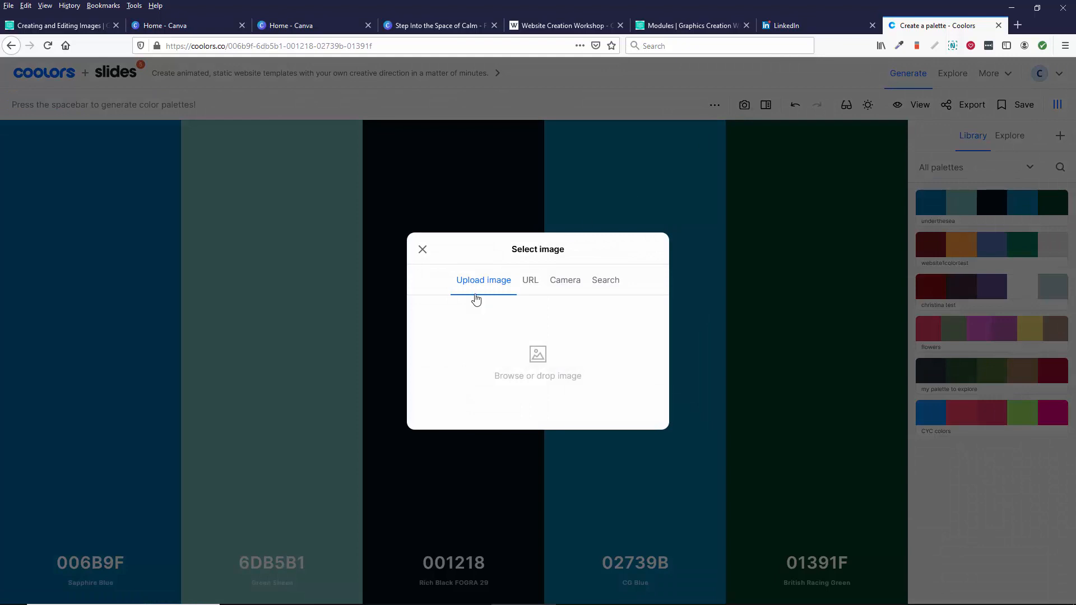
pyautogui.click(537, 376)
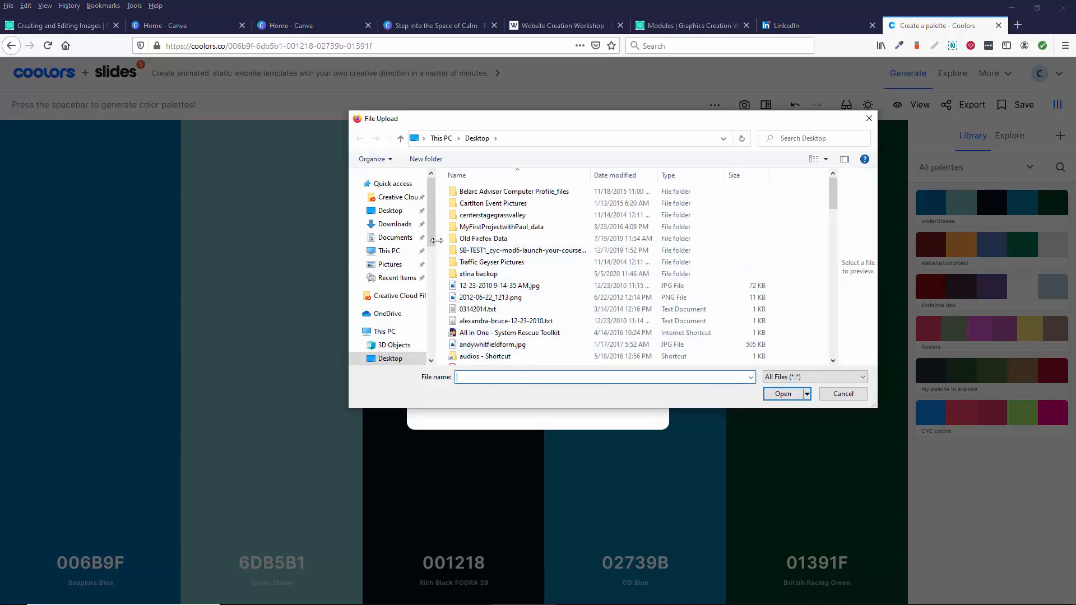
# Upload the water lily JPG from D:\xtina\downloads\unsplash into the image picker.
pyautogui.click(396, 277)
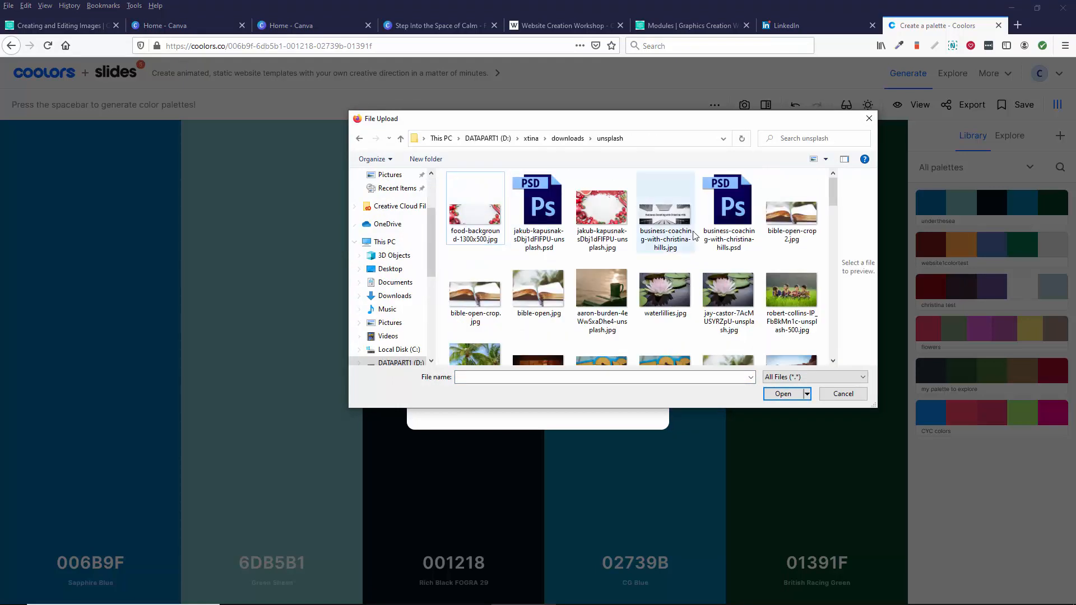
pyautogui.scroll(-3)
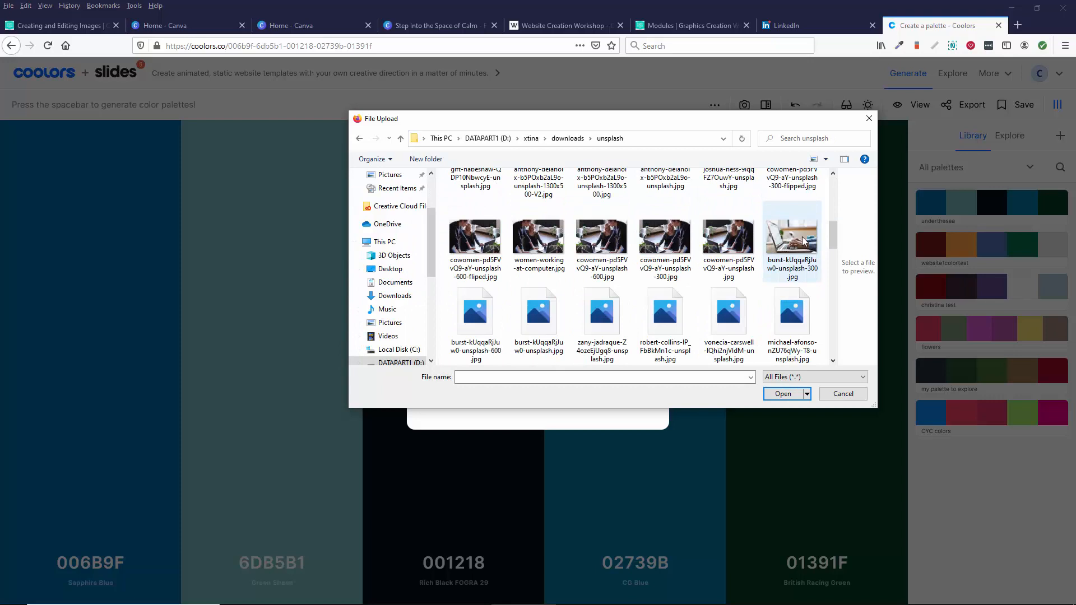
pyautogui.scroll(-3)
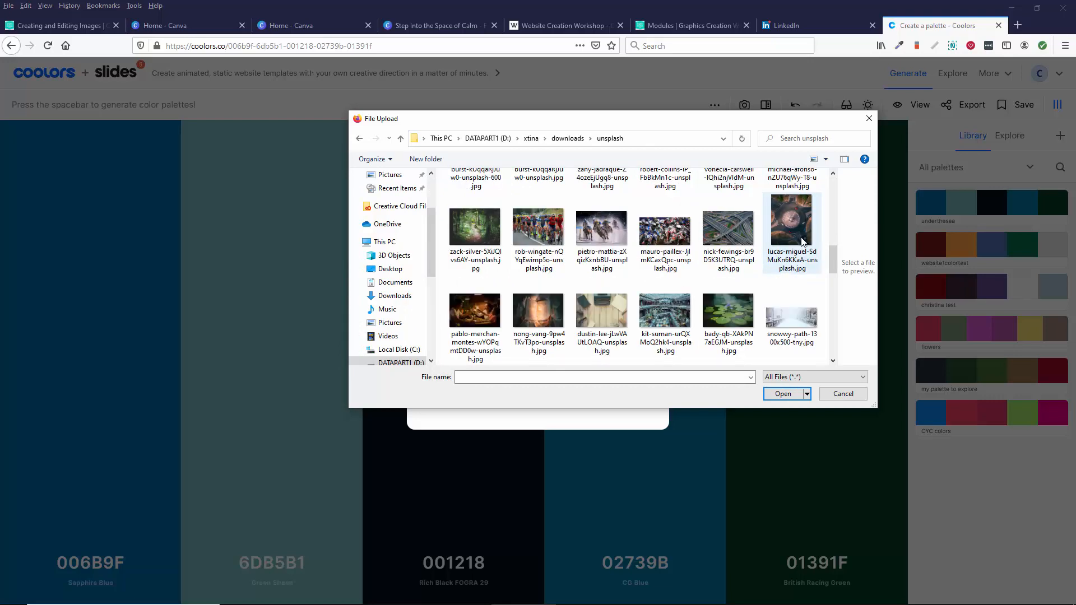
pyautogui.click(729, 311)
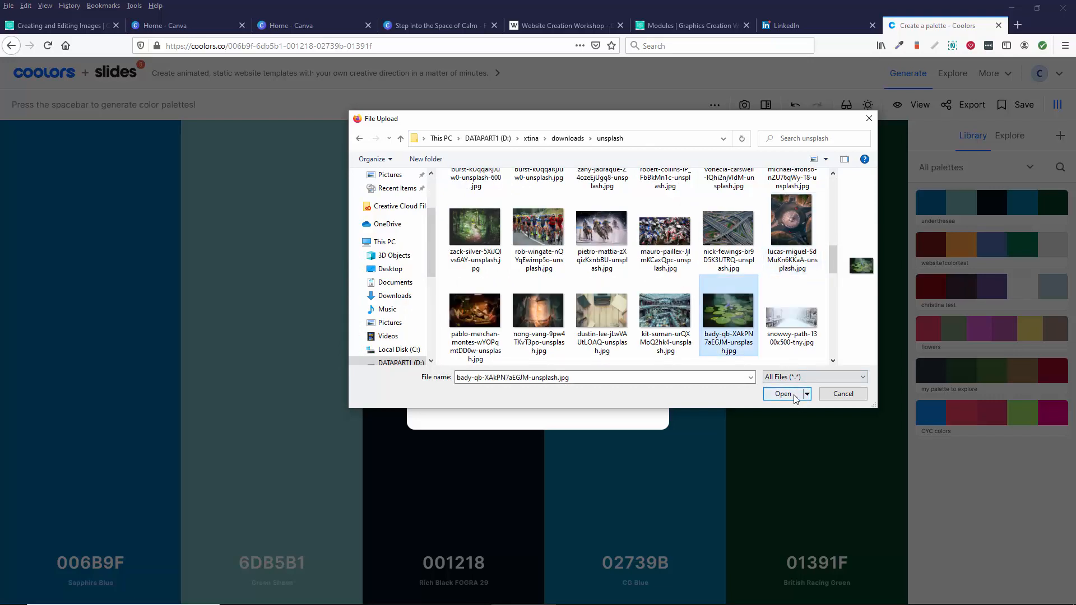
pyautogui.click(781, 393)
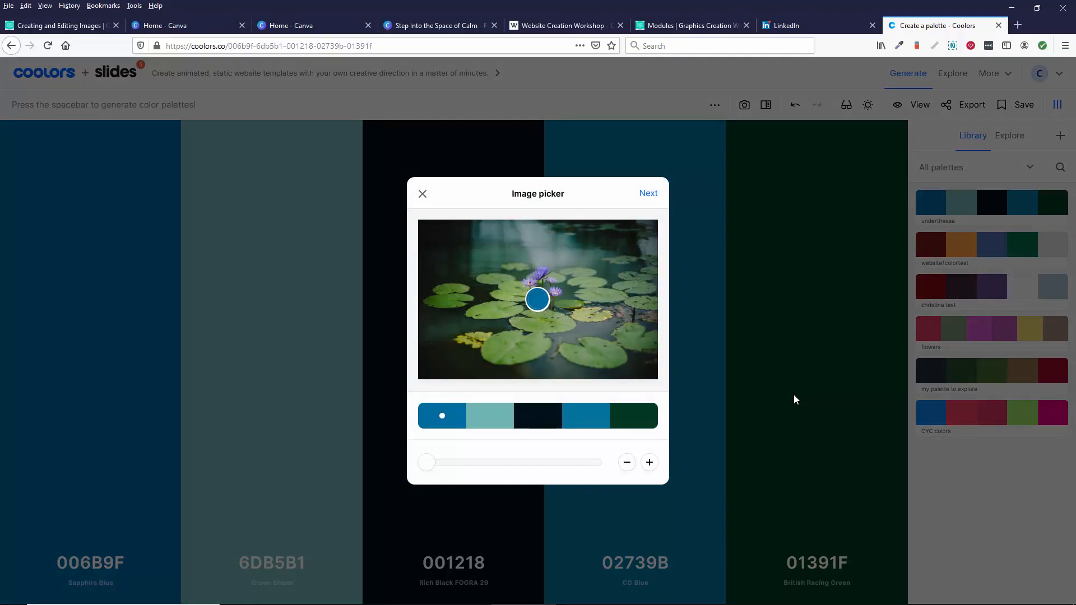
pyautogui.moveTo(598, 312)
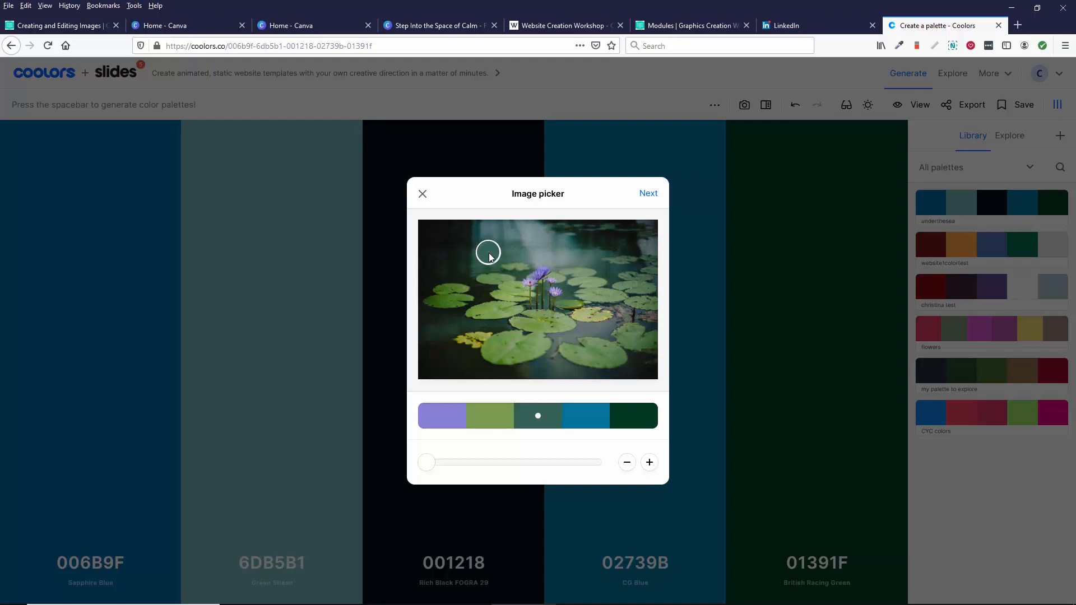
pyautogui.moveTo(586, 415)
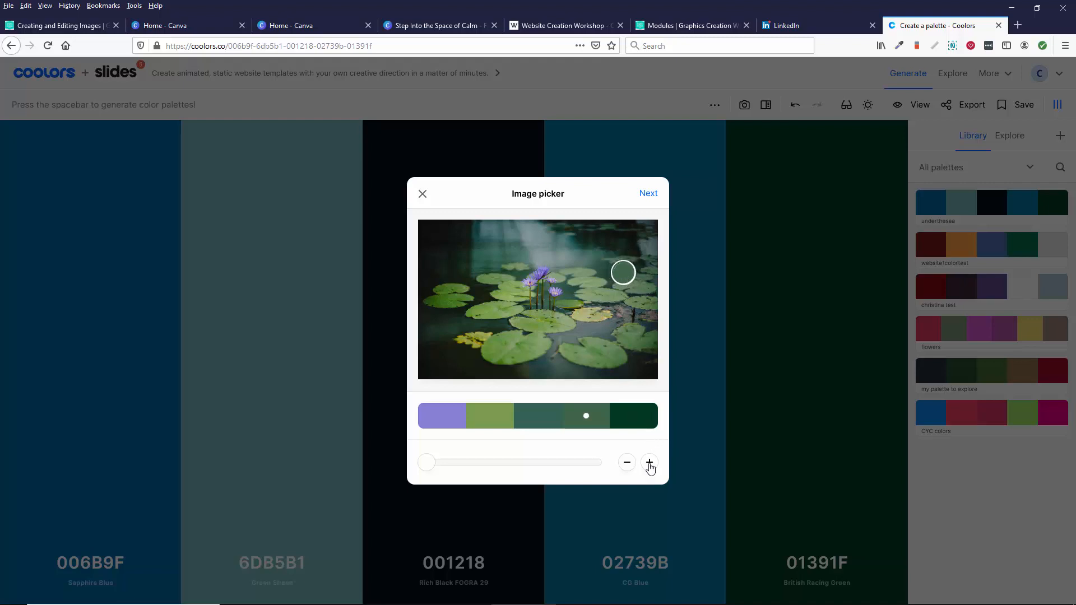
# Grow the picked palette to seven colours and resample one from the lily pad photo.
pyautogui.click(649, 463)
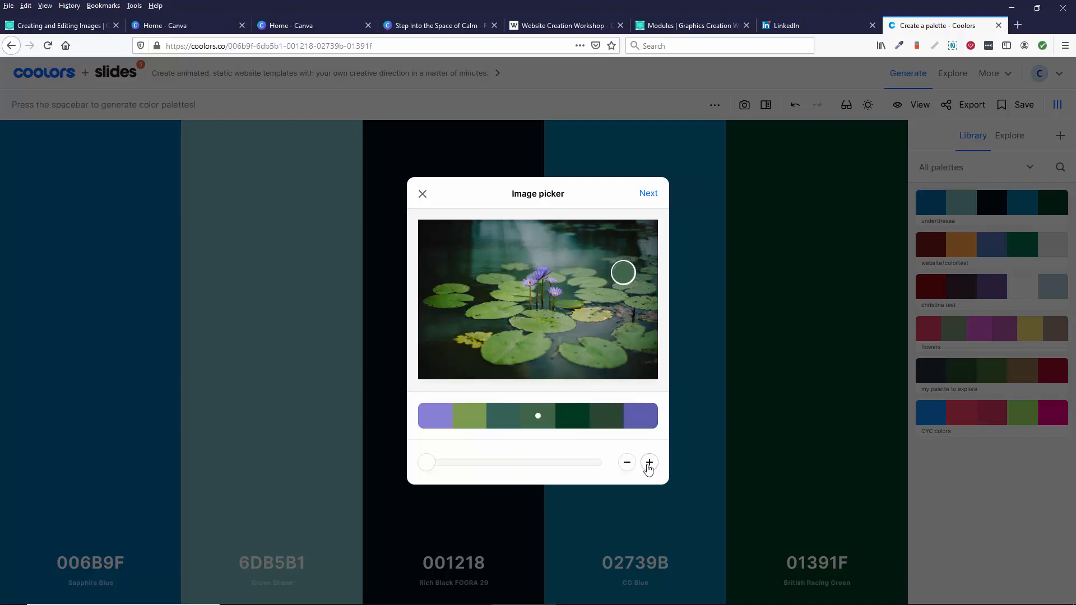
pyautogui.click(648, 461)
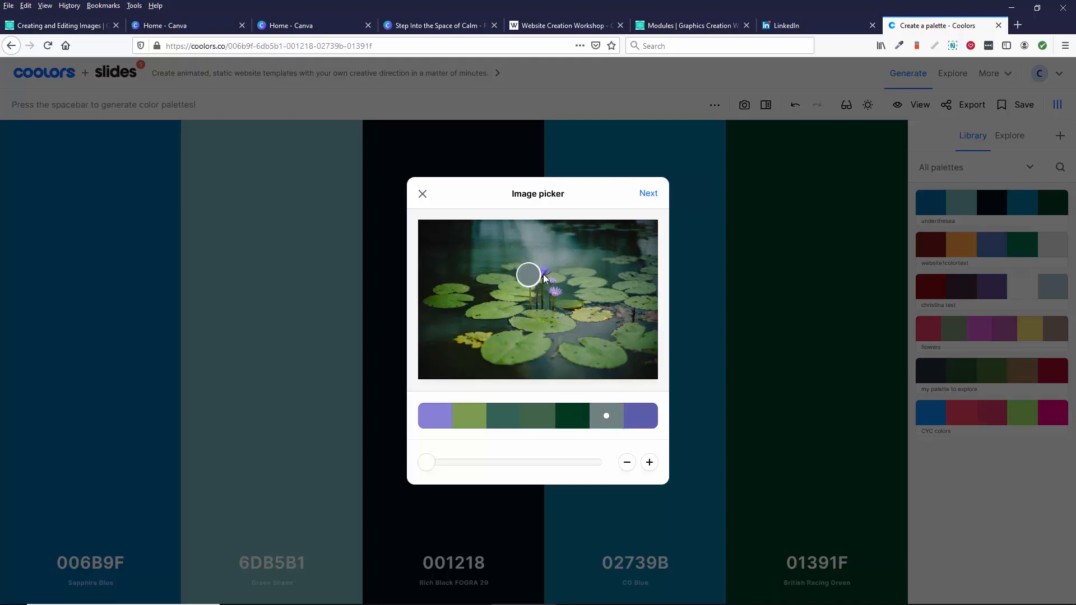
pyautogui.click(634, 414)
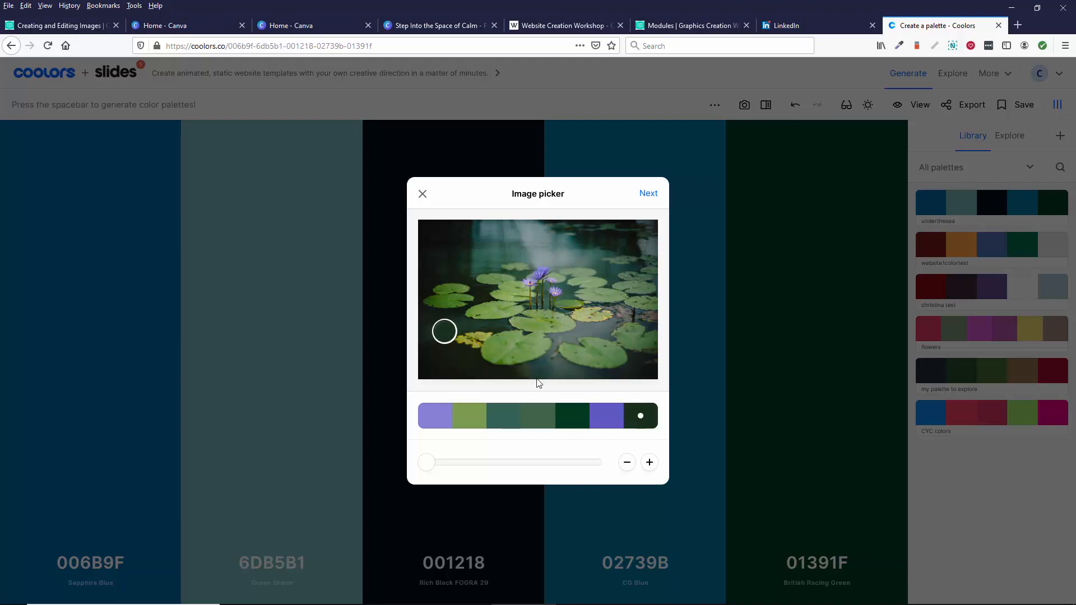
pyautogui.moveTo(658, 289)
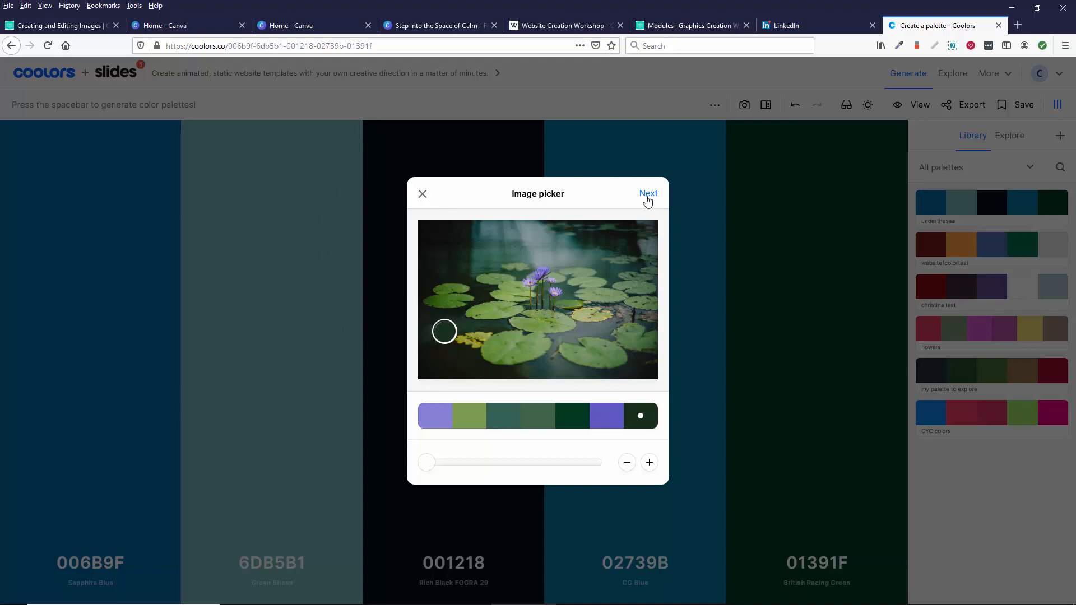
# Save the seven-colour photo palette to the library as 'waterlillies'.
pyautogui.click(648, 194)
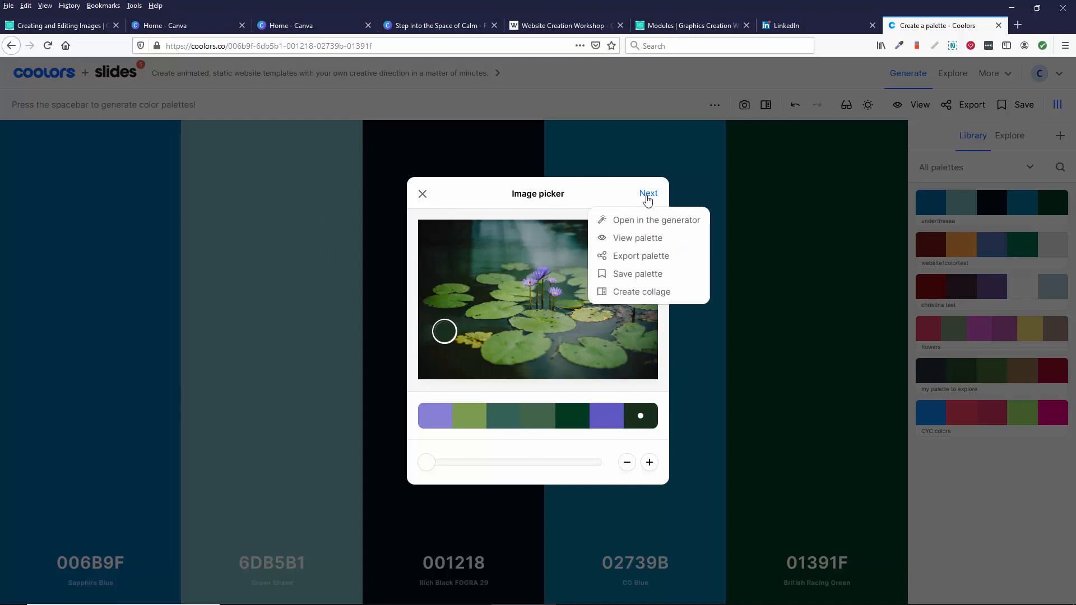
pyautogui.click(638, 273)
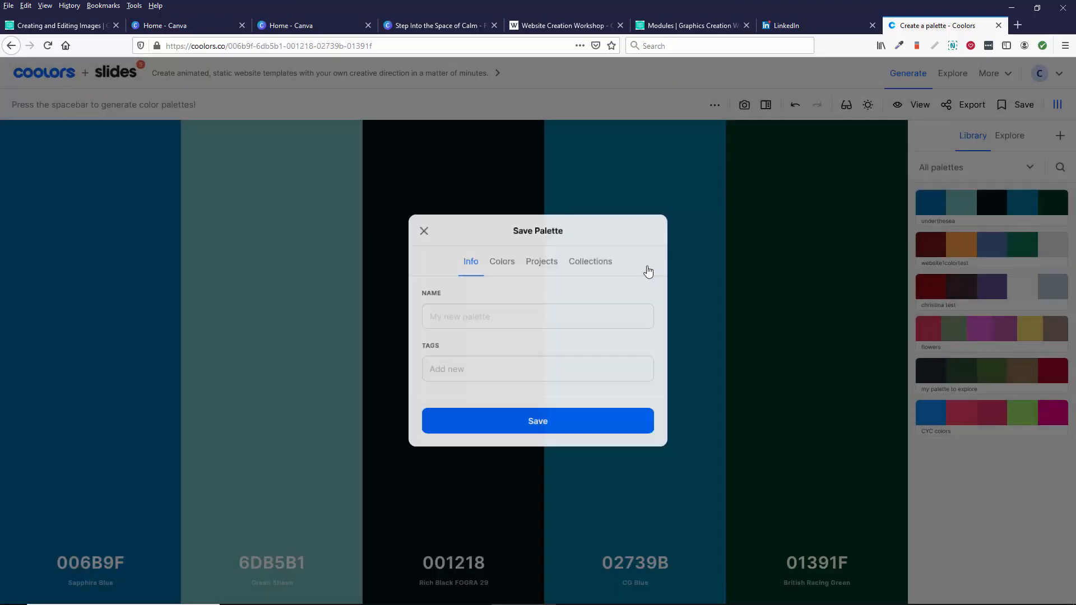
pyautogui.write('waterli')
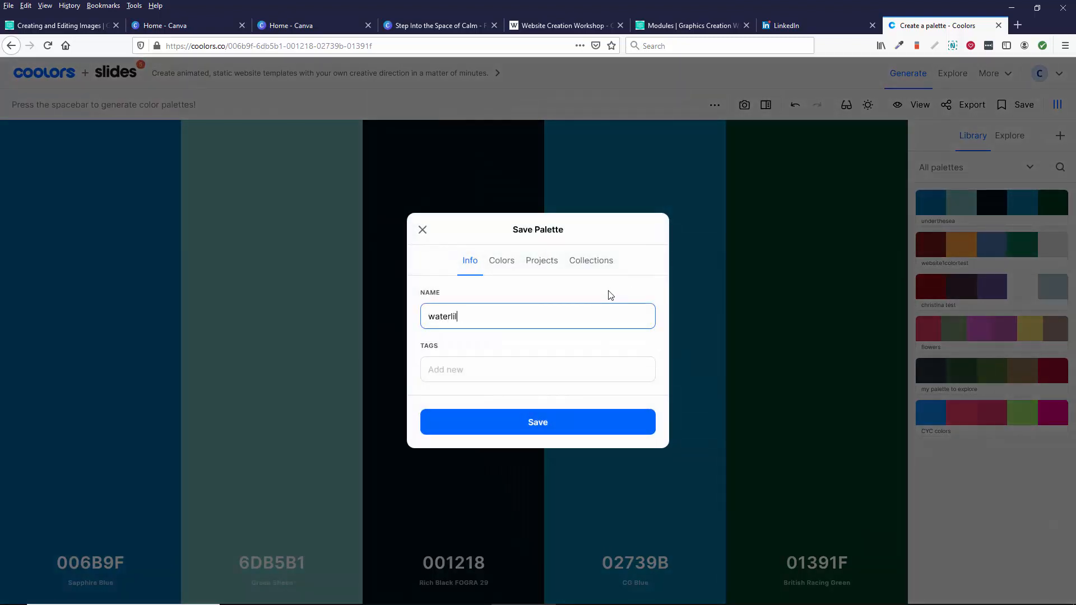
pyautogui.write('lies')
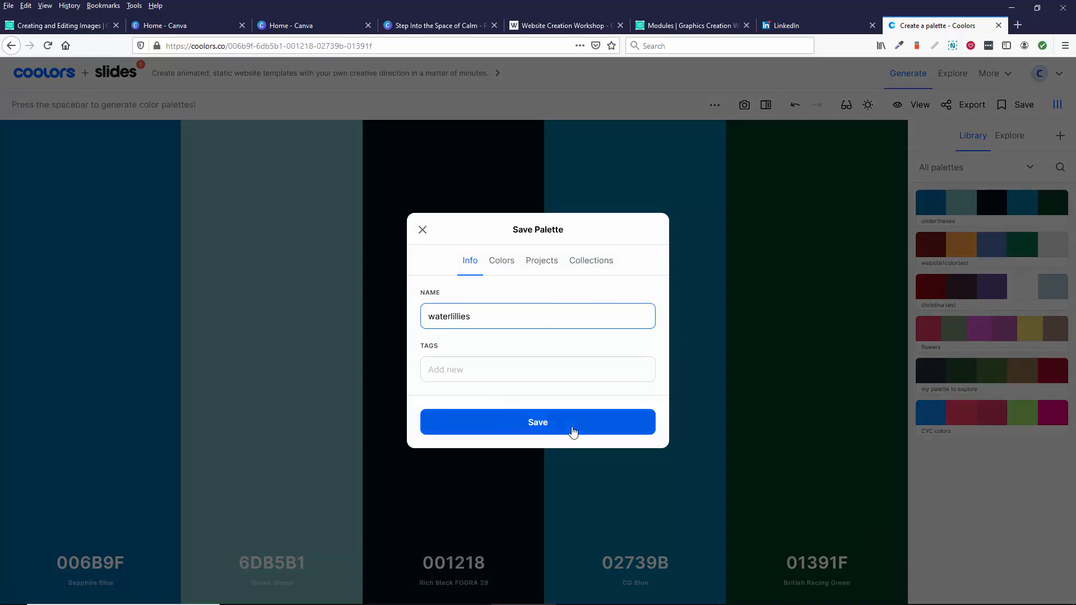
pyautogui.click(537, 422)
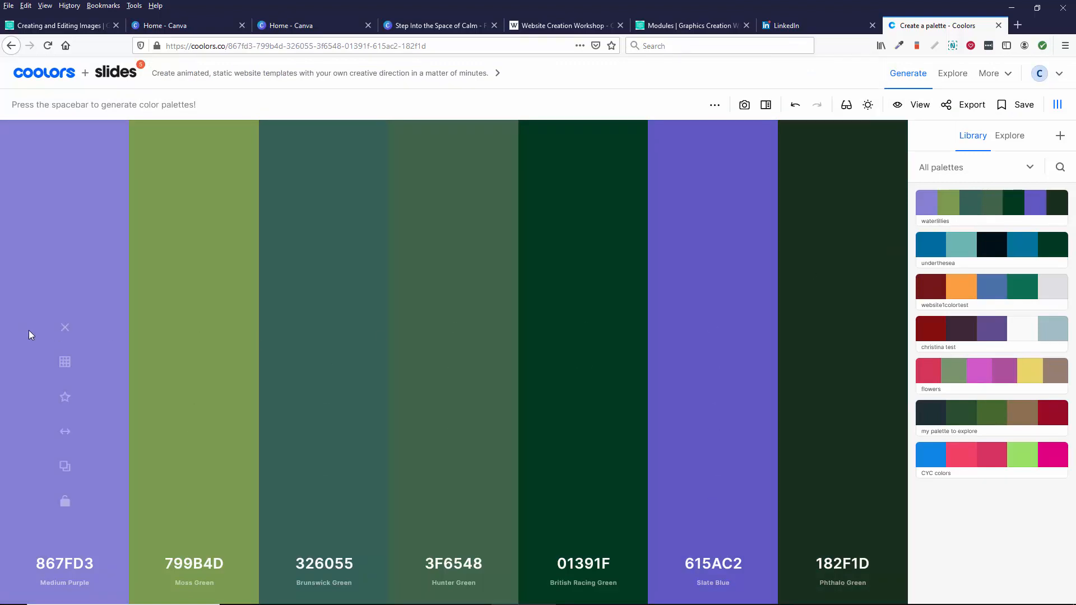
pyautogui.moveTo(133, 569)
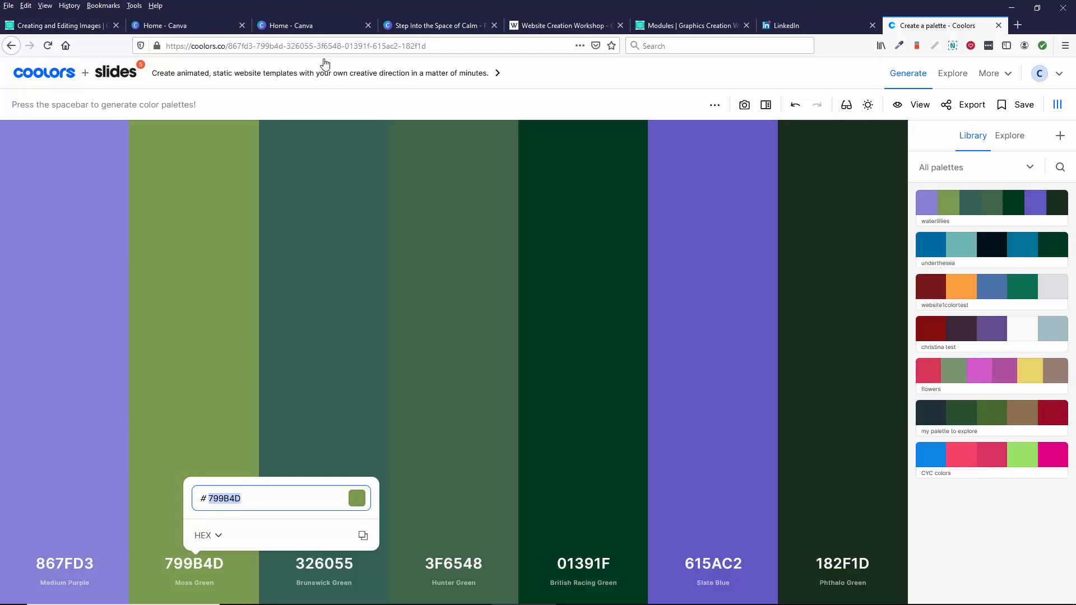
# Bring up the Export Palette window for waterlillies.
pyautogui.click(970, 104)
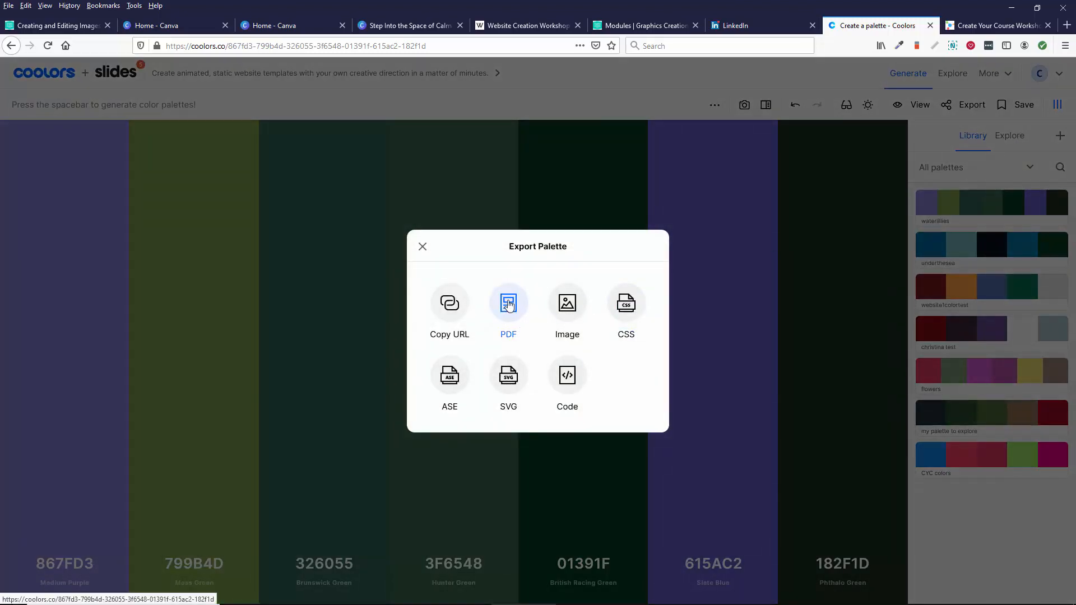
# Export waterlillies as a PDF and have Firefox open it in Adobe Acrobat Reader DC.
pyautogui.click(509, 302)
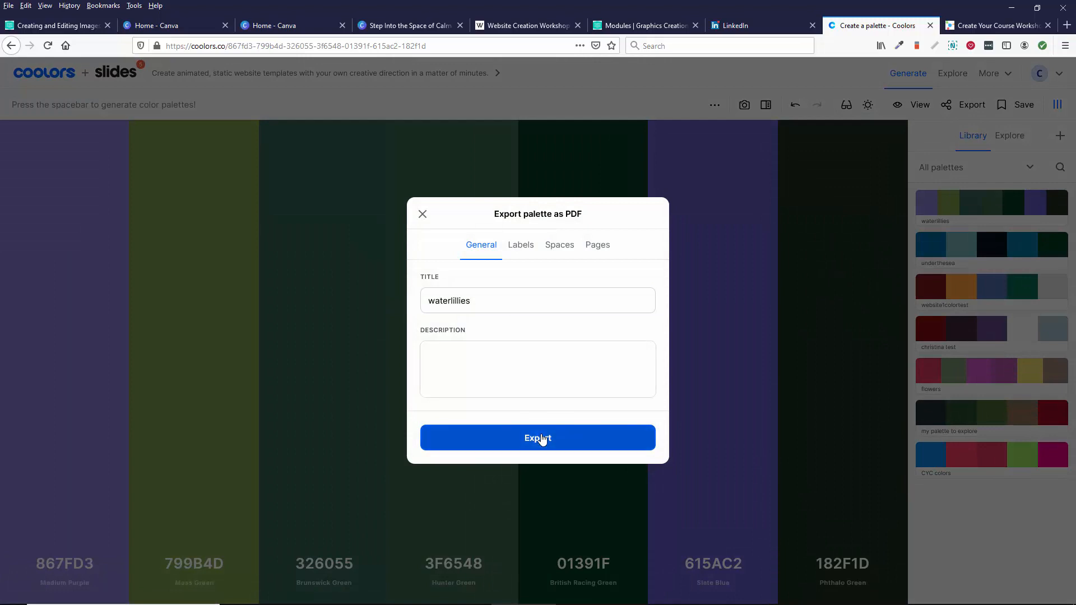
pyautogui.click(537, 438)
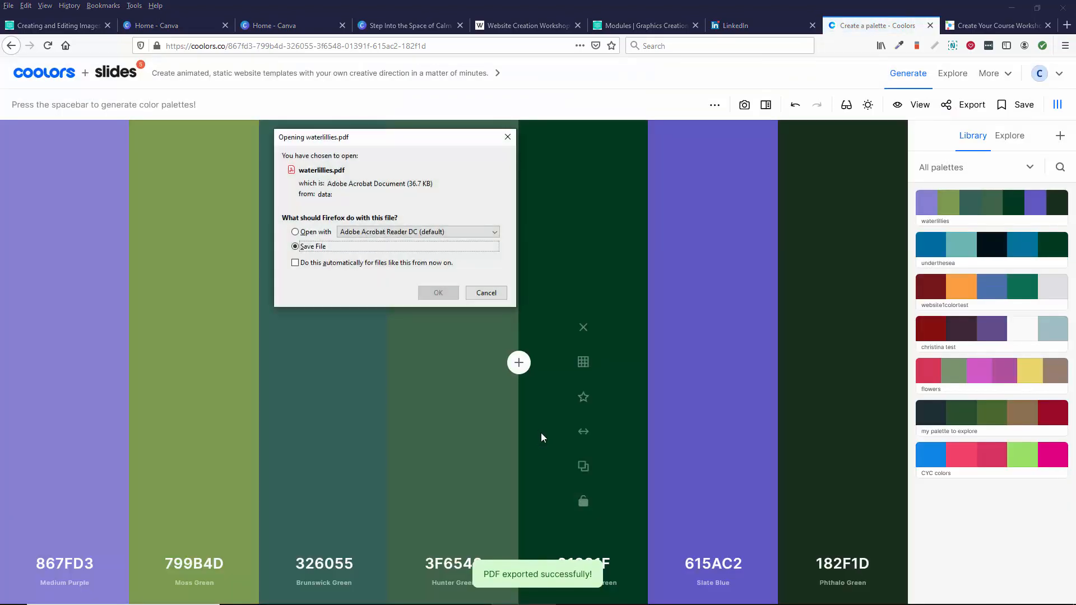
pyautogui.click(295, 232)
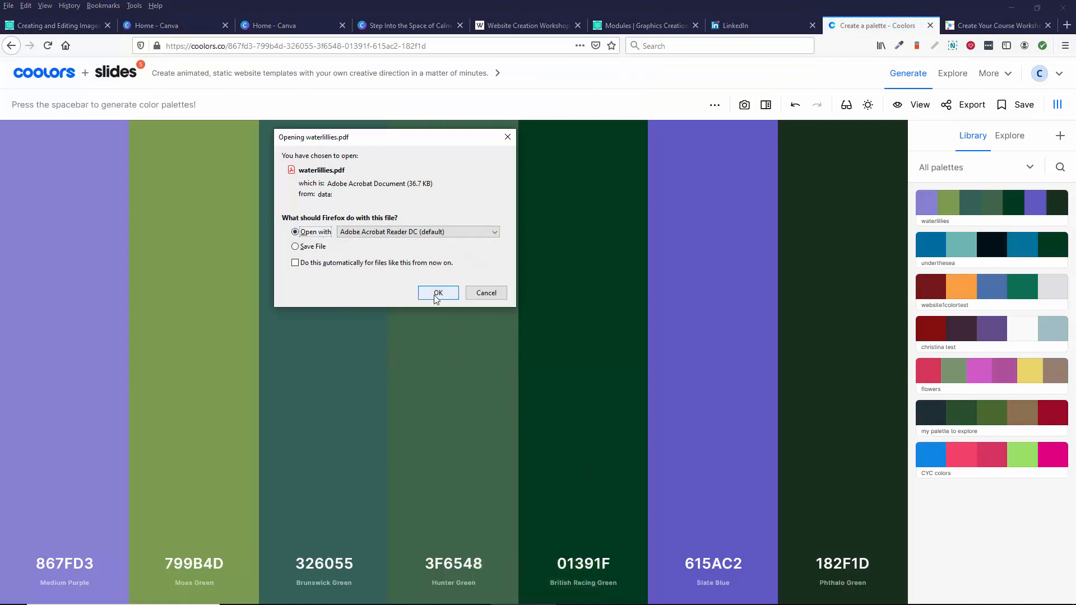
pyautogui.click(439, 292)
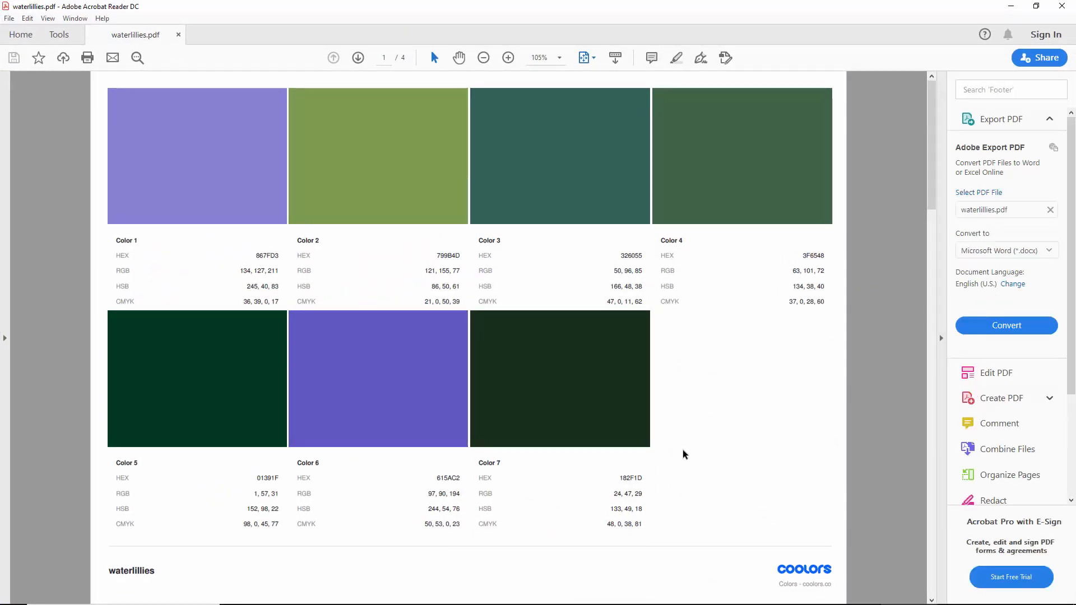
pyautogui.moveTo(730, 445)
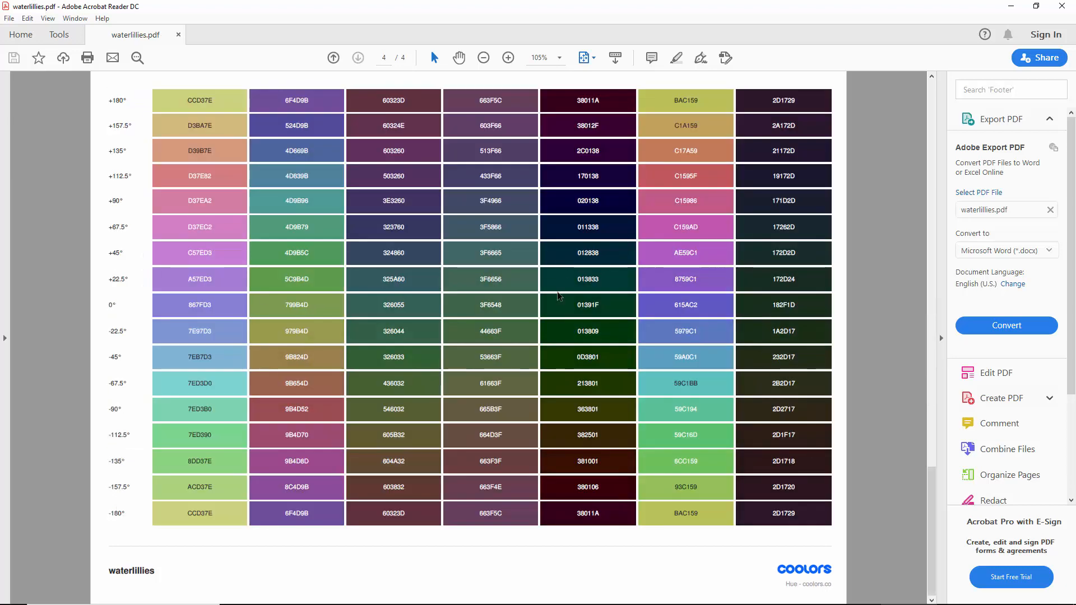
# Zoom out and page through waterlillies.pdf to its last page of colour shades.
pyautogui.click(483, 57)
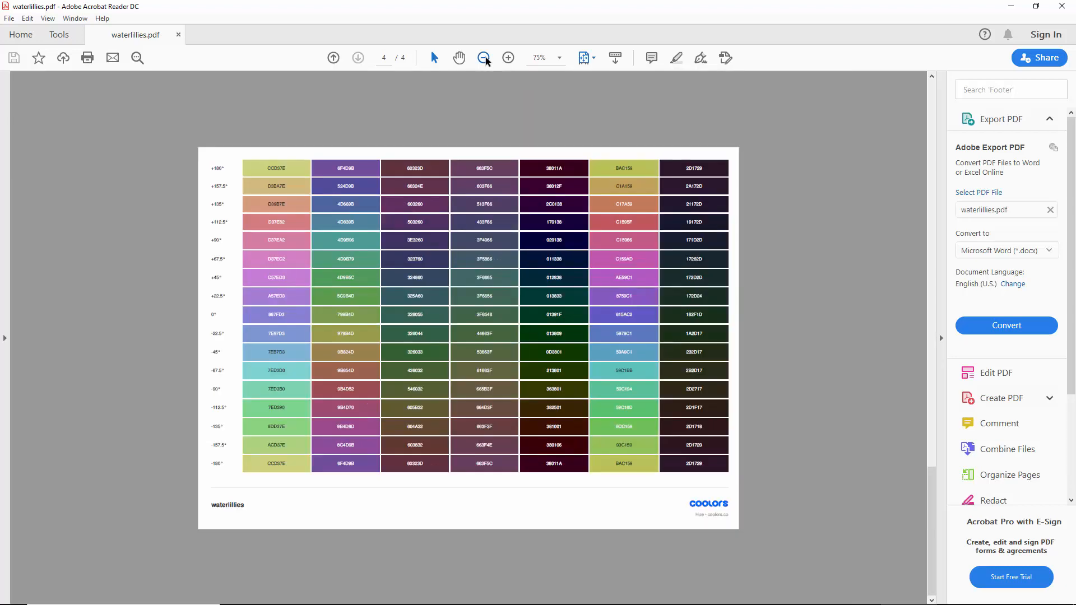
pyautogui.click(483, 57)
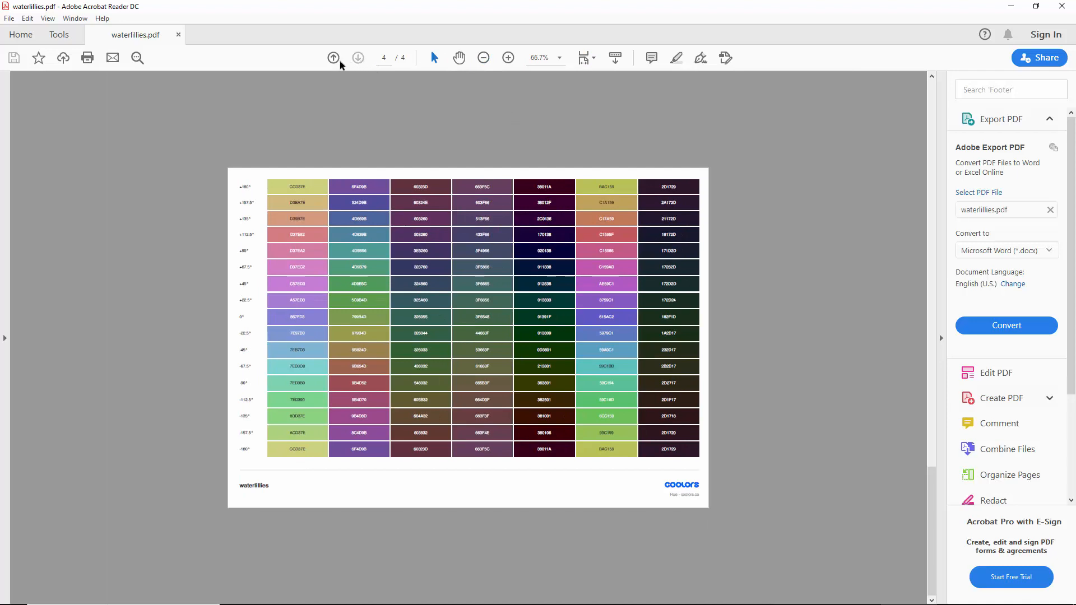
pyautogui.click(334, 57)
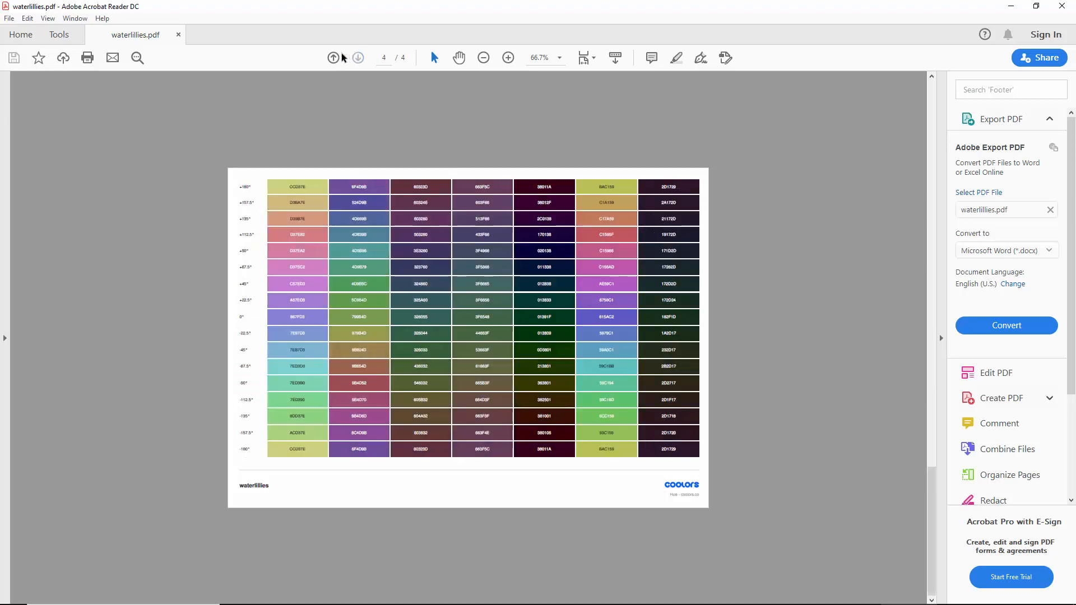
pyautogui.click(334, 57)
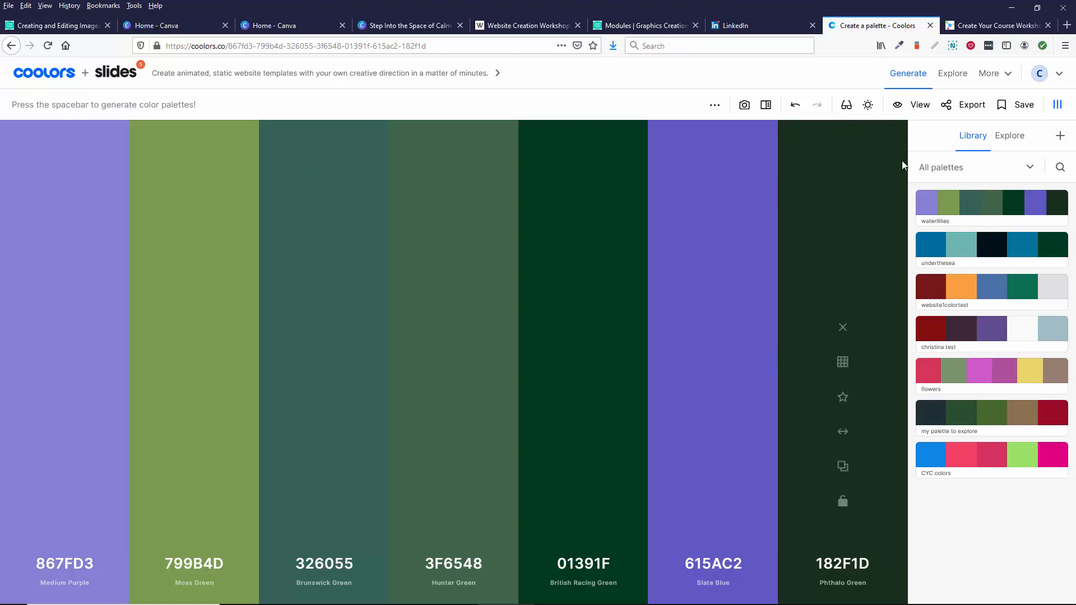
pyautogui.moveTo(903, 166)
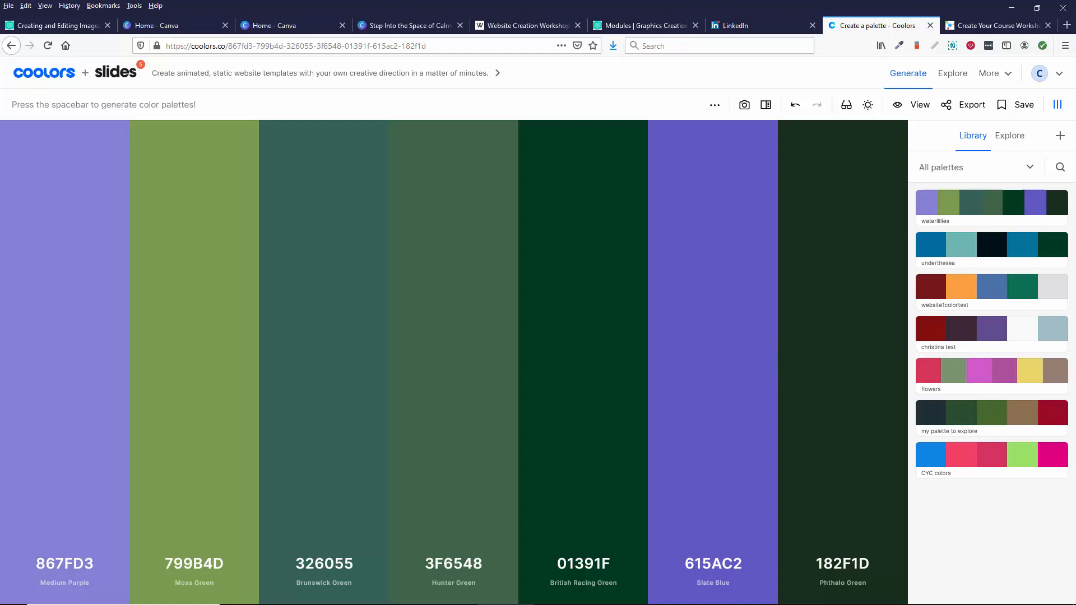
pyautogui.moveTo(479, 121)
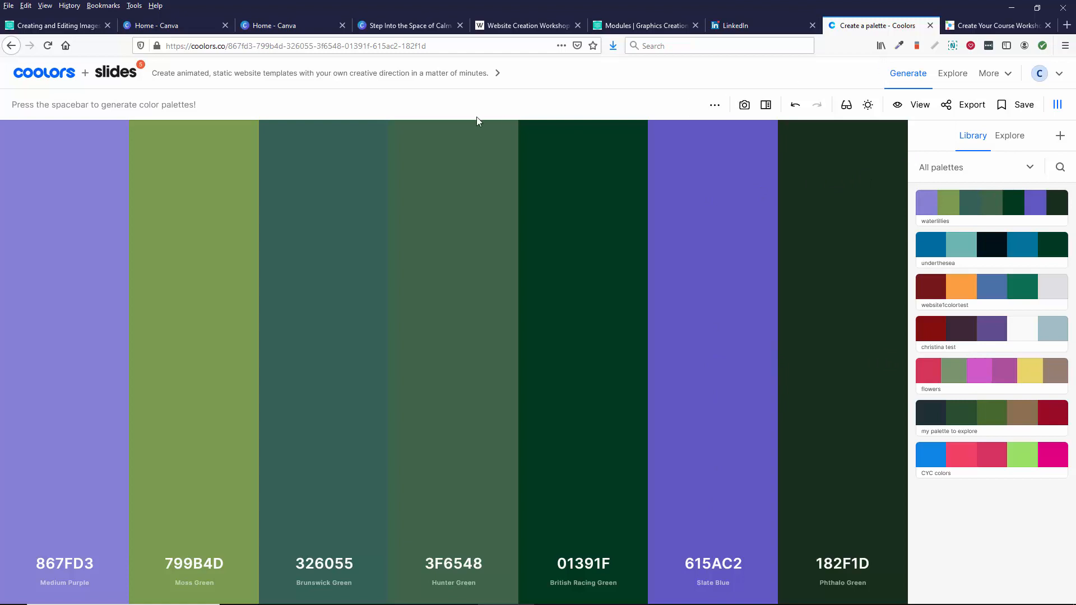
# Switch to the Create Your Course browser tab.
pyautogui.click(995, 26)
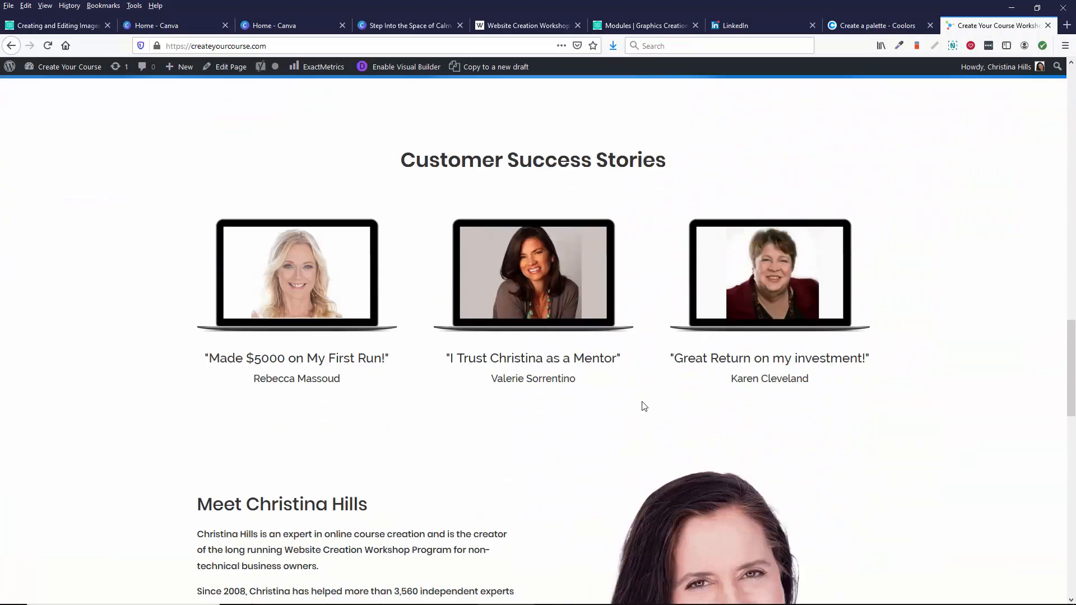
# Look over the Create Your Course homepage sections, then return to the Coolors waterlillies palette.
pyautogui.scroll(-3)
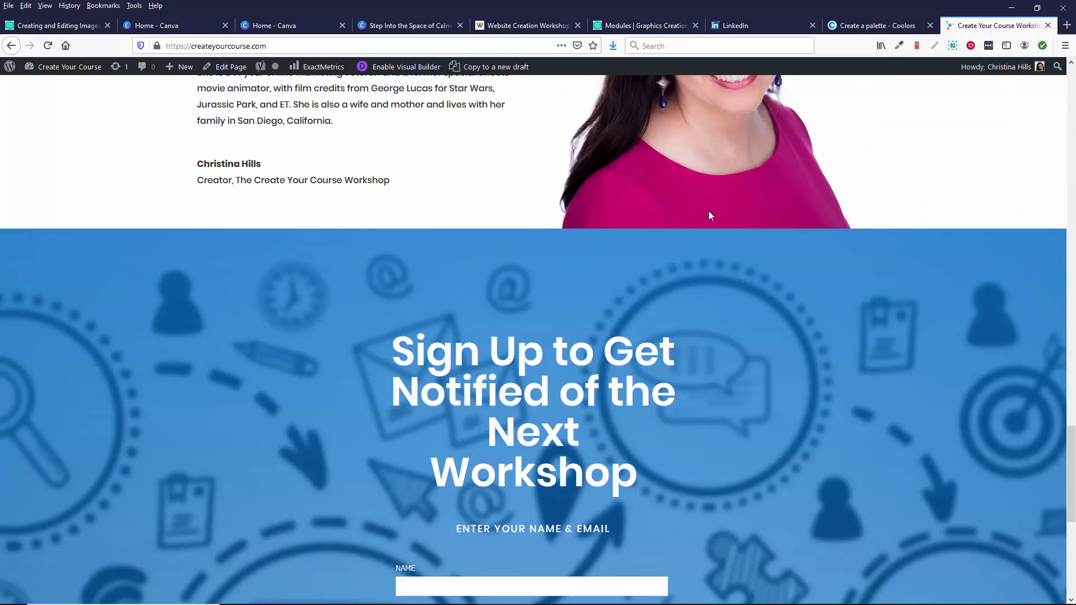
pyautogui.scroll(3)
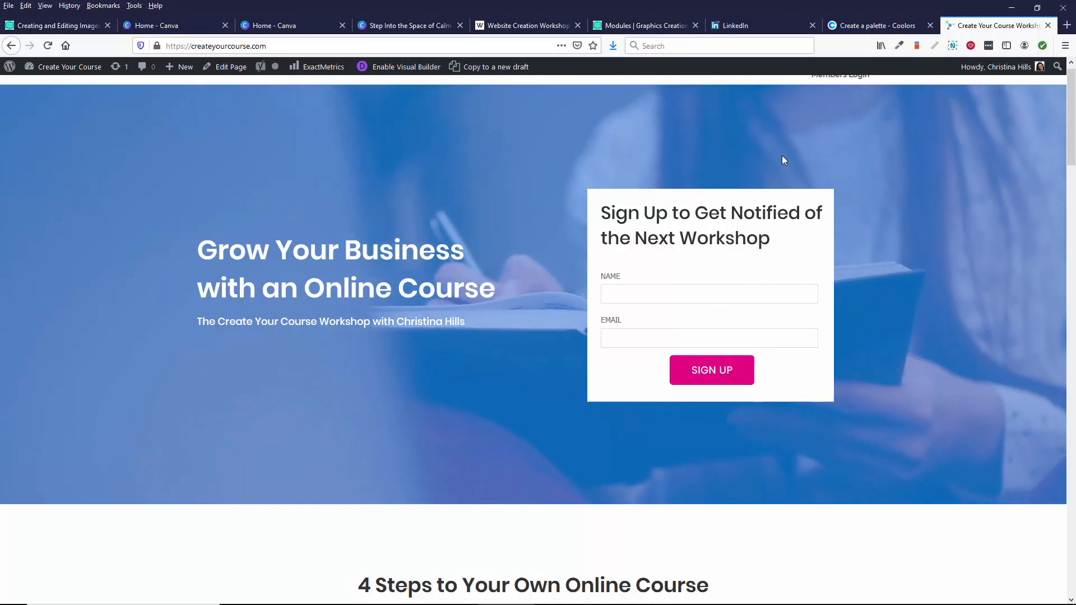
pyautogui.click(872, 26)
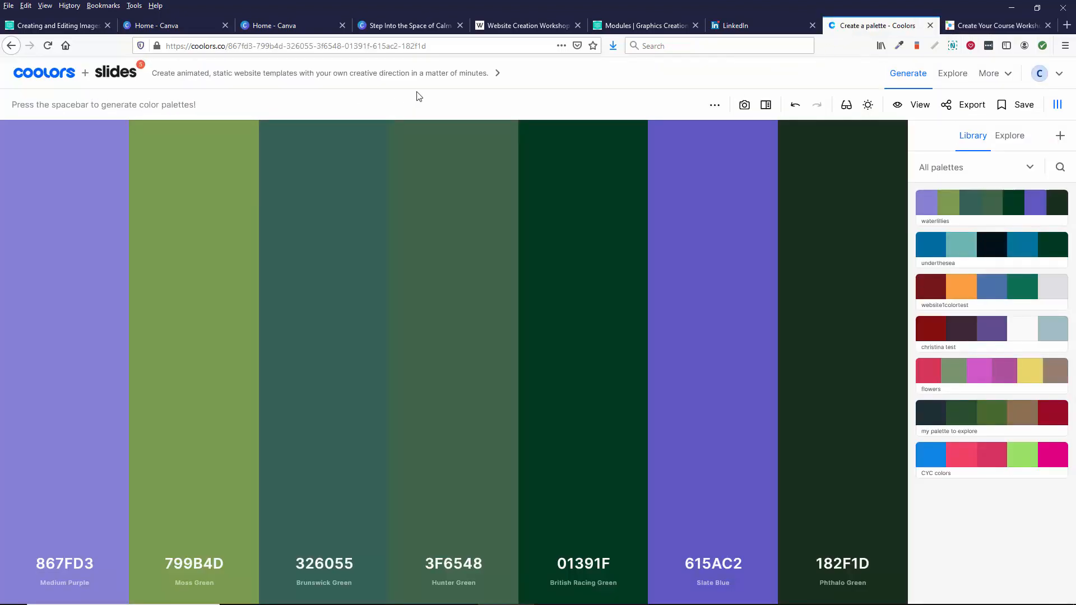
pyautogui.moveTo(518, 99)
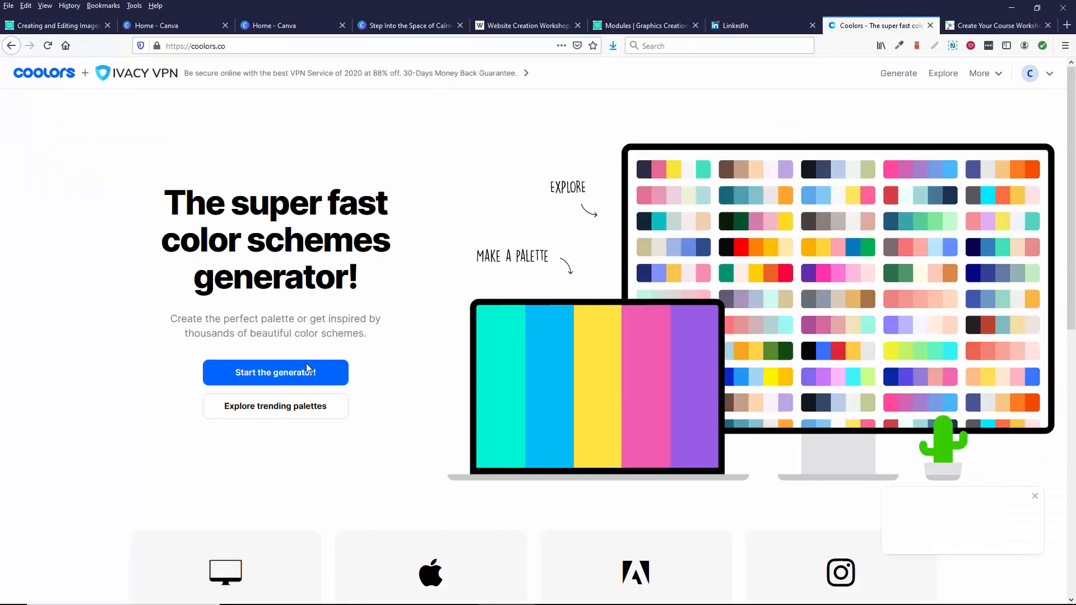
pyautogui.moveTo(278, 417)
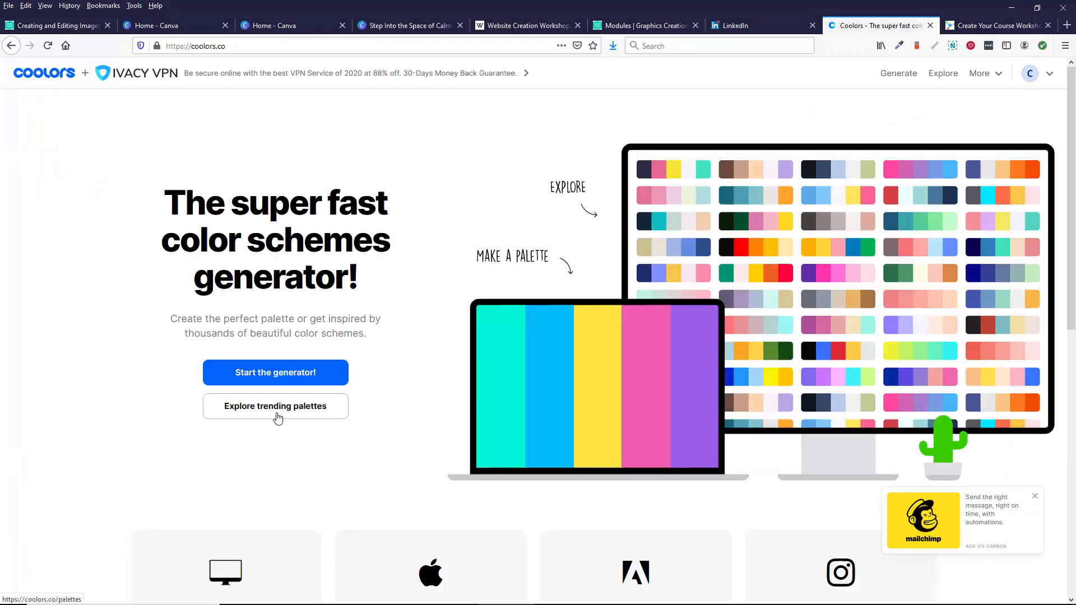
pyautogui.click(276, 406)
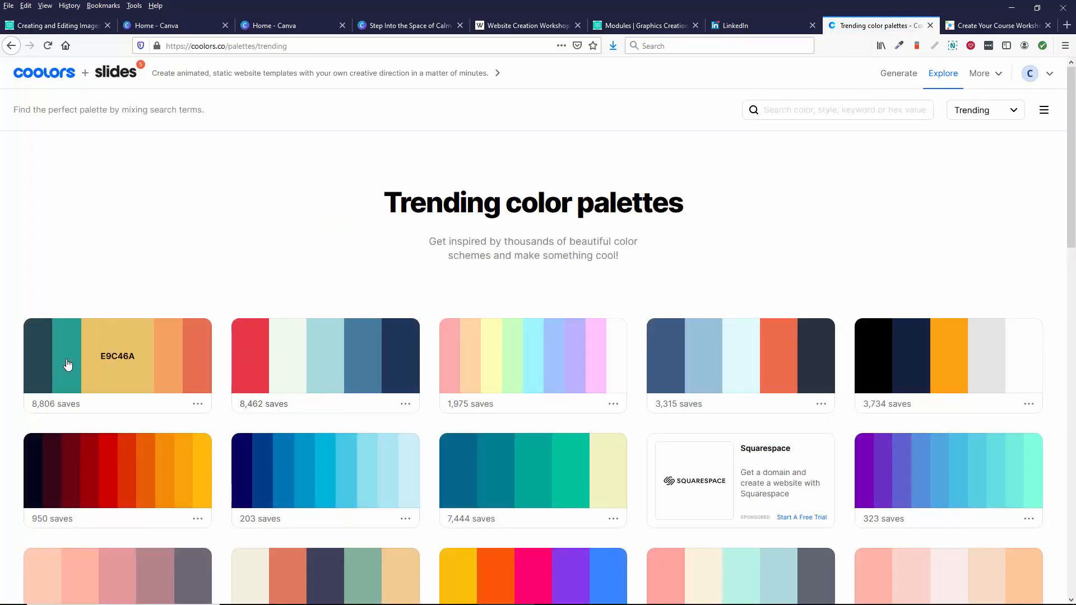
pyautogui.moveTo(199, 368)
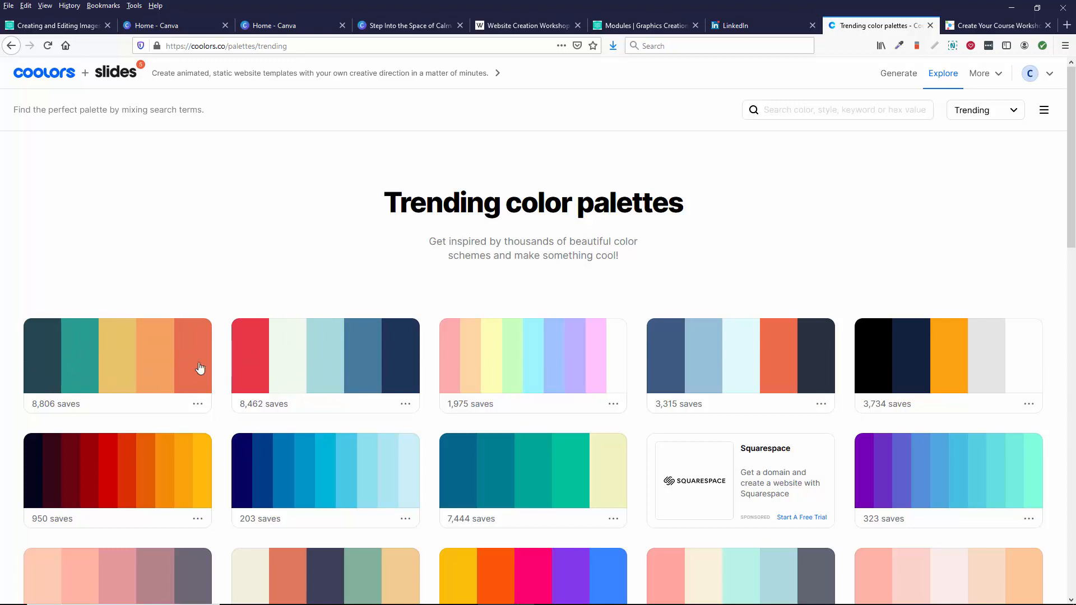
pyautogui.scroll(-3)
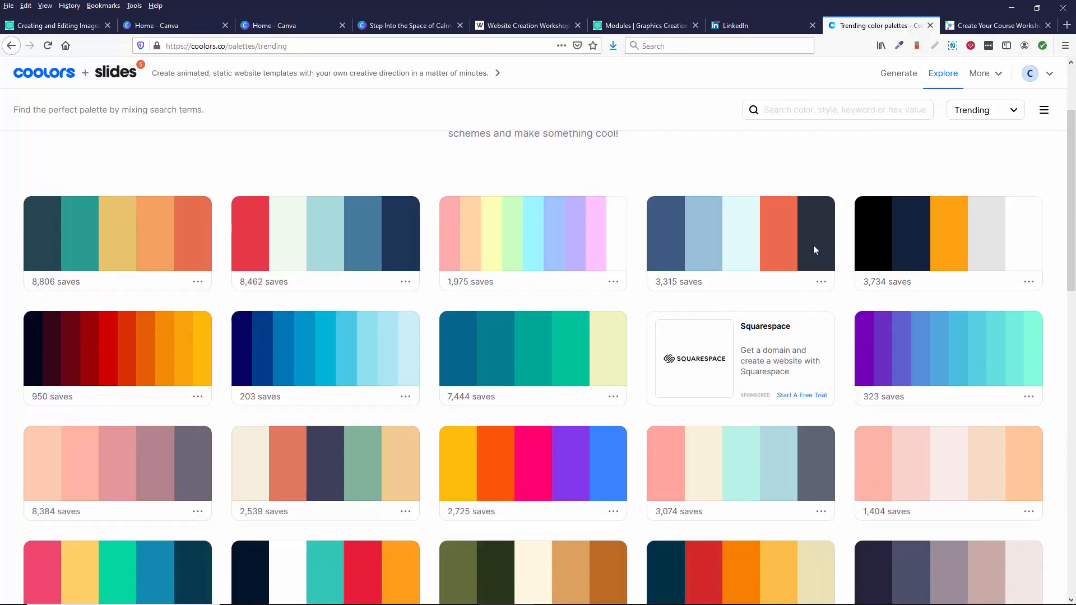
pyautogui.scroll(-3)
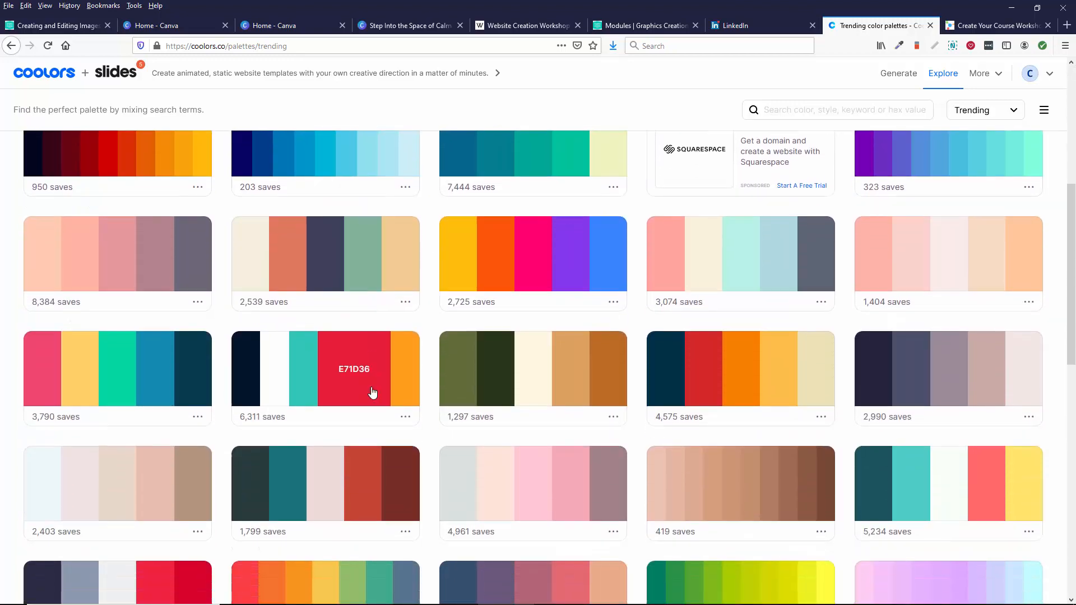
pyautogui.scroll(-3)
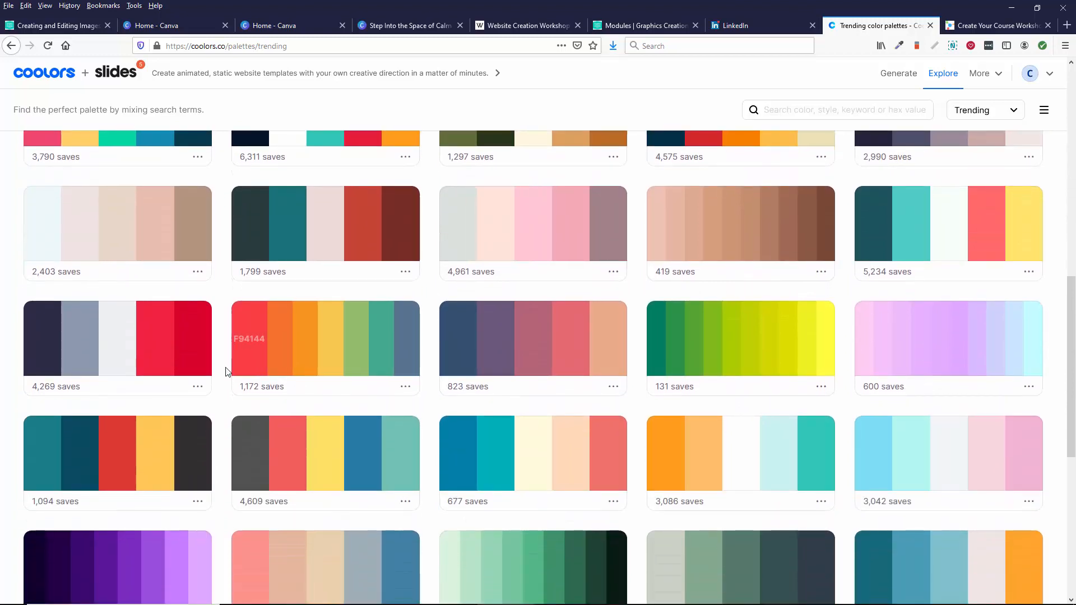
pyautogui.scroll(-3)
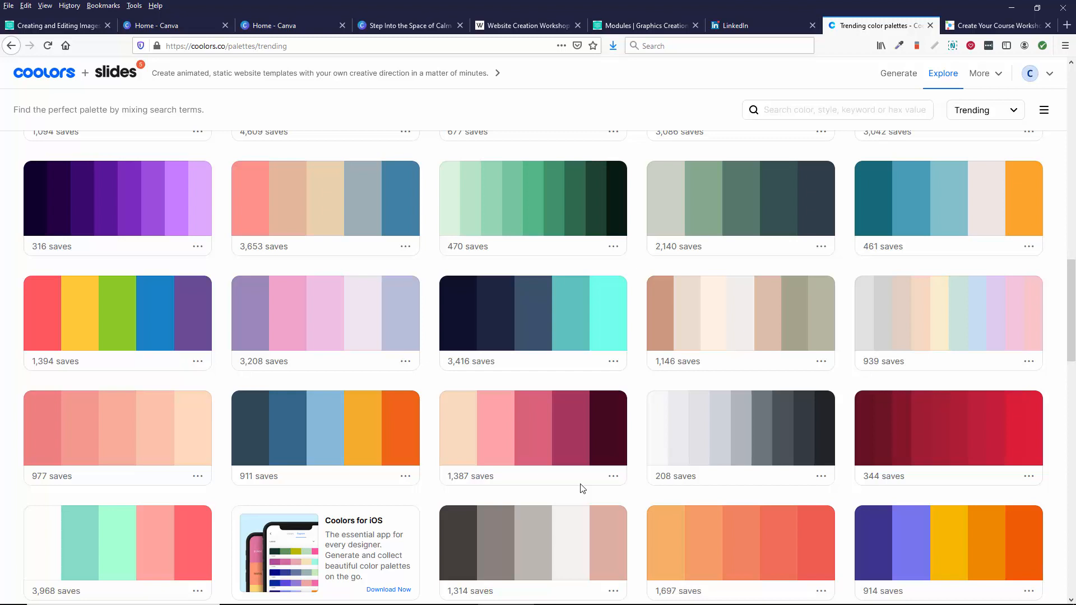
pyautogui.scroll(3)
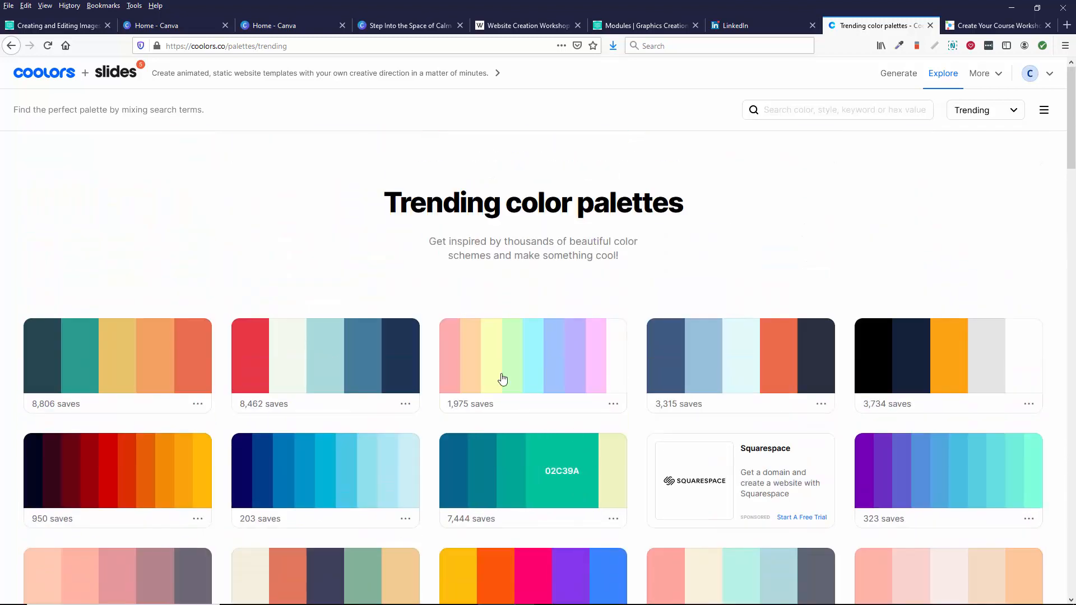
pyautogui.click(44, 73)
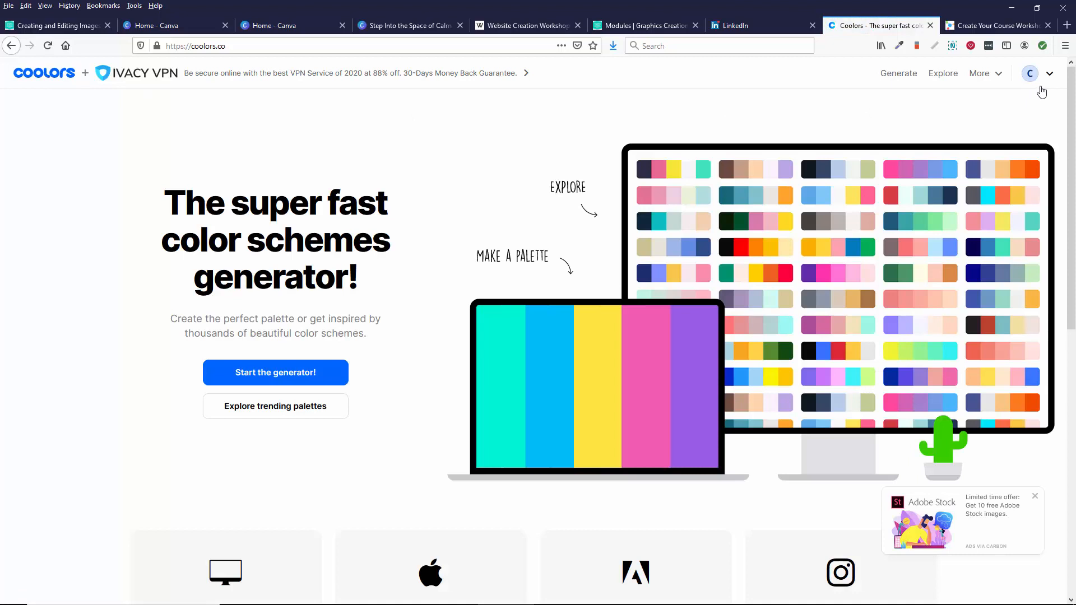
pyautogui.moveTo(595, 292)
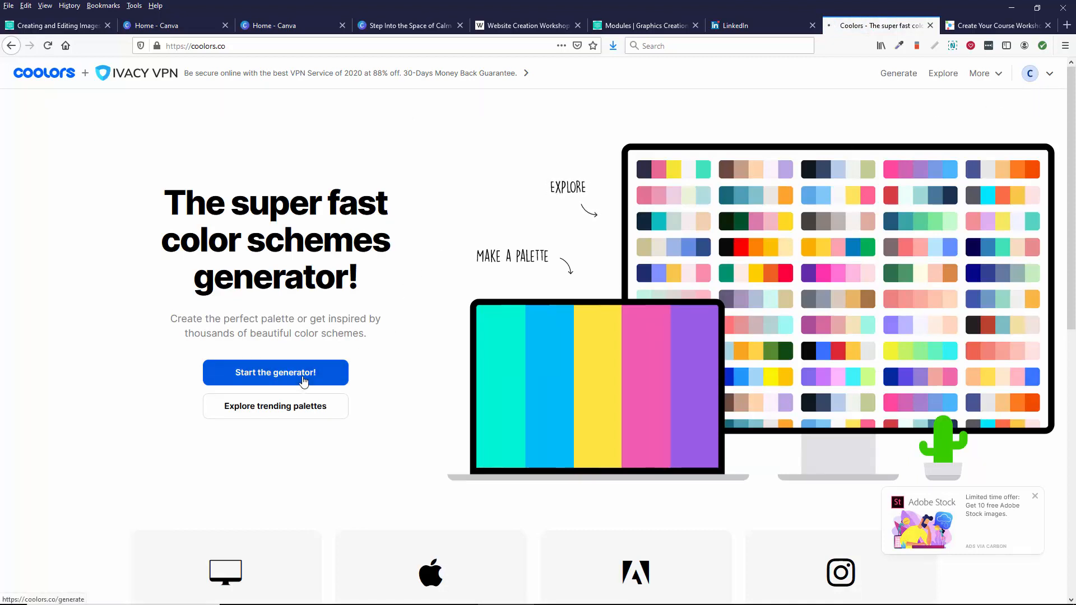
# Launch a new five-colour generator palette, dismiss the Mailchimp ad, and show the Library panel.
pyautogui.click(275, 372)
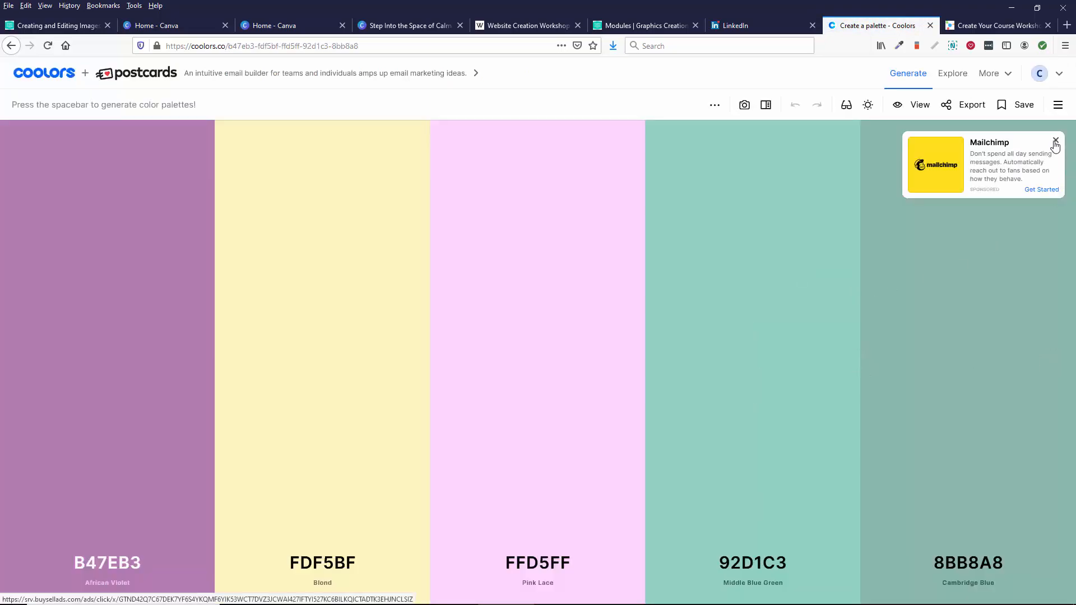
pyautogui.click(1057, 105)
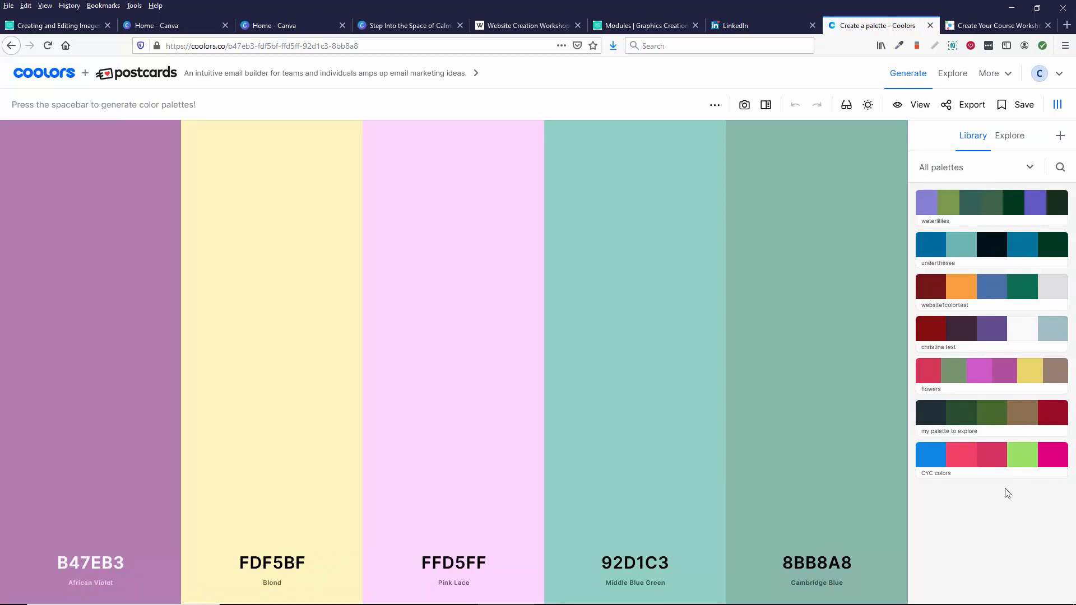
pyautogui.click(691, 45)
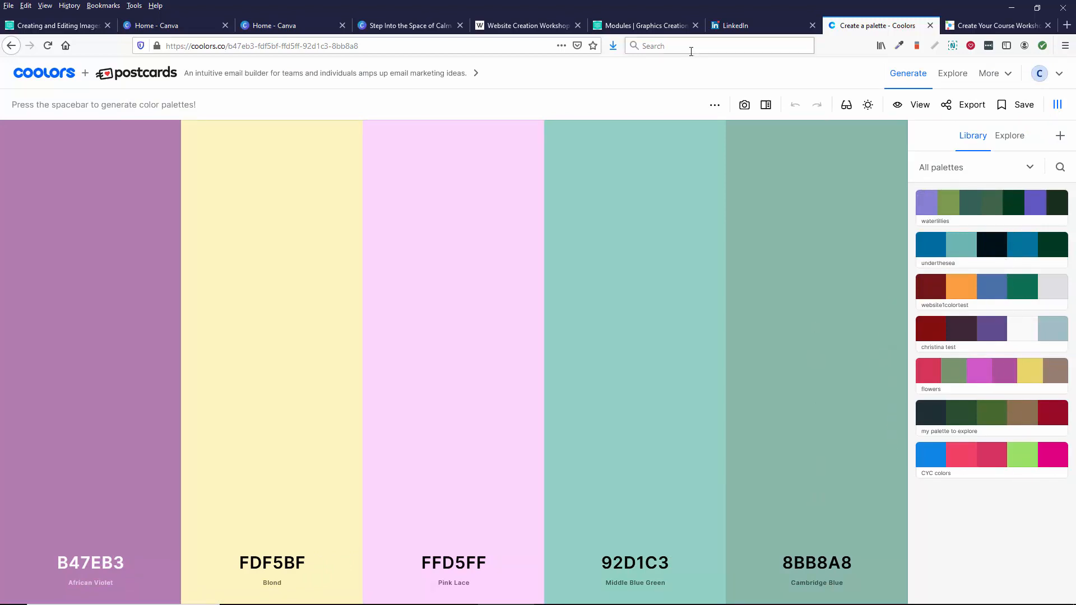